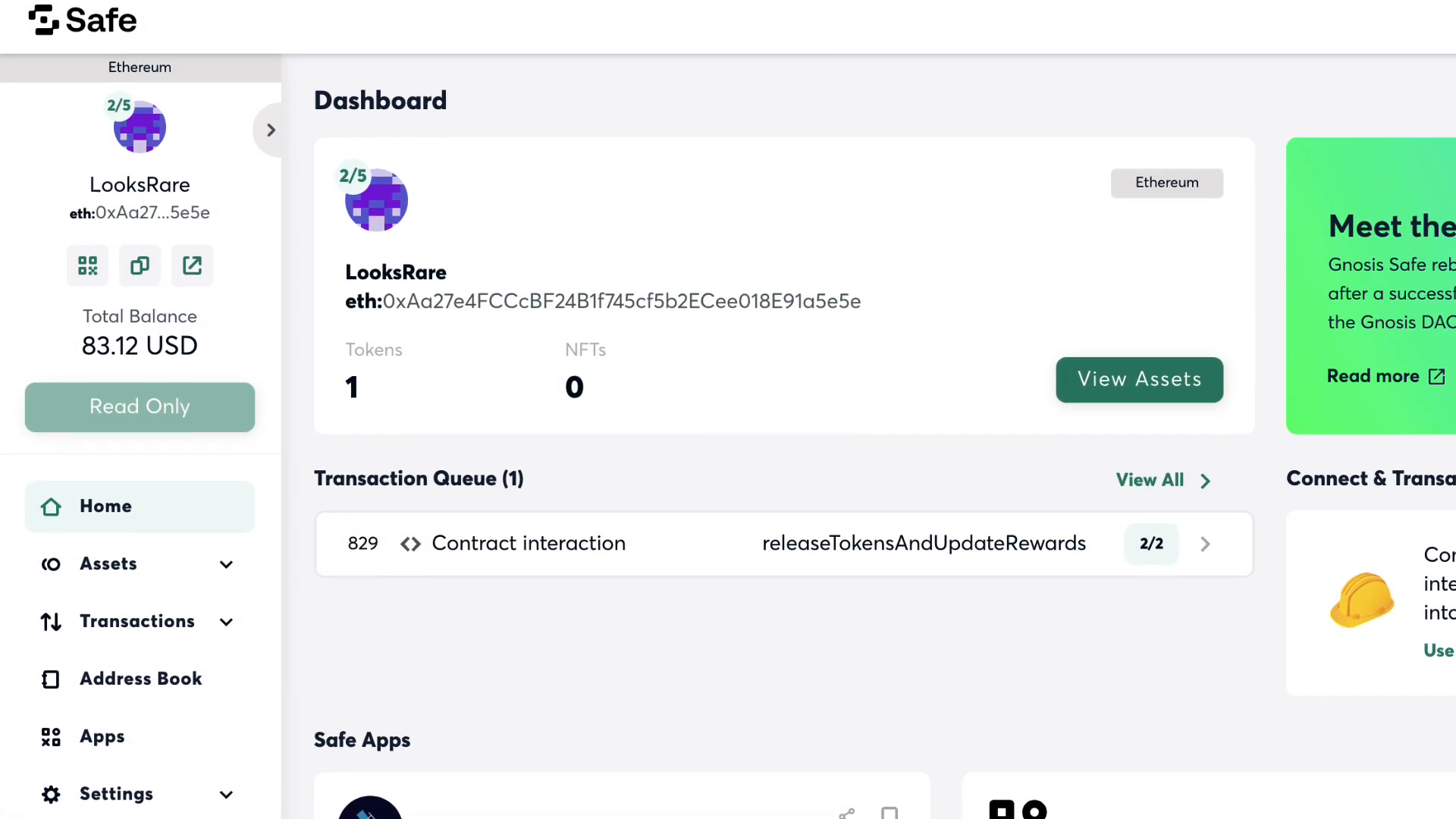
Scroll through the LooksRare safe's dashboard and its dated transaction history entries
{"action": "scroll", "scroll_direction": "down", "scroll_amount": 3}
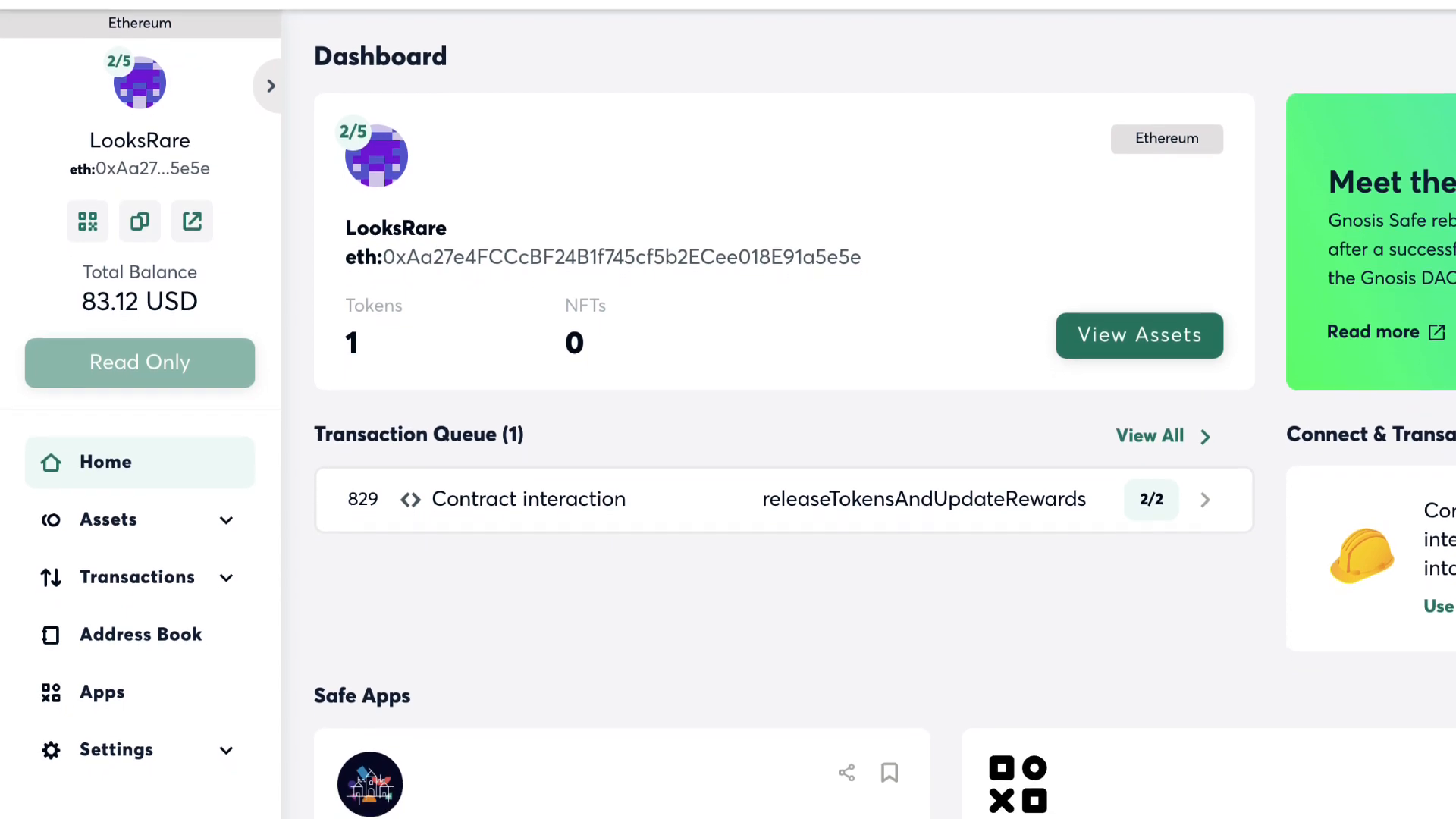
{"action": "scroll", "scroll_direction": "down", "scroll_amount": 3}
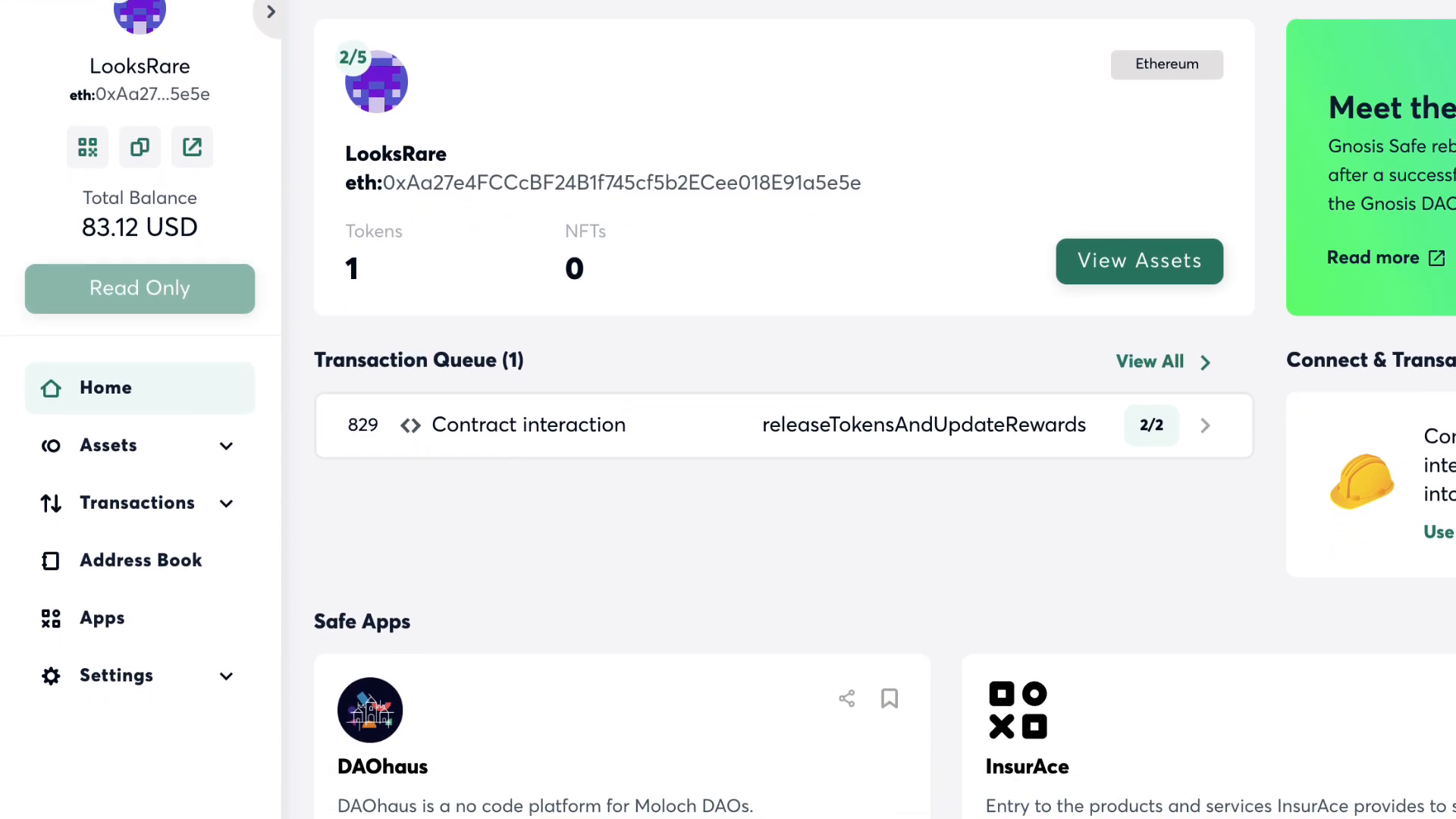
{"action": "scroll", "scroll_direction": "down", "scroll_amount": 3}
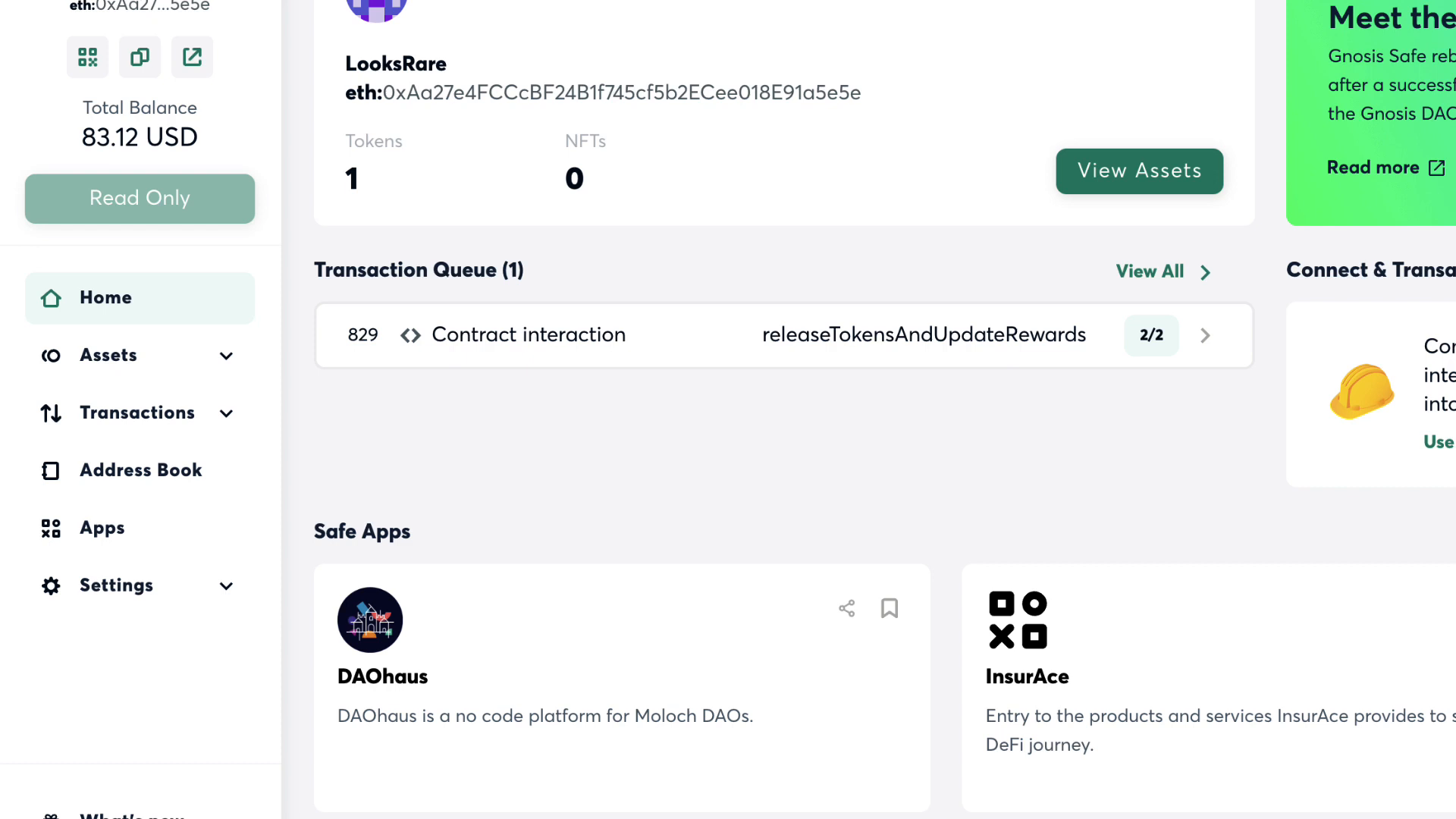
{"action": "scroll", "scroll_direction": "down", "scroll_amount": 3}
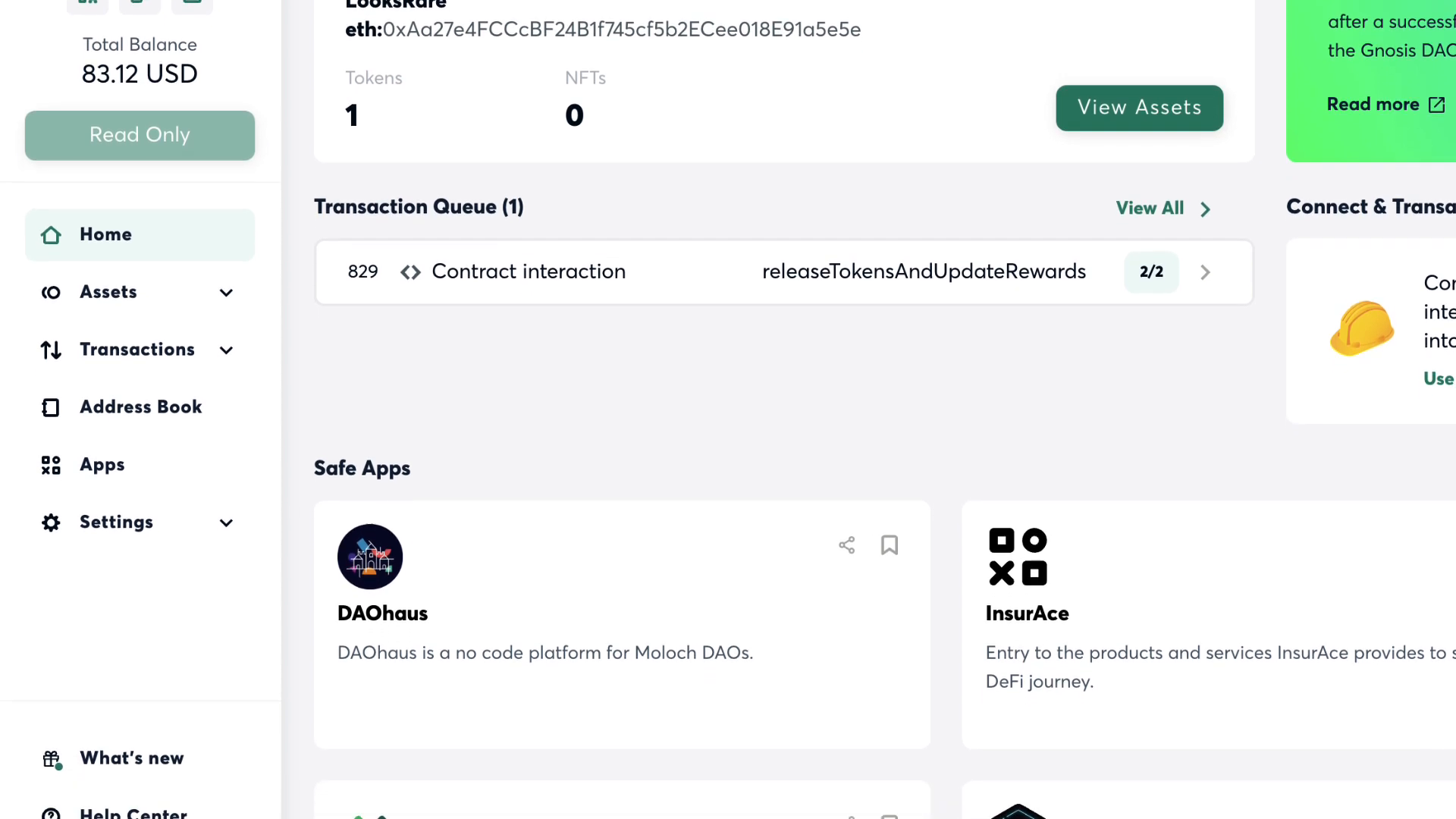
{"action": "scroll", "scroll_direction": "down", "scroll_amount": 3}
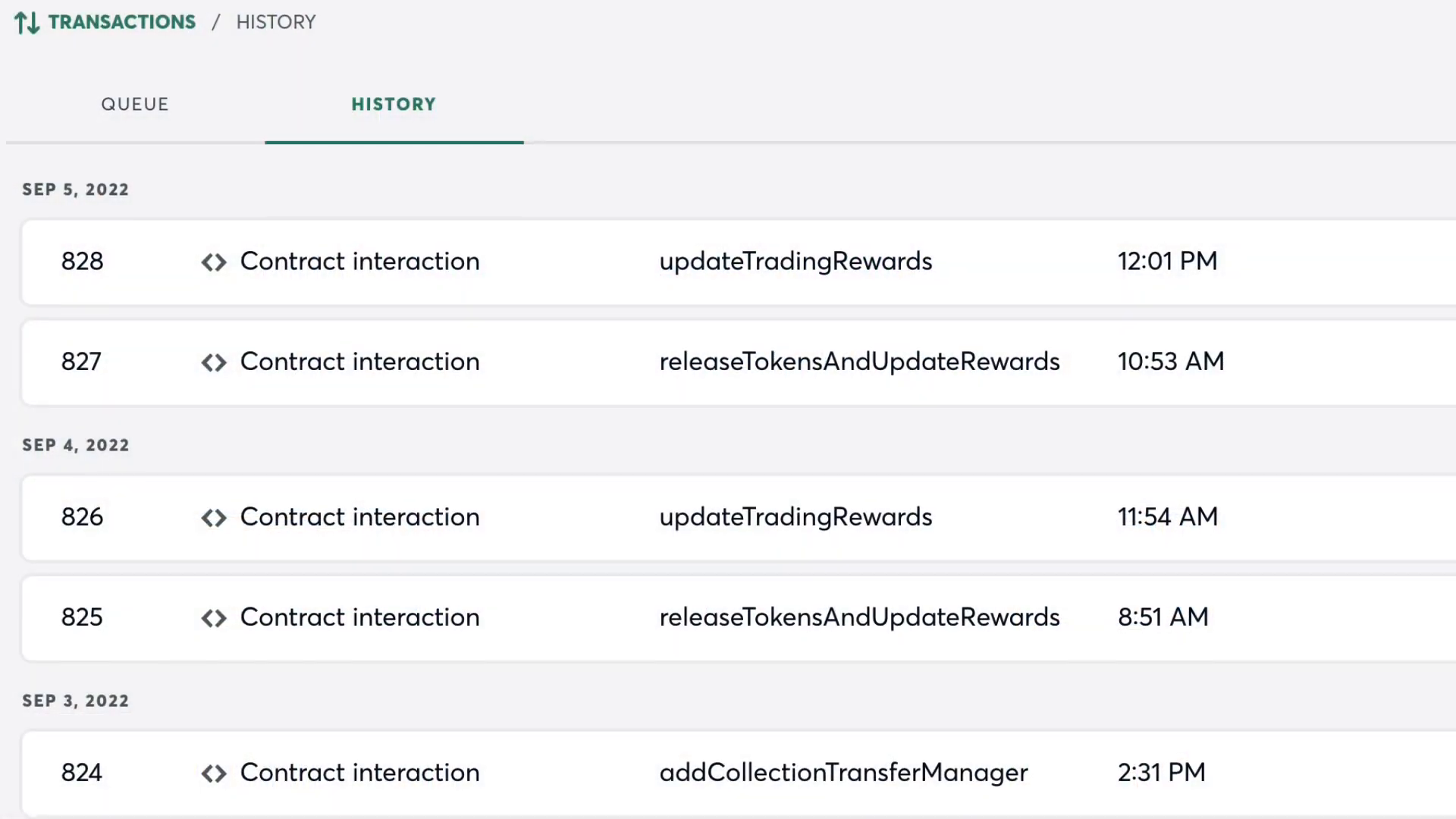
{"action": "scroll", "scroll_direction": "down", "scroll_amount": 3}
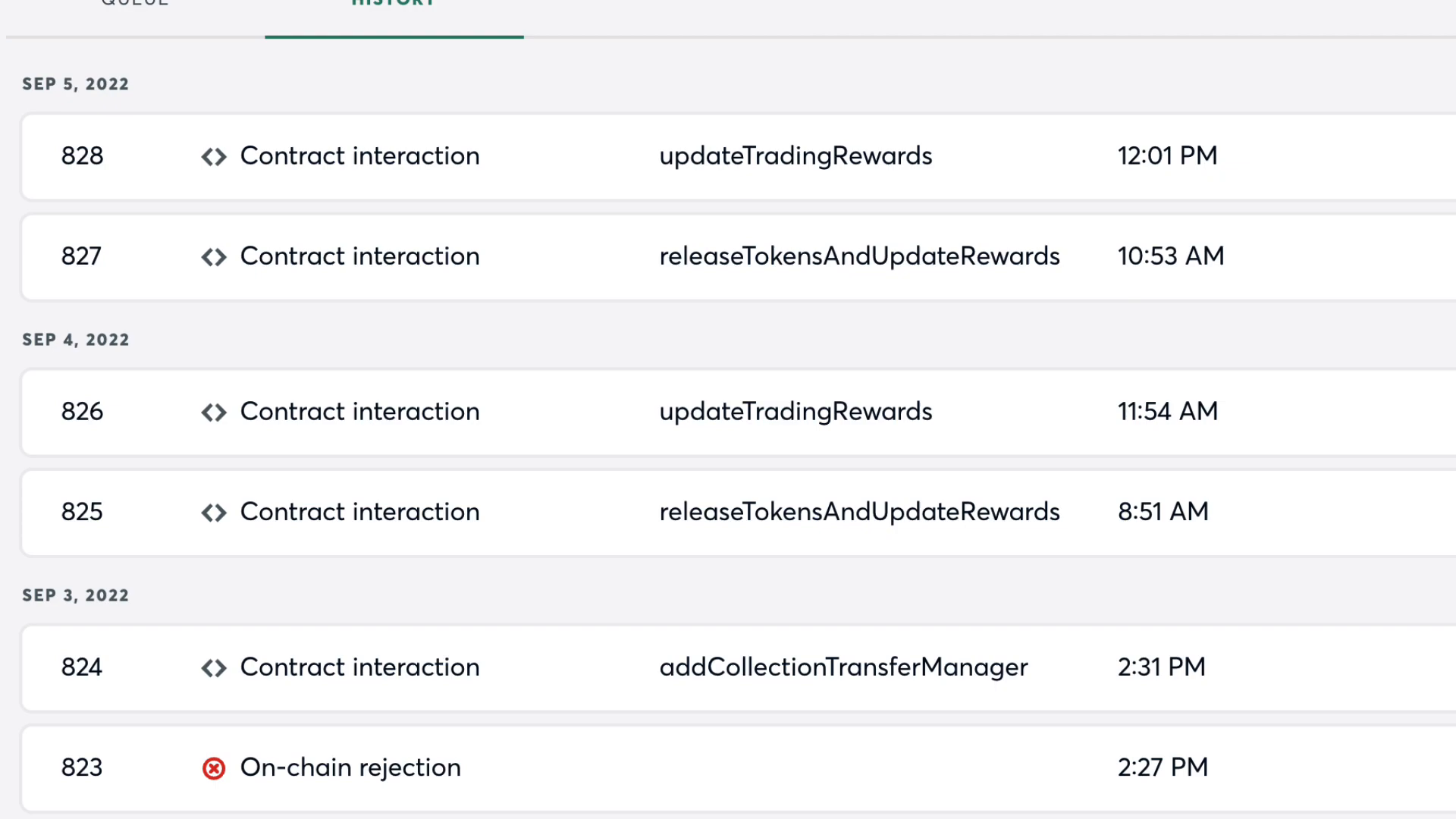
{"action": "scroll", "scroll_direction": "down", "scroll_amount": 3}
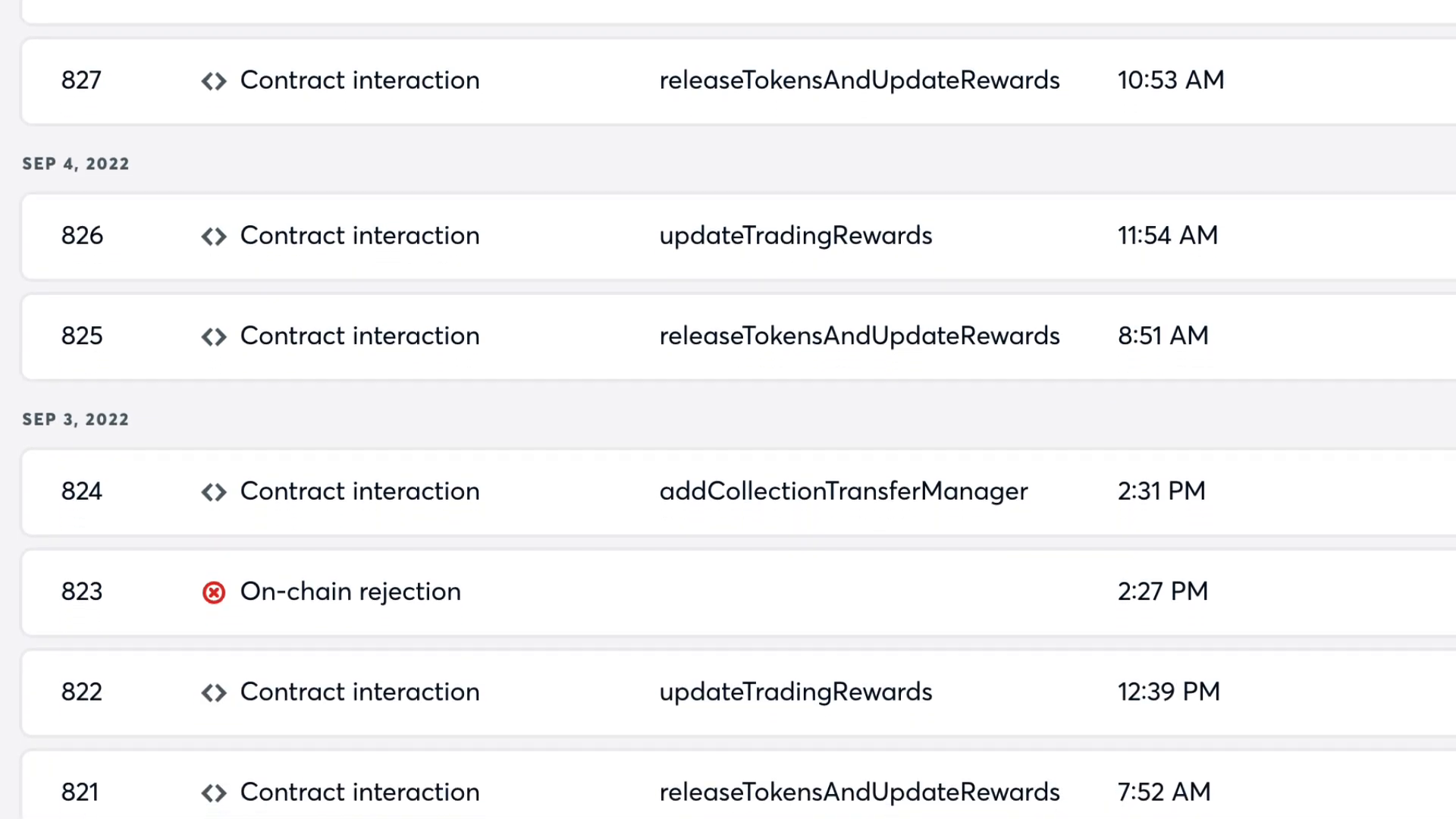
{"action": "scroll", "scroll_direction": "up", "scroll_amount": 3}
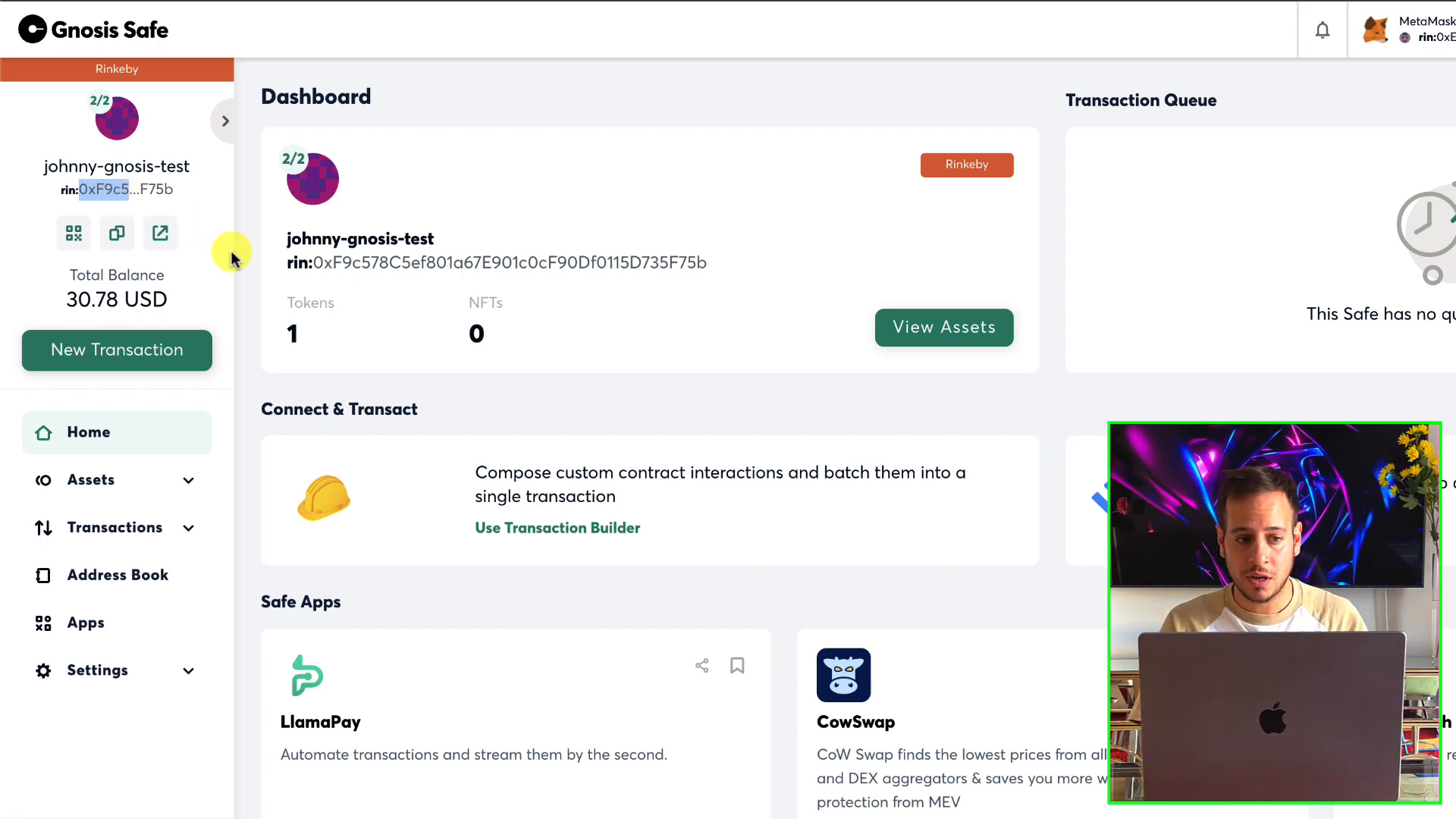
{"action": "mouse_move", "coordinate": [371, 93]}
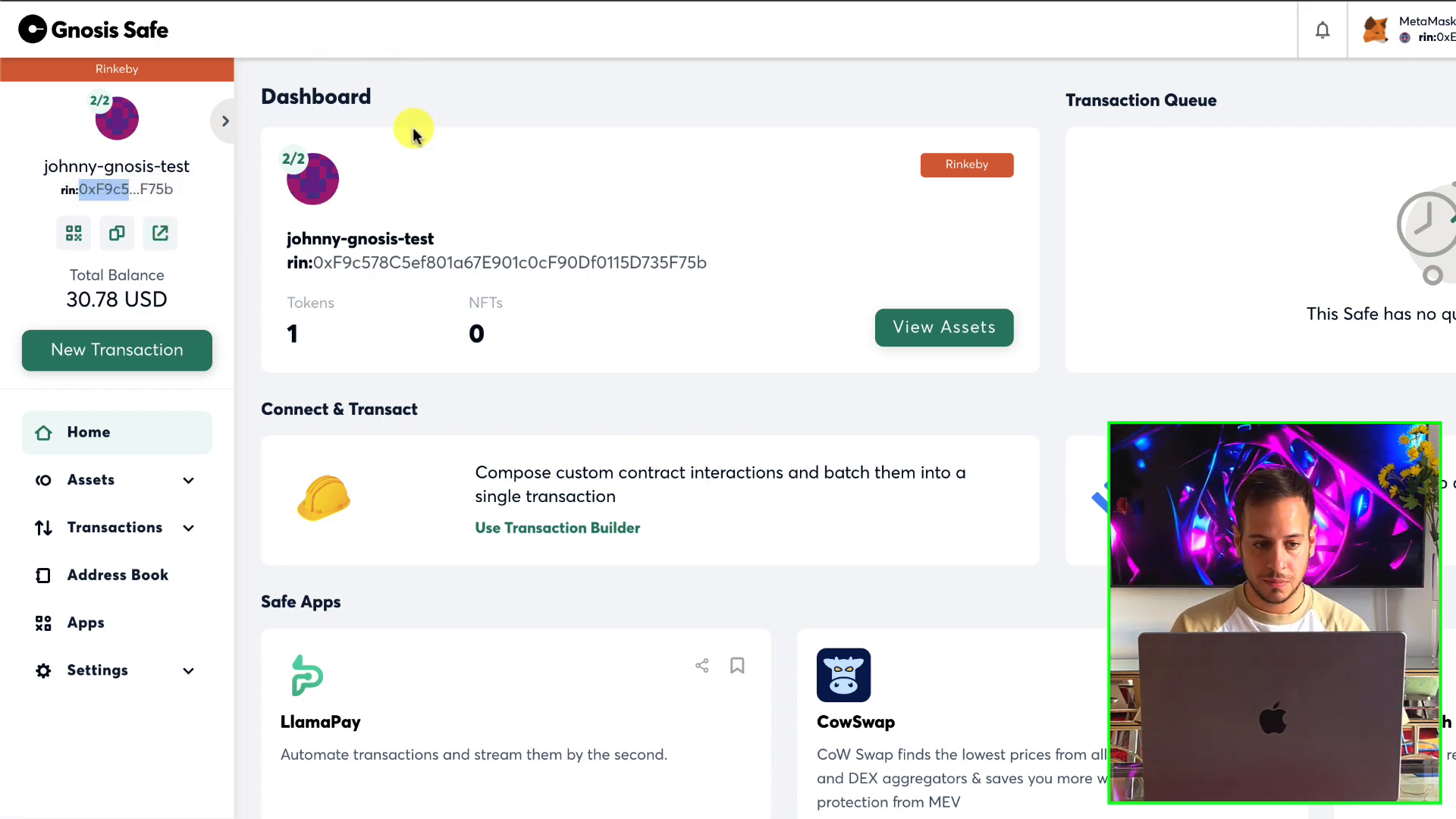
{"action": "mouse_move", "coordinate": [117, 232]}
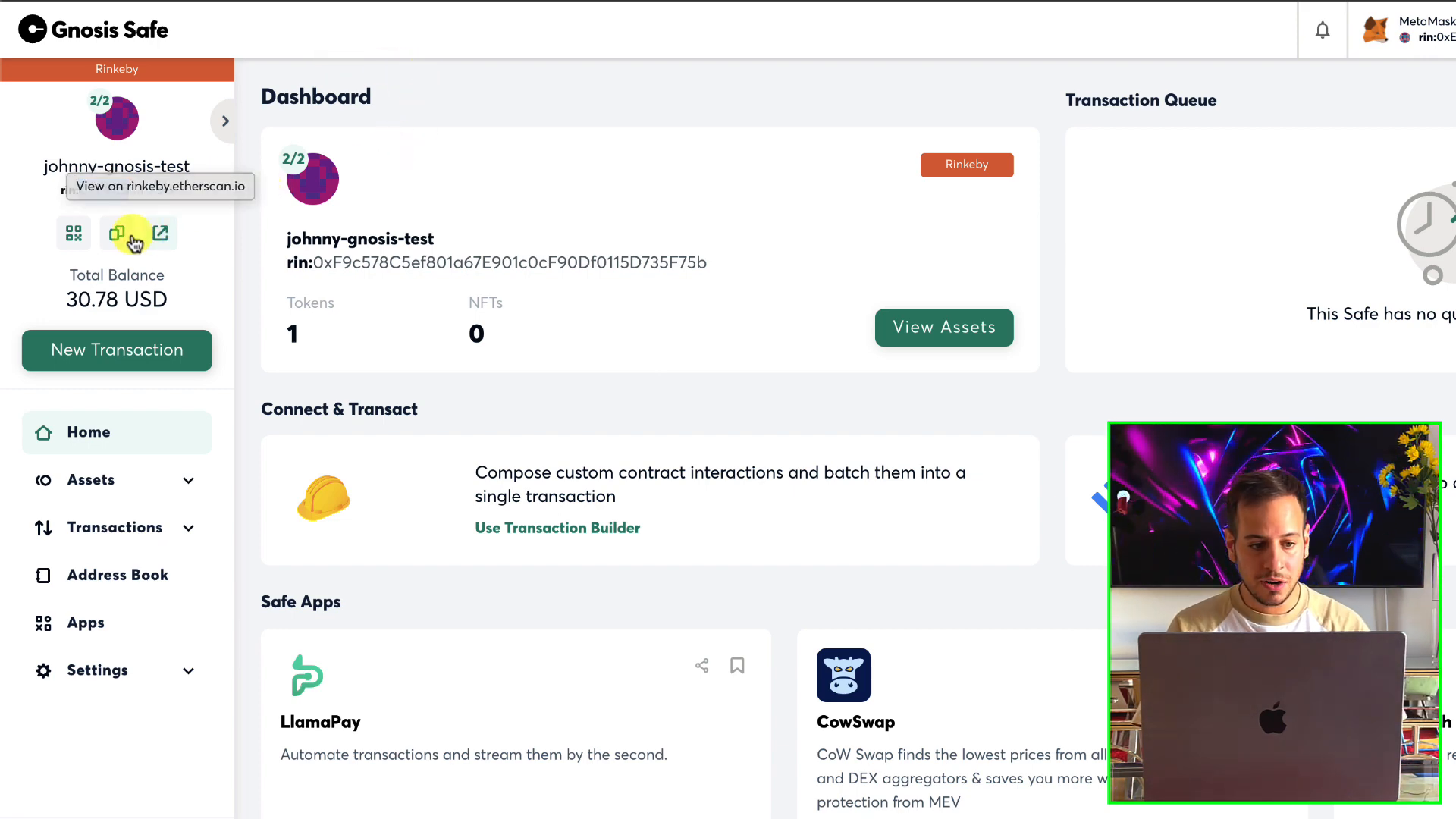
{"action": "left_click", "coordinate": [138, 234]}
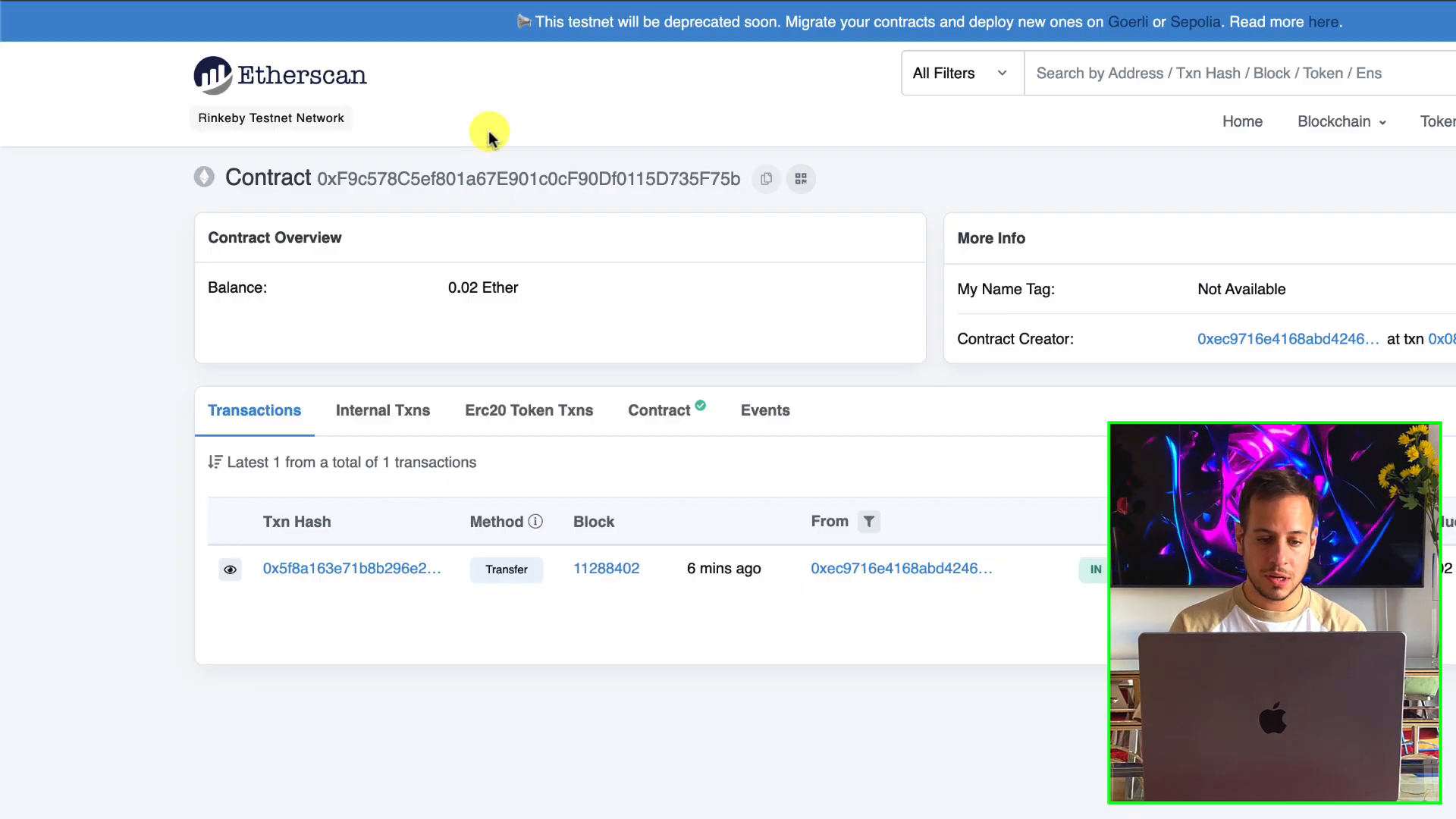
{"action": "left_click", "coordinate": [658, 411]}
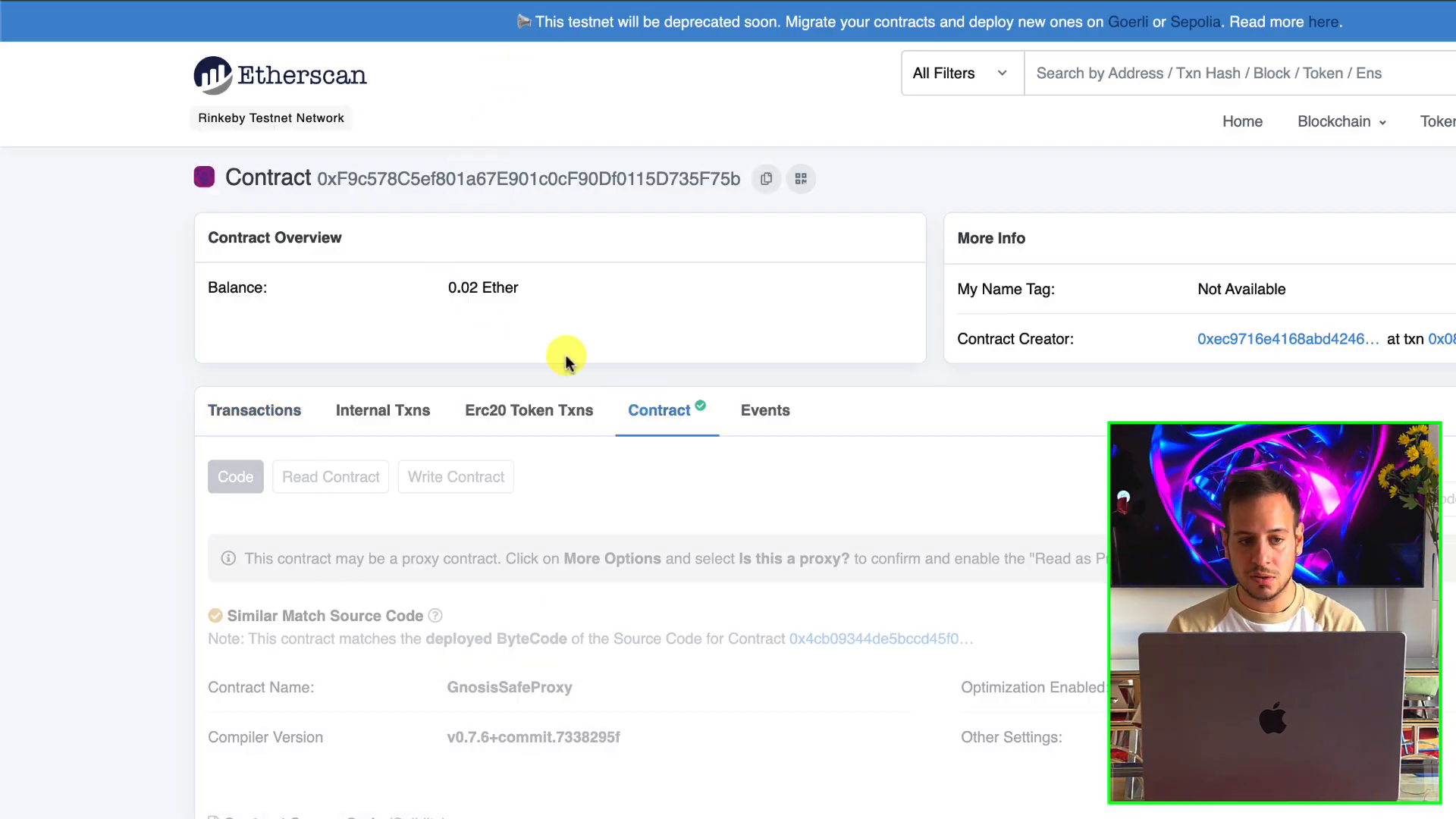
{"action": "double_click", "coordinate": [483, 287]}
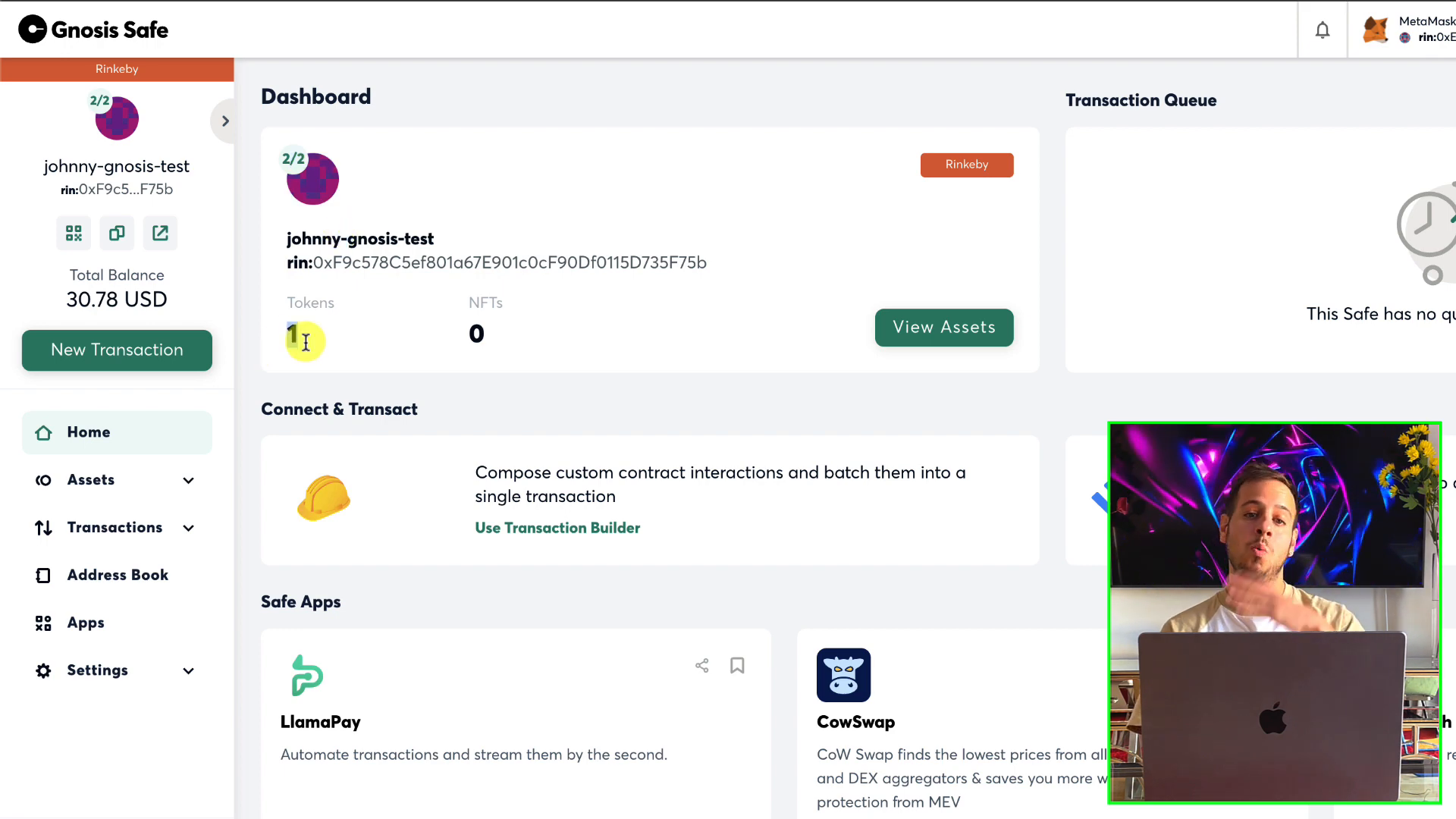
{"action": "mouse_move", "coordinate": [417, 396]}
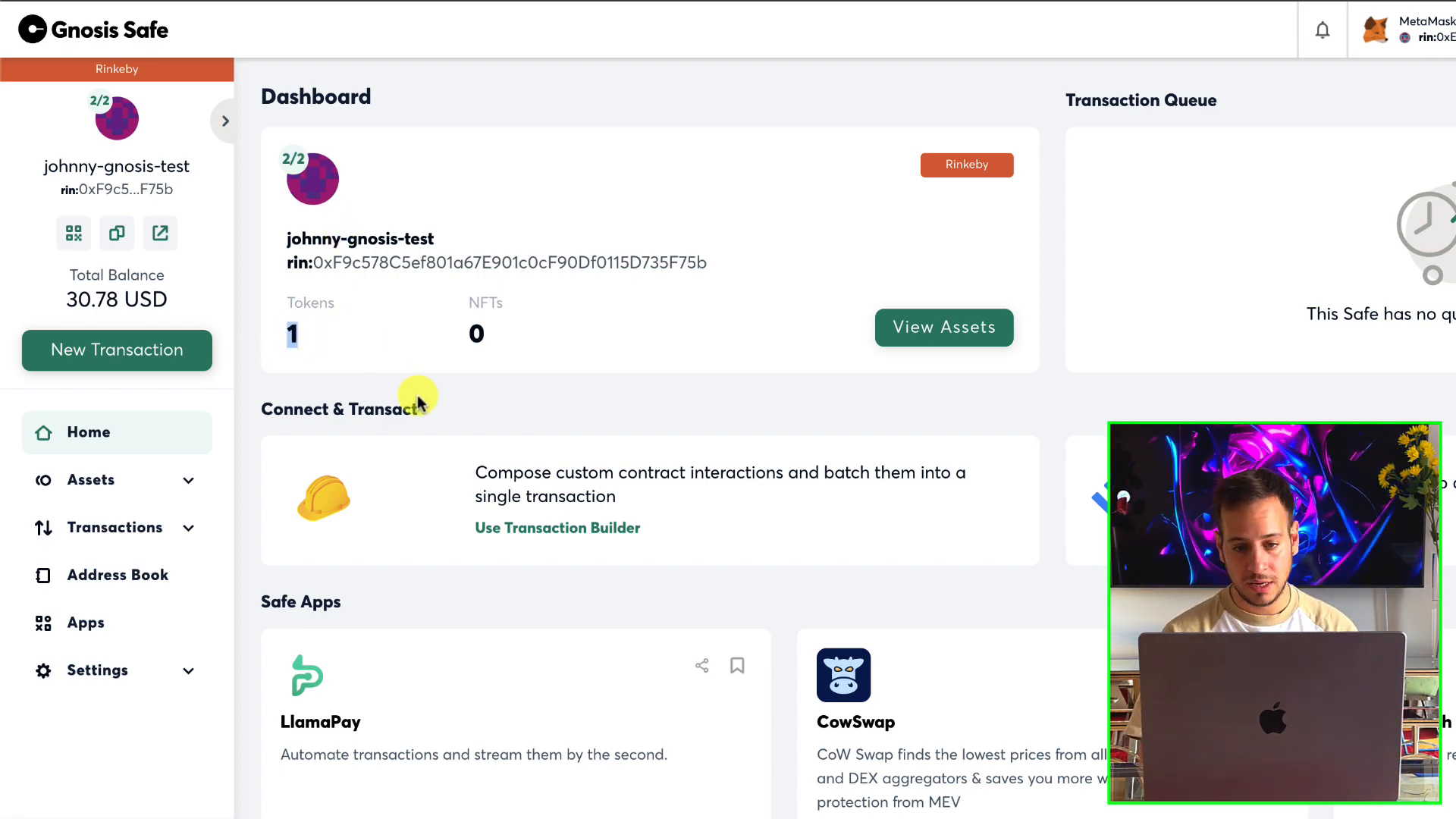
{"action": "mouse_move", "coordinate": [765, 378]}
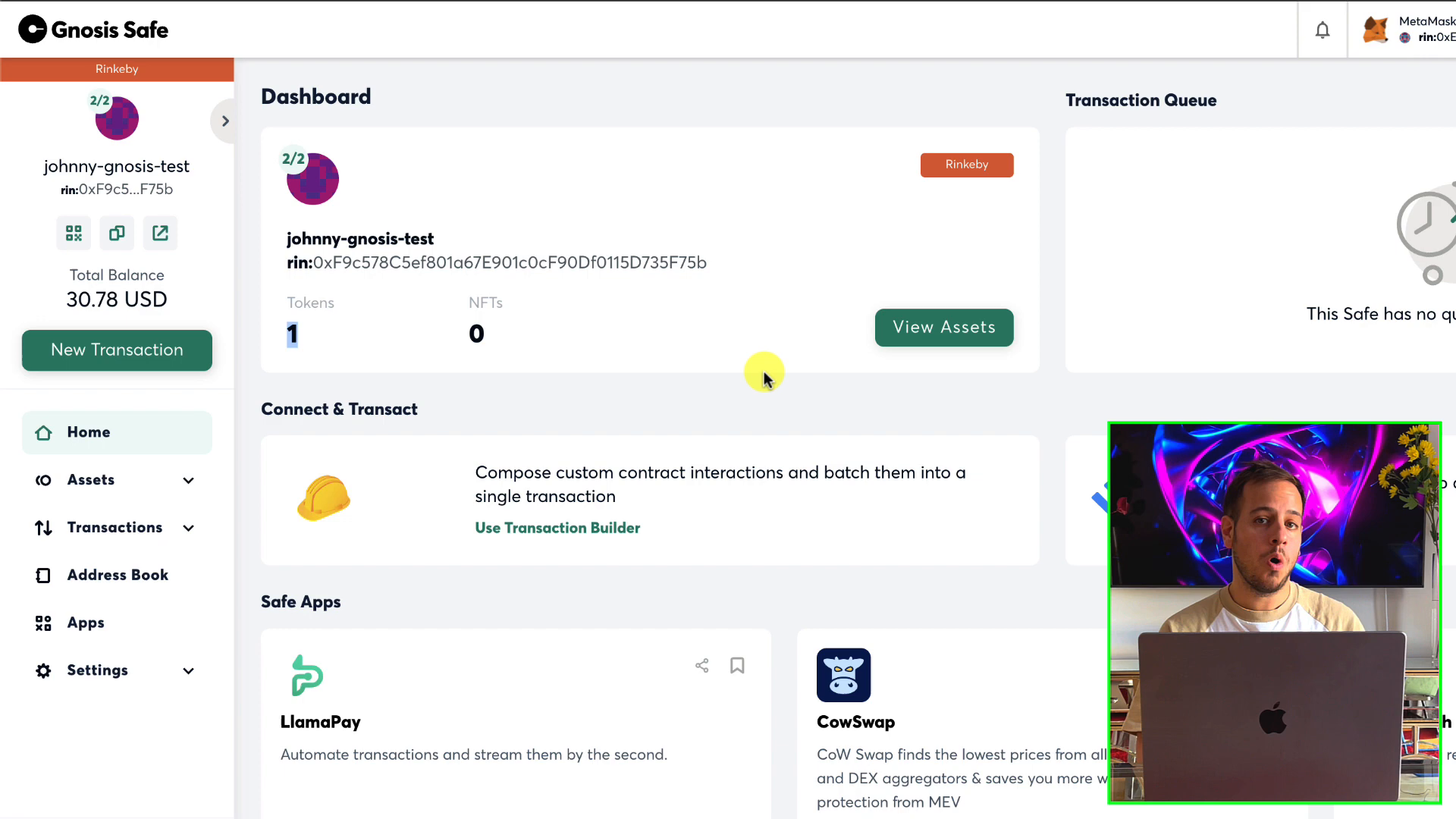
{"action": "mouse_move", "coordinate": [741, 400]}
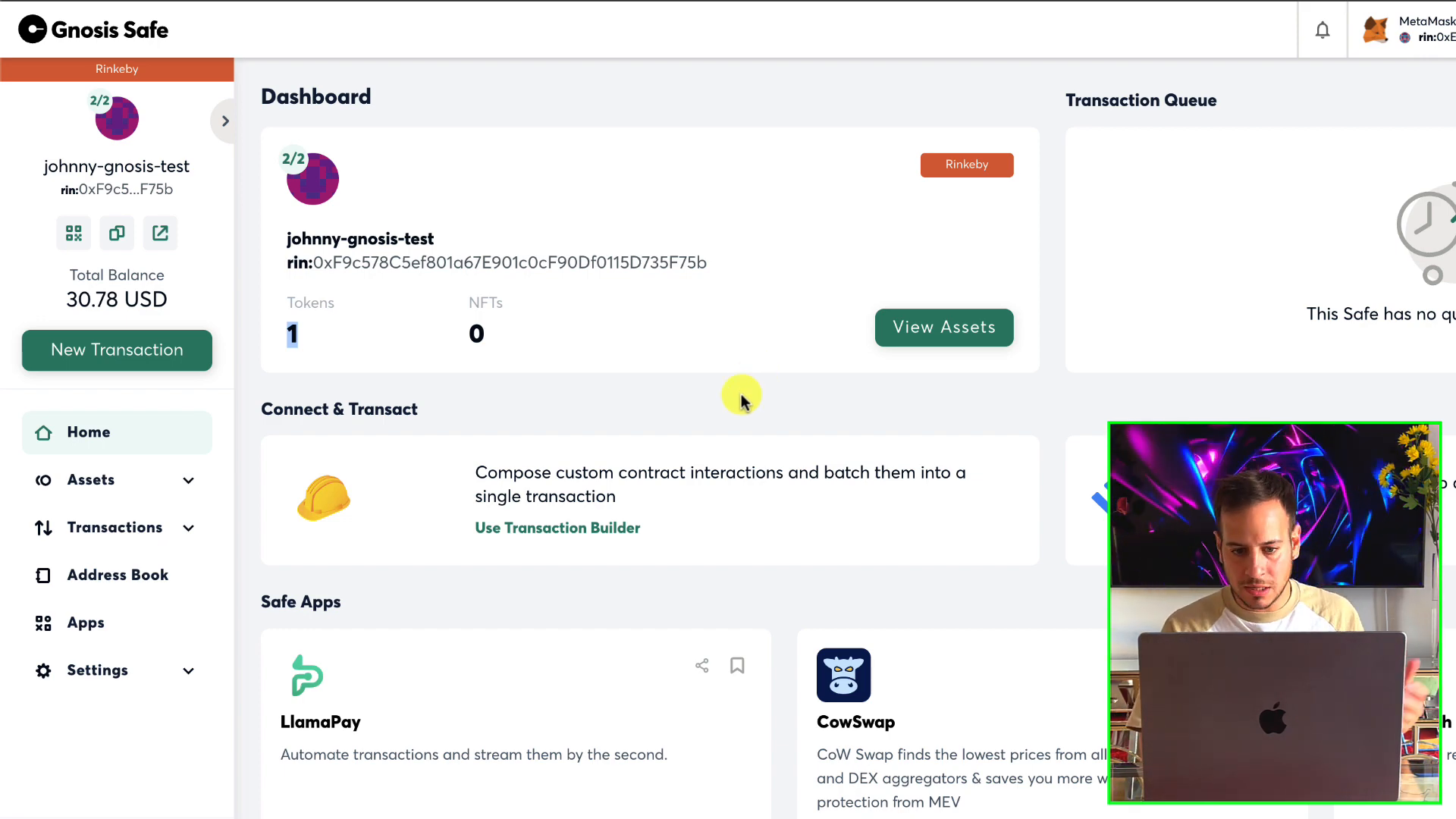
{"action": "mouse_move", "coordinate": [874, 443]}
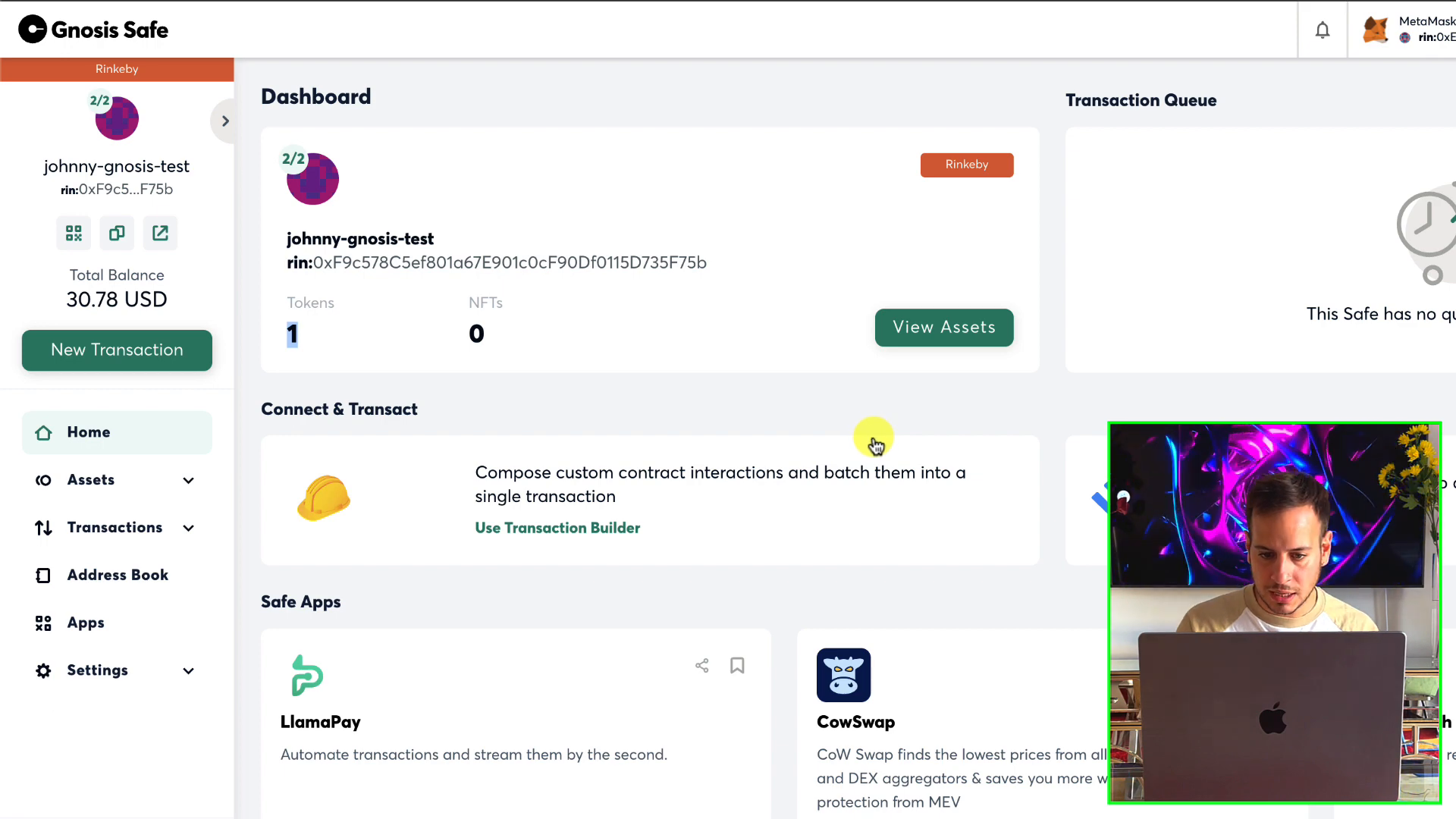
{"action": "mouse_move", "coordinate": [270, 461]}
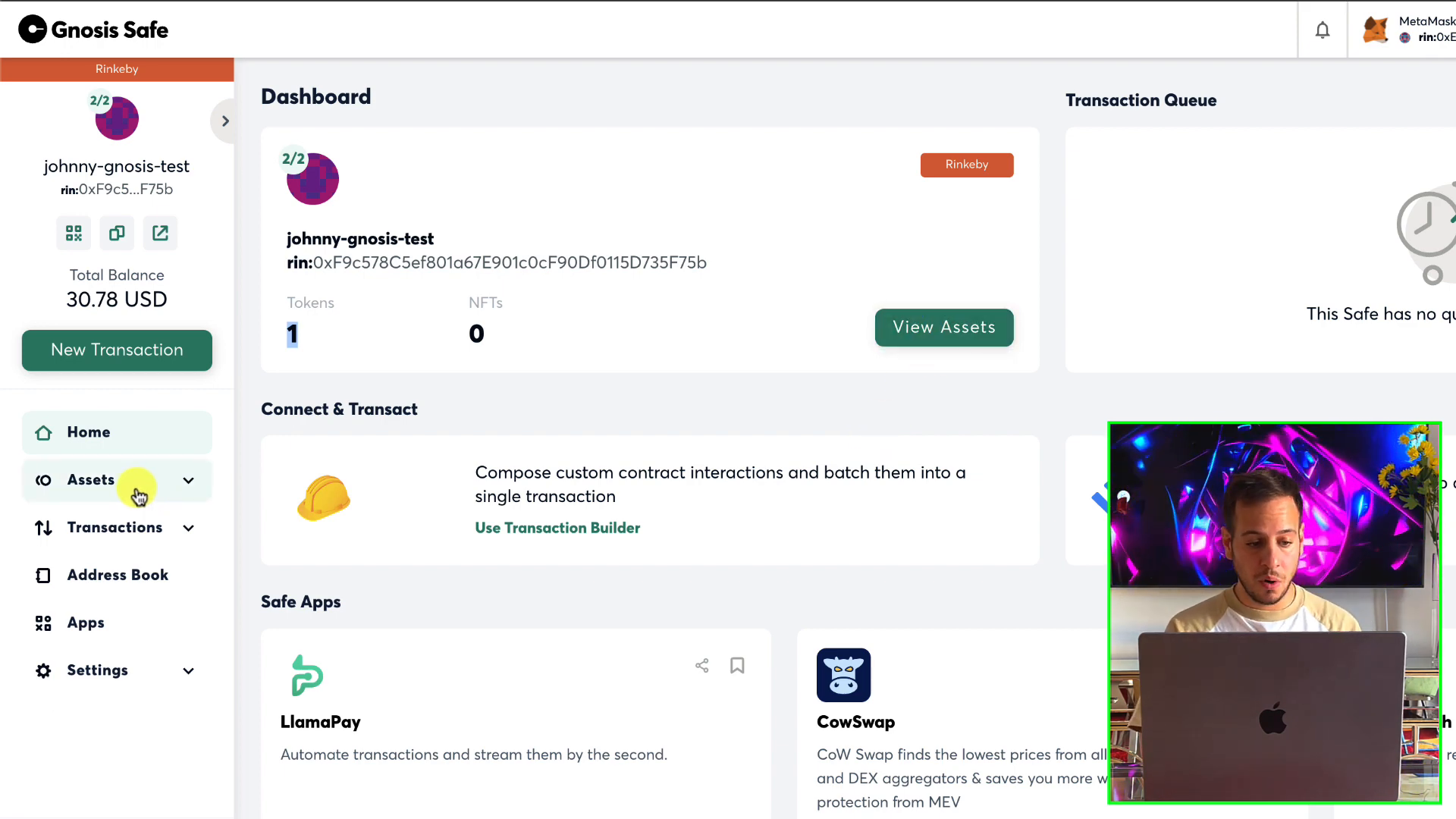
Show the Coins list with Ether at 0.02 ETH worth 30.7802 USD
{"action": "left_click", "coordinate": [91, 479]}
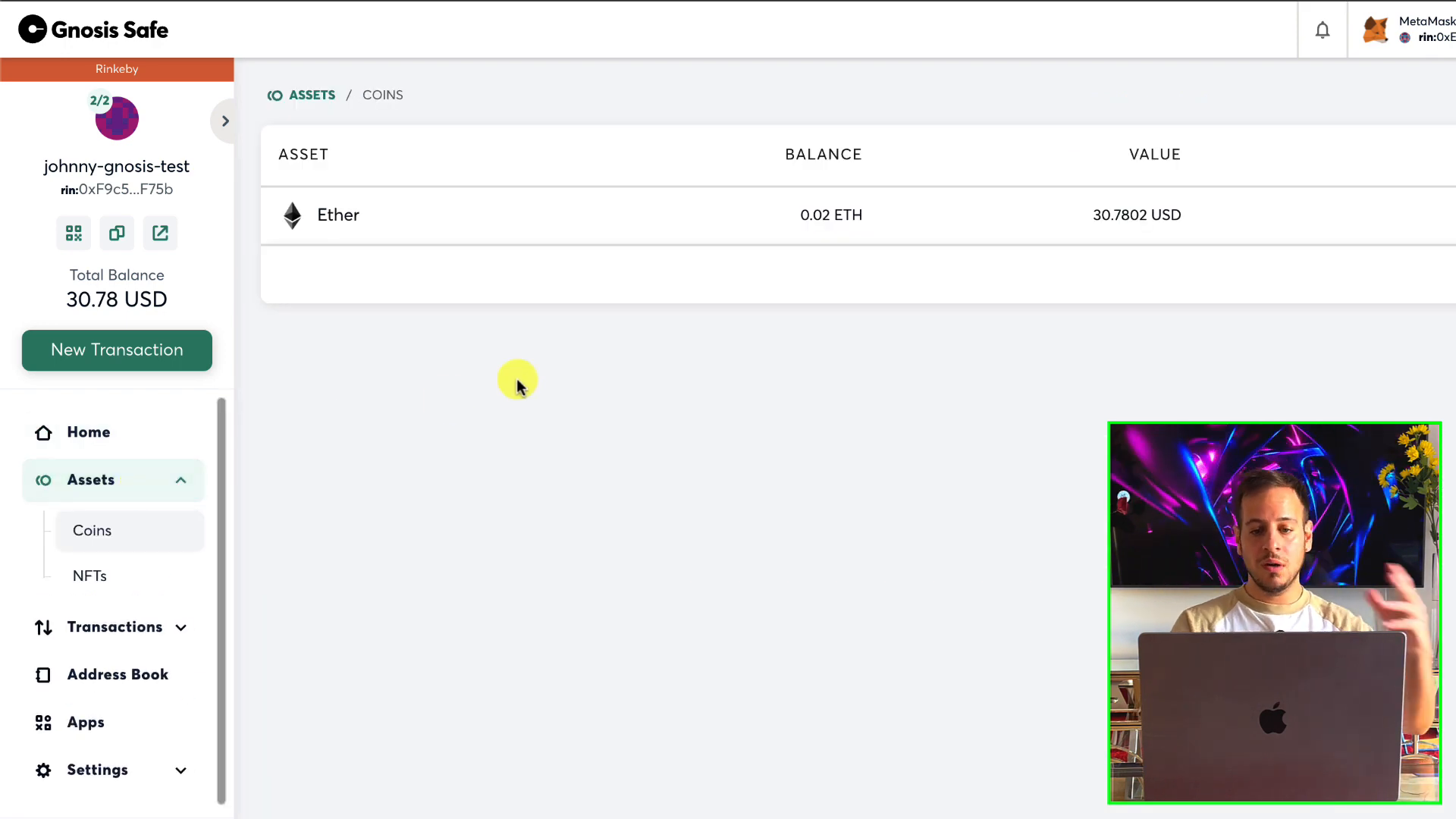
{"action": "mouse_move", "coordinate": [503, 284]}
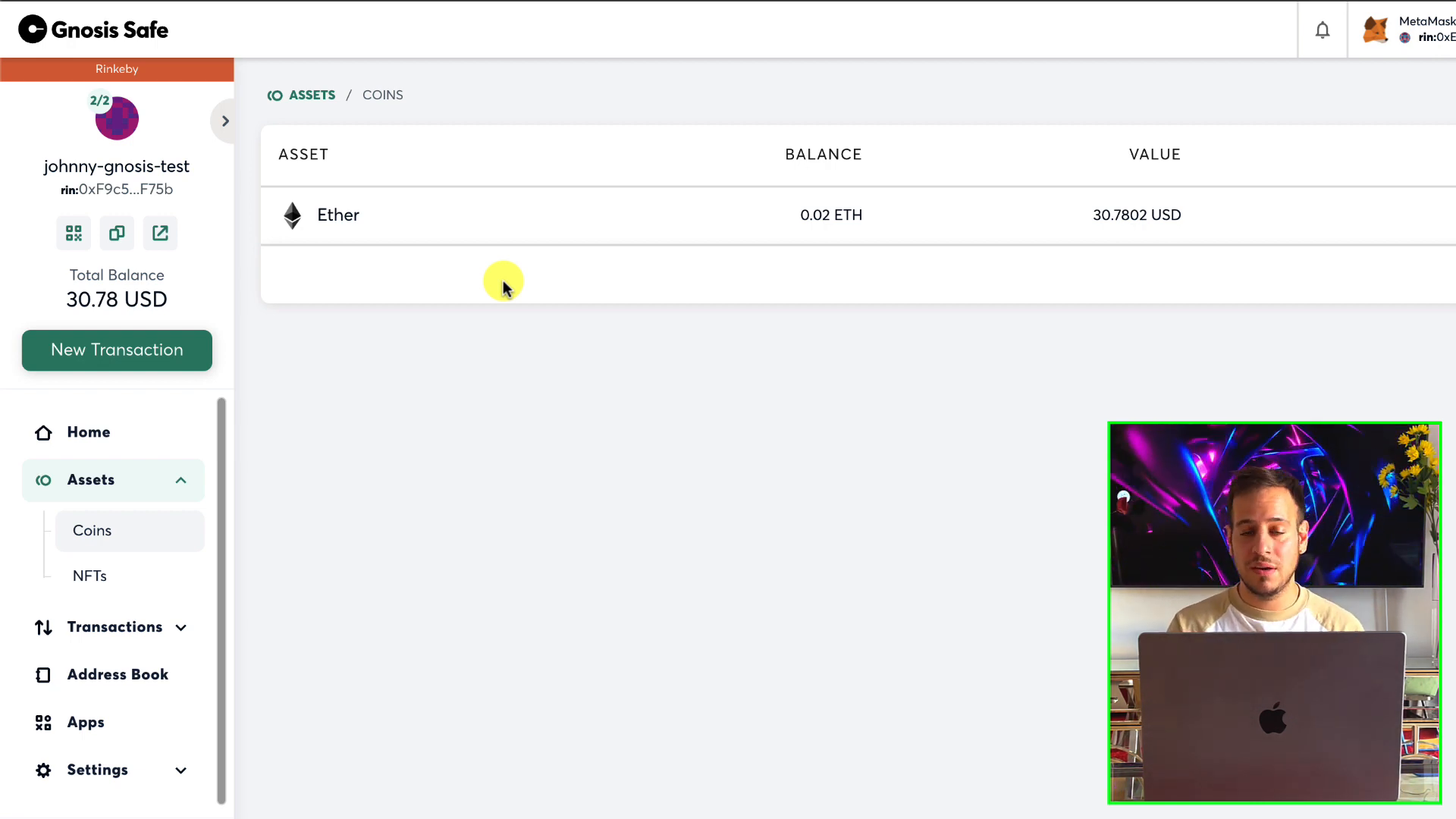
{"action": "mouse_move", "coordinate": [465, 300]}
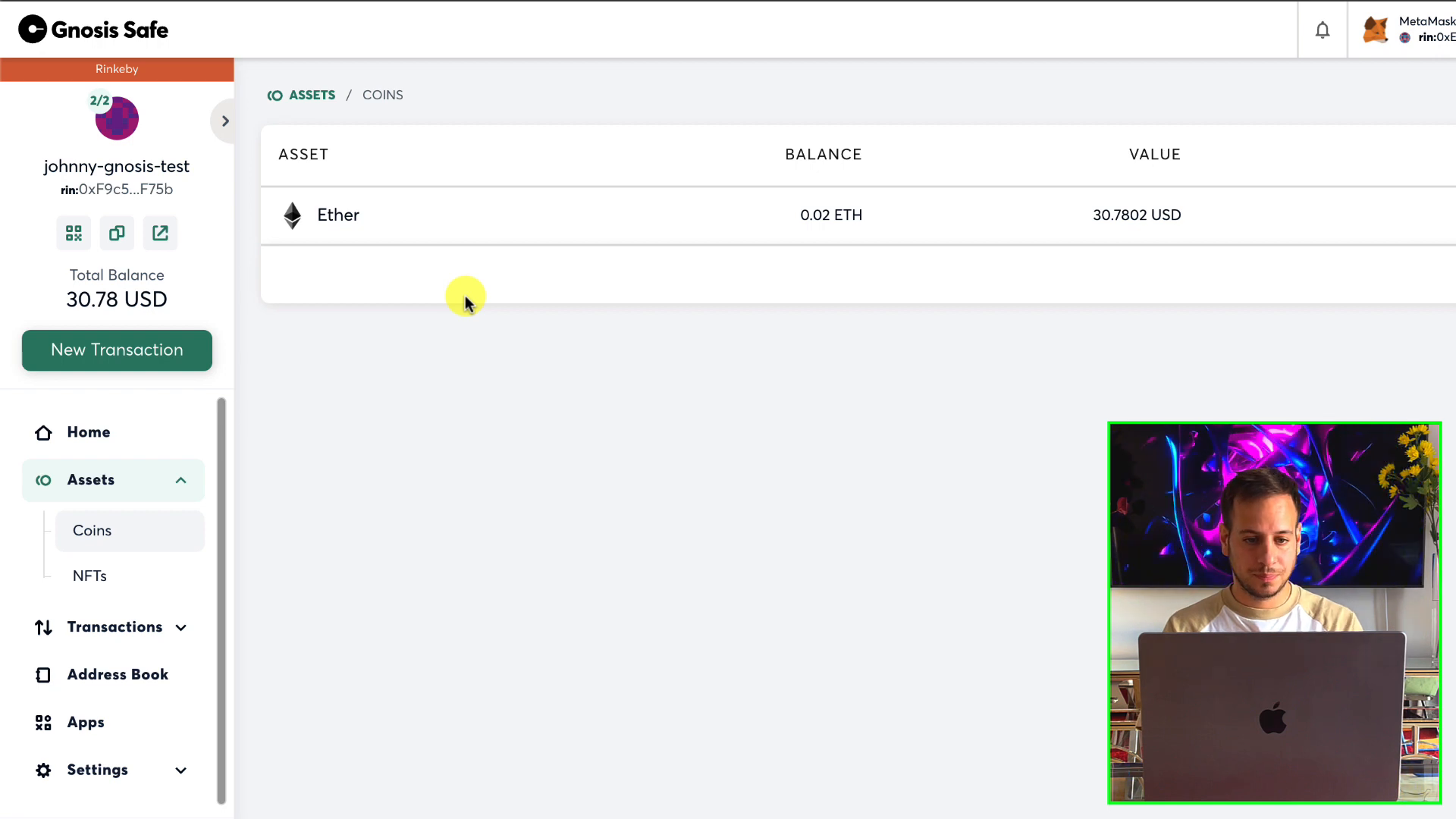
{"action": "mouse_move", "coordinate": [520, 328]}
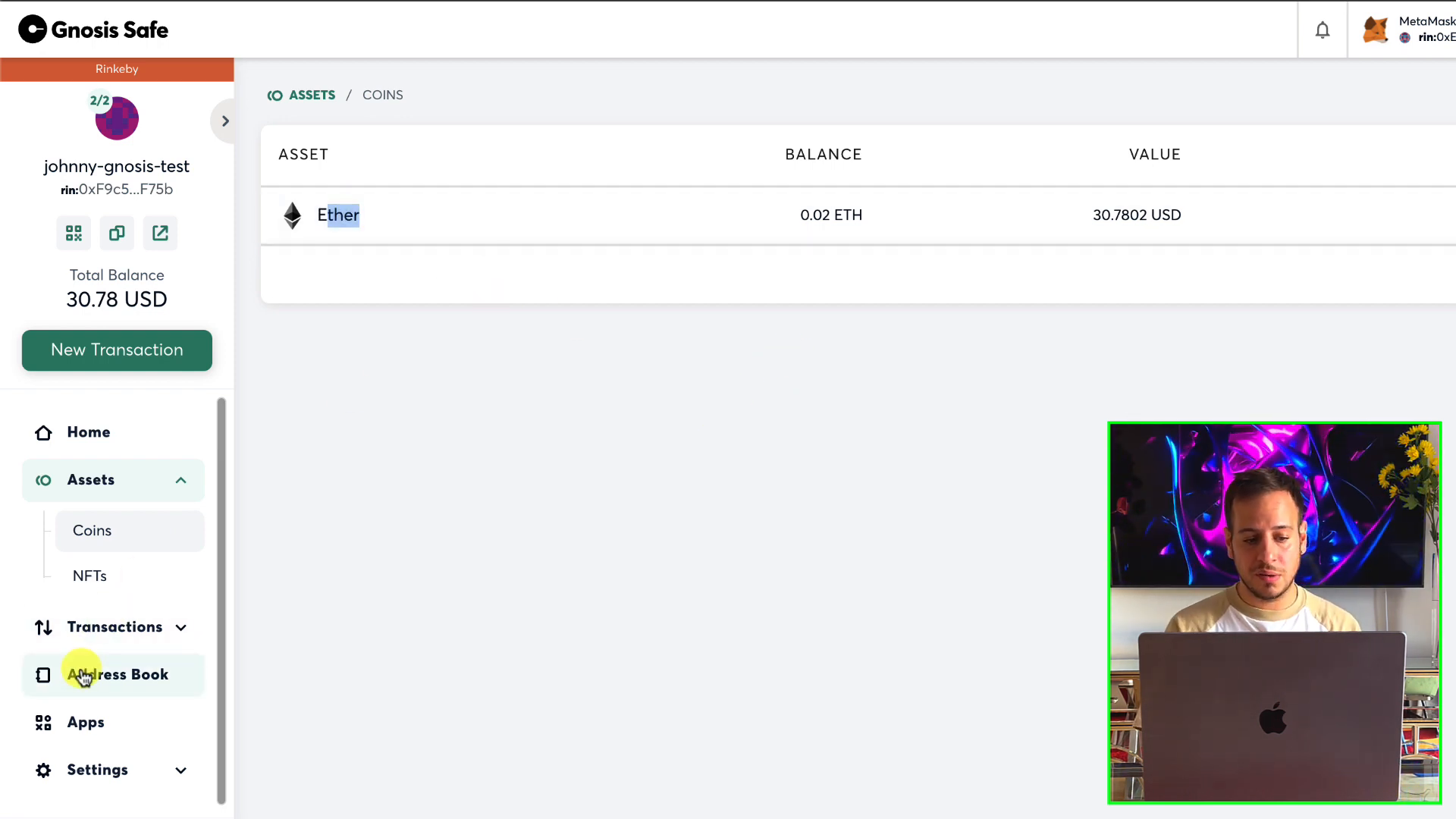
Show the address book listing the two signers and the safe itself
{"action": "left_click", "coordinate": [126, 673]}
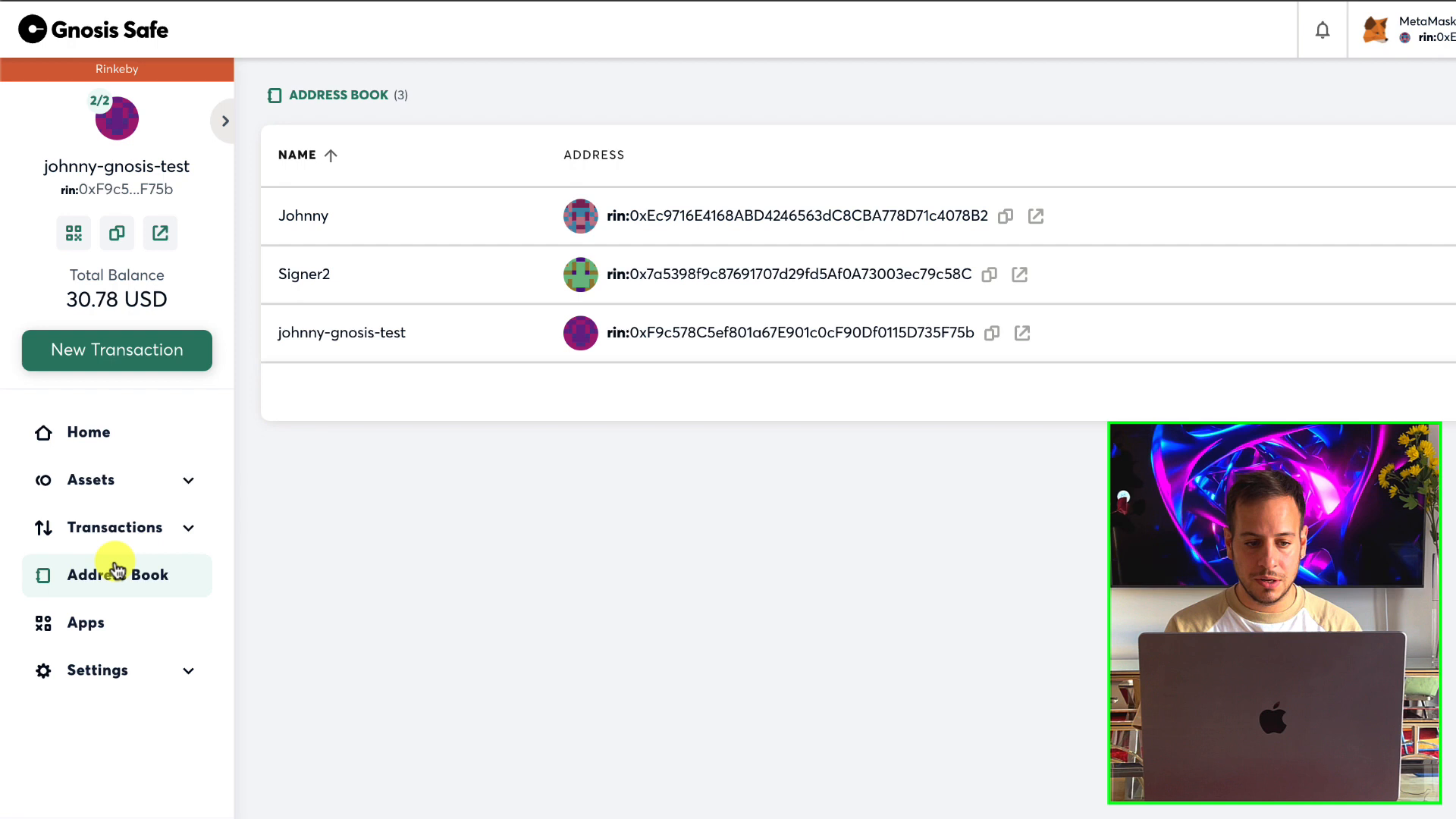
{"action": "double_click", "coordinate": [303, 216]}
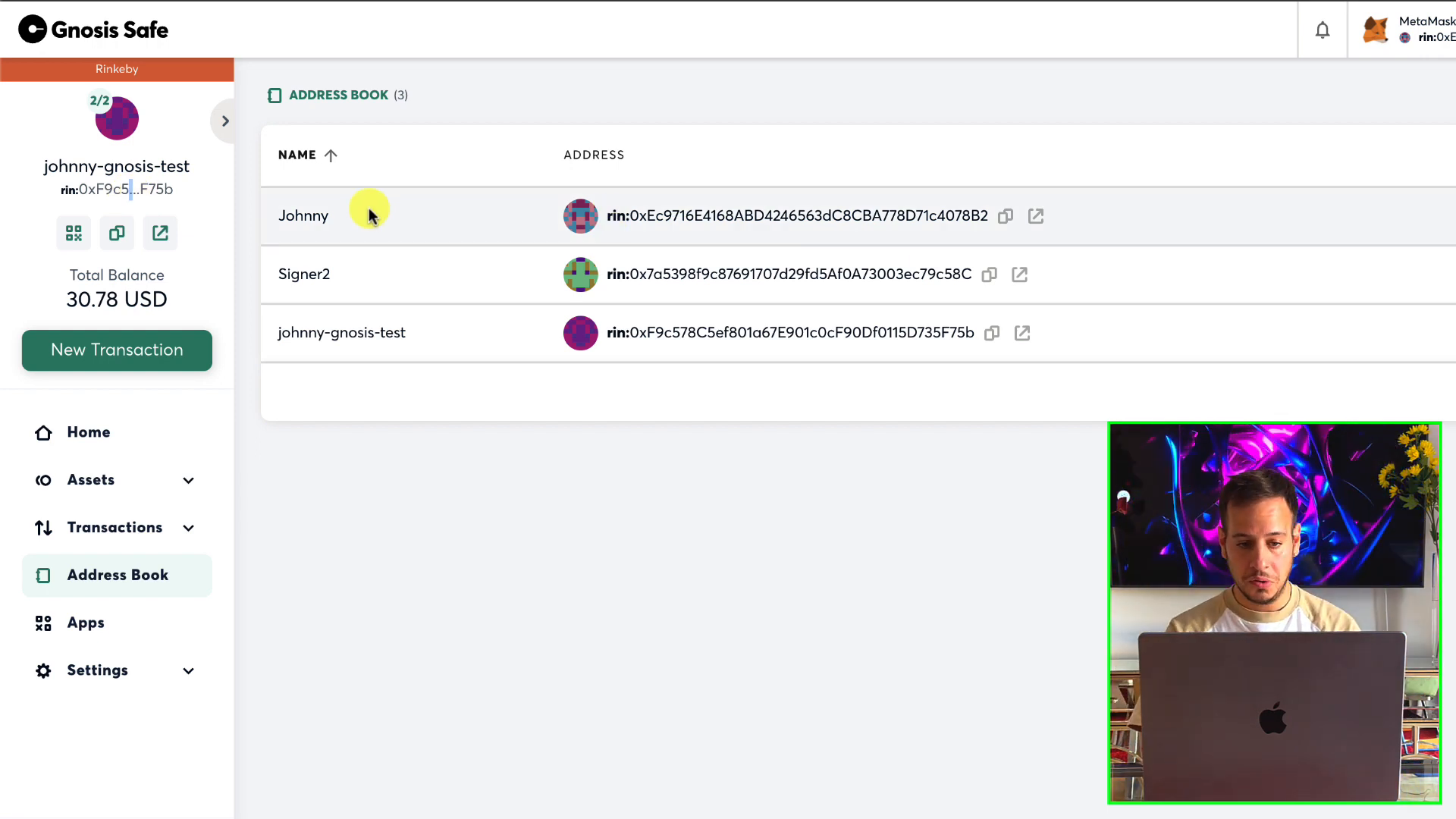
{"action": "mouse_move", "coordinate": [158, 518]}
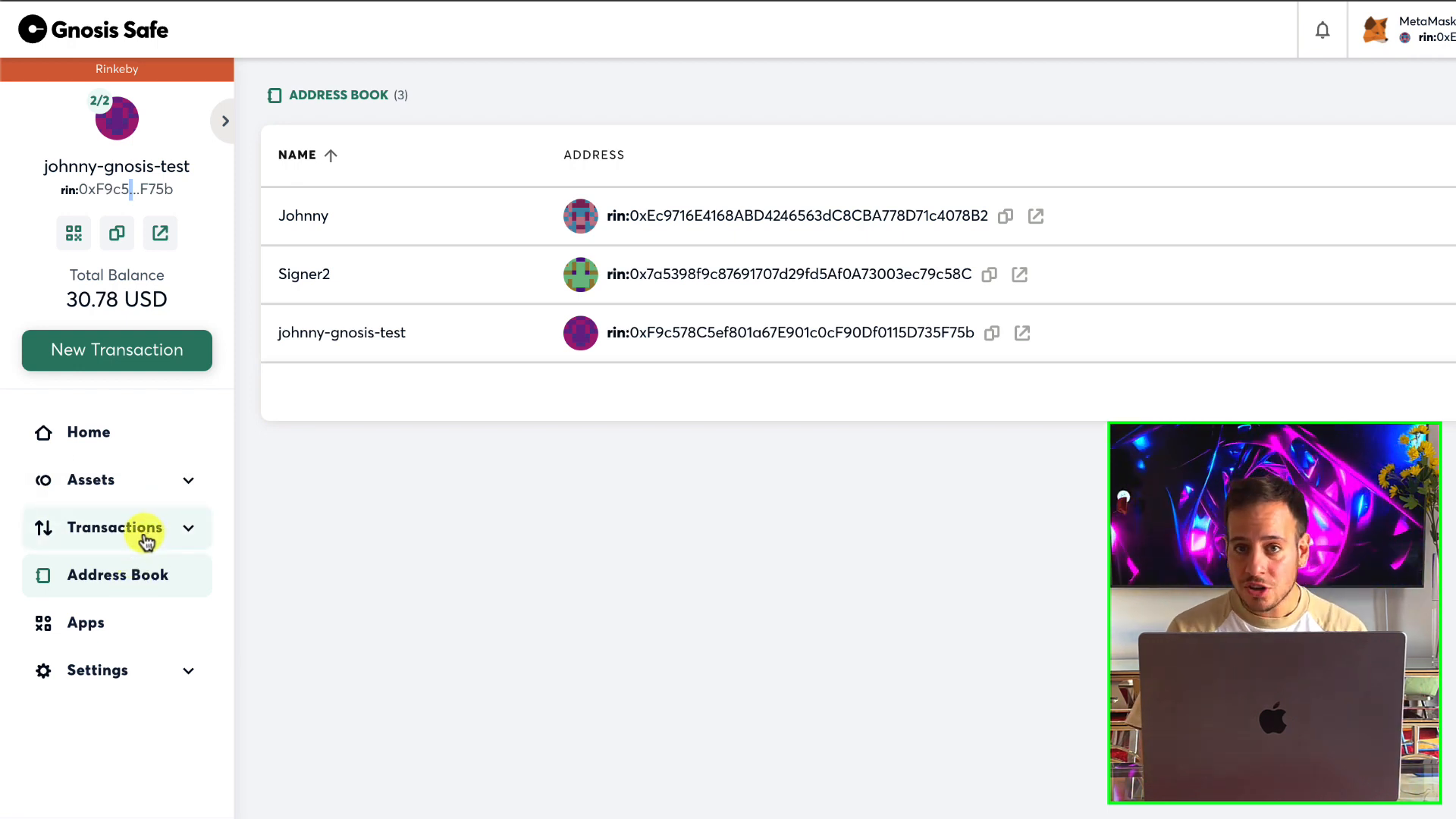
Review the empty Queue and the History with the received 0.02 ETH entry, then return to the dashboard
{"action": "left_click", "coordinate": [115, 528]}
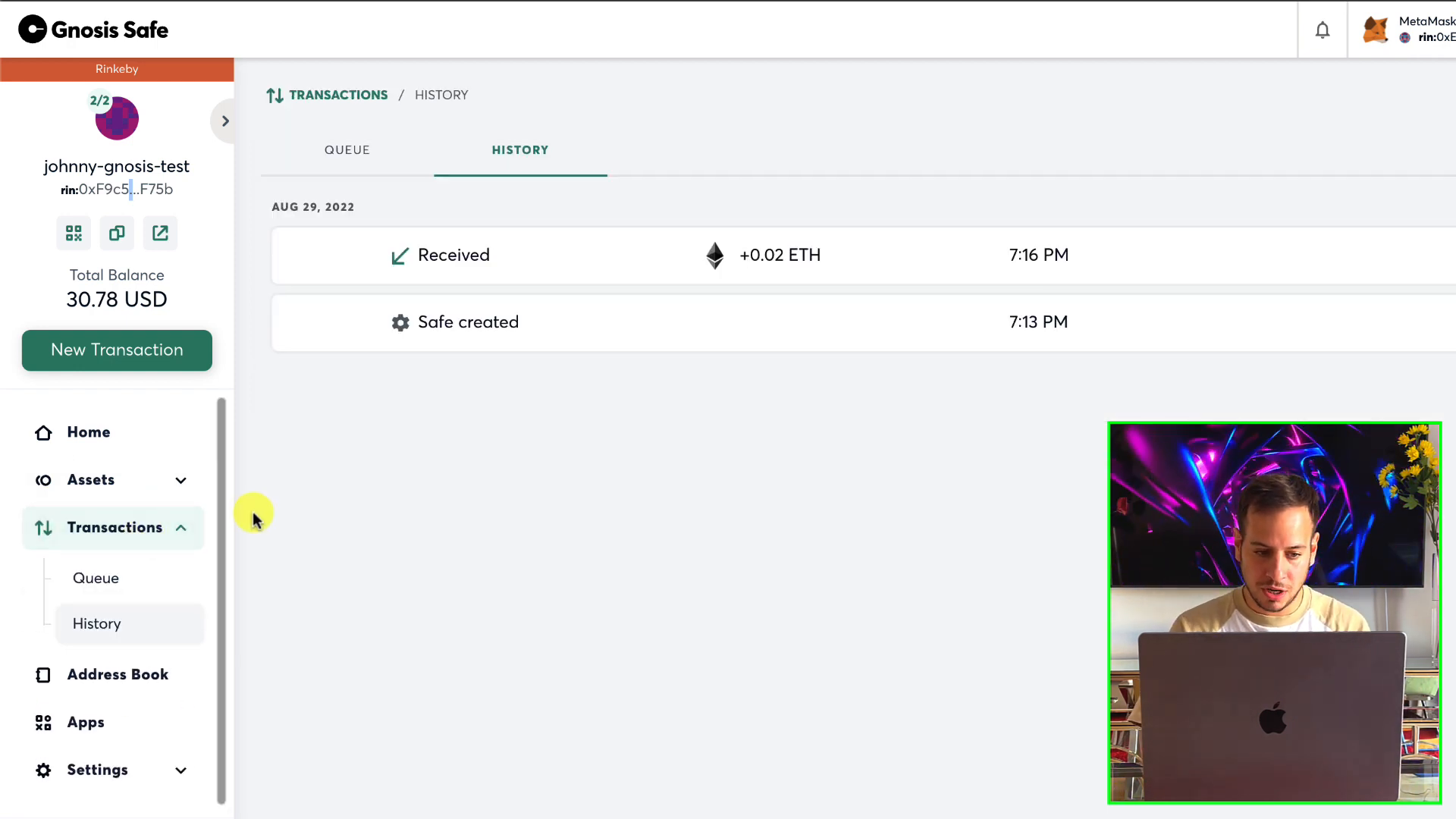
{"action": "left_click", "coordinate": [95, 577]}
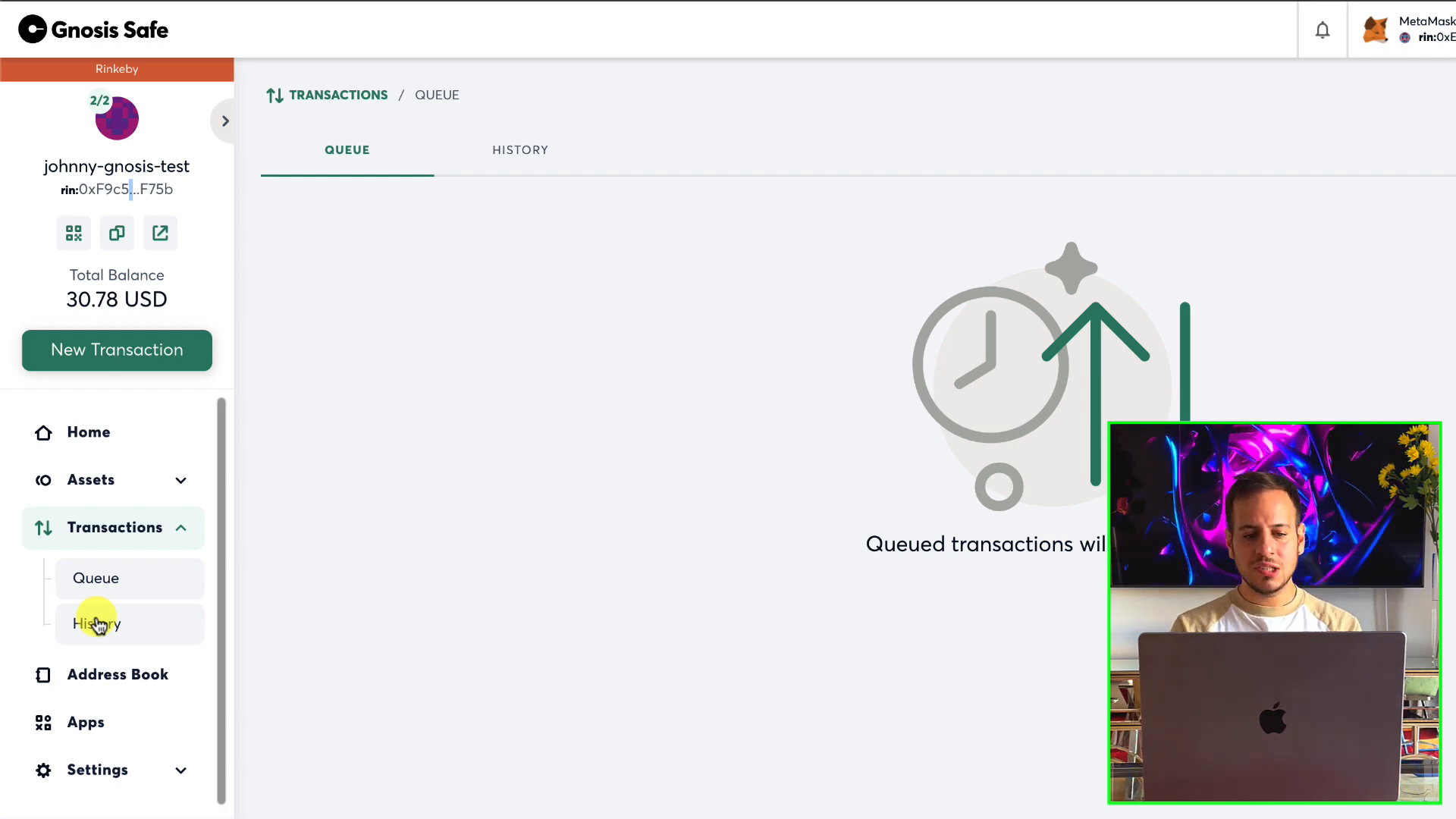
{"action": "left_click", "coordinate": [96, 623]}
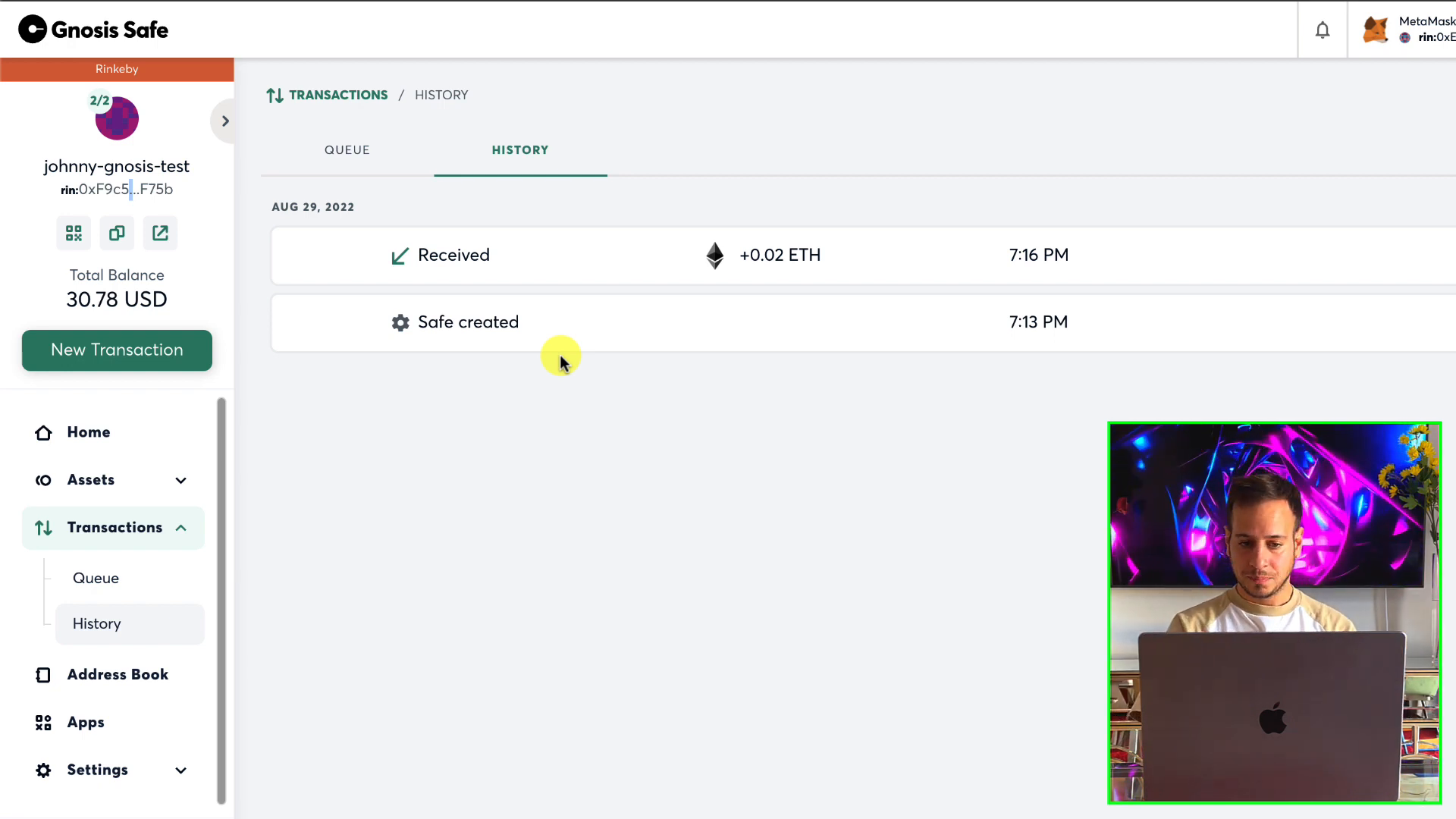
{"action": "mouse_move", "coordinate": [547, 364]}
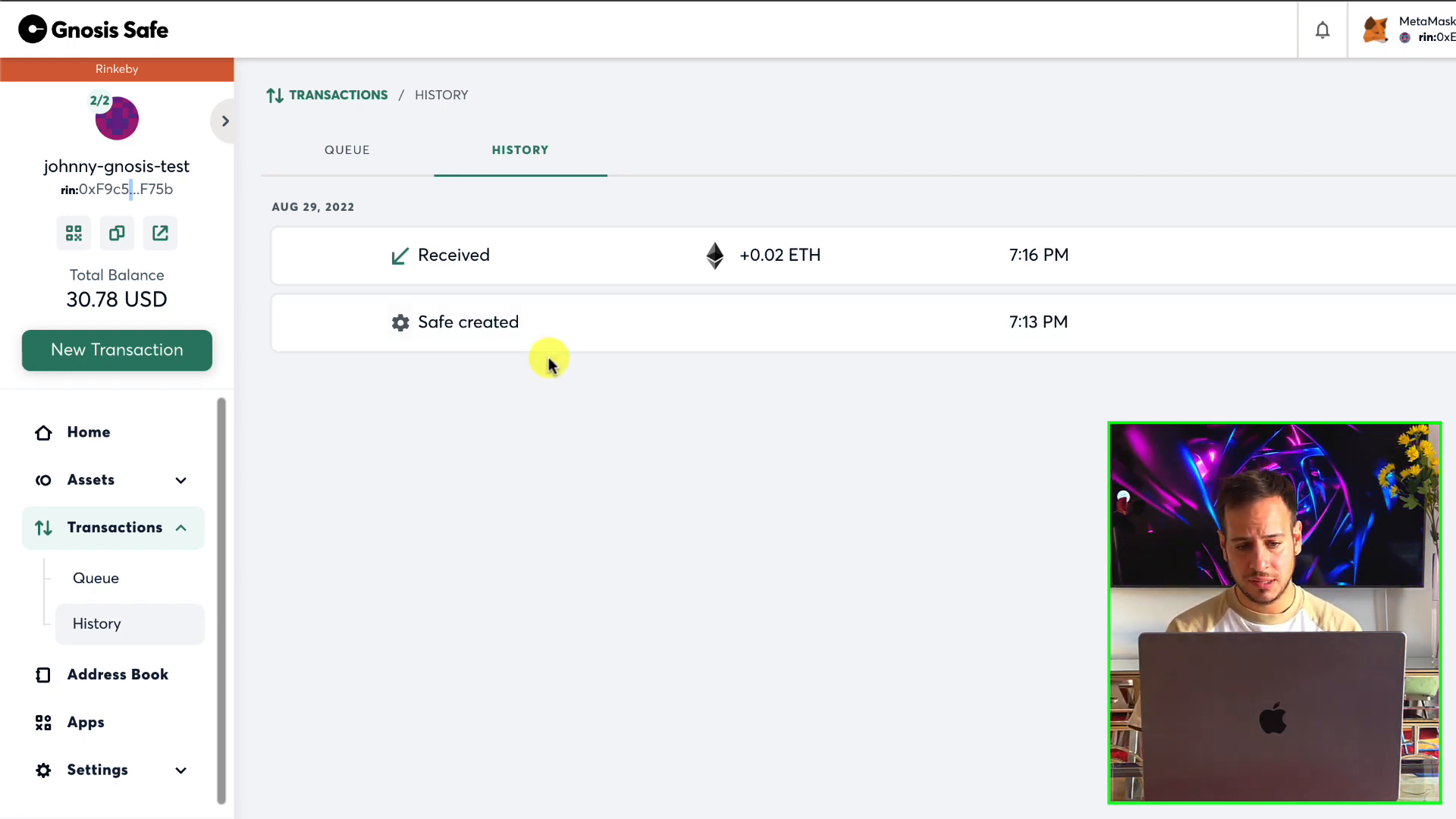
{"action": "mouse_move", "coordinate": [410, 267]}
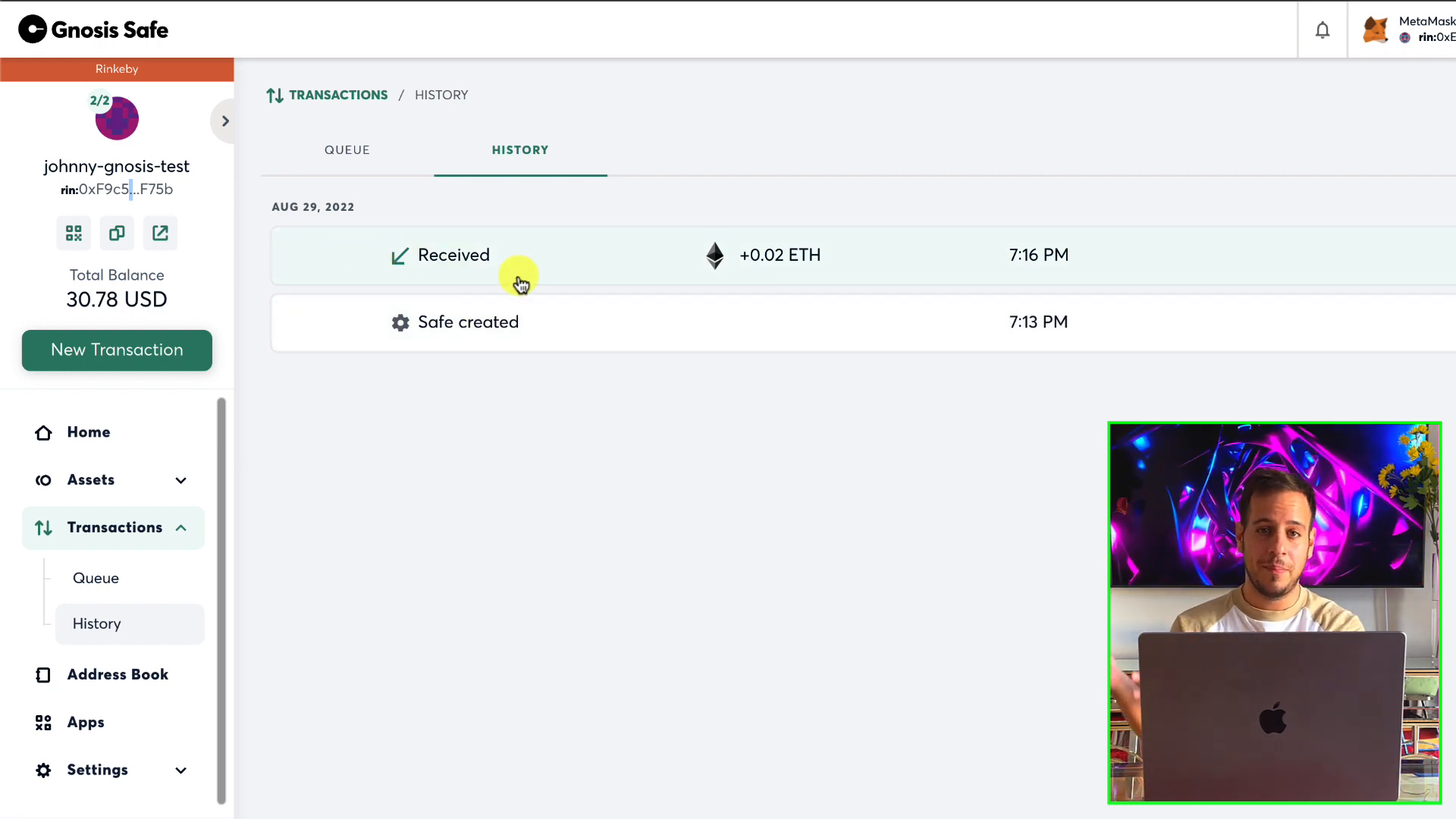
{"action": "mouse_move", "coordinate": [370, 107]}
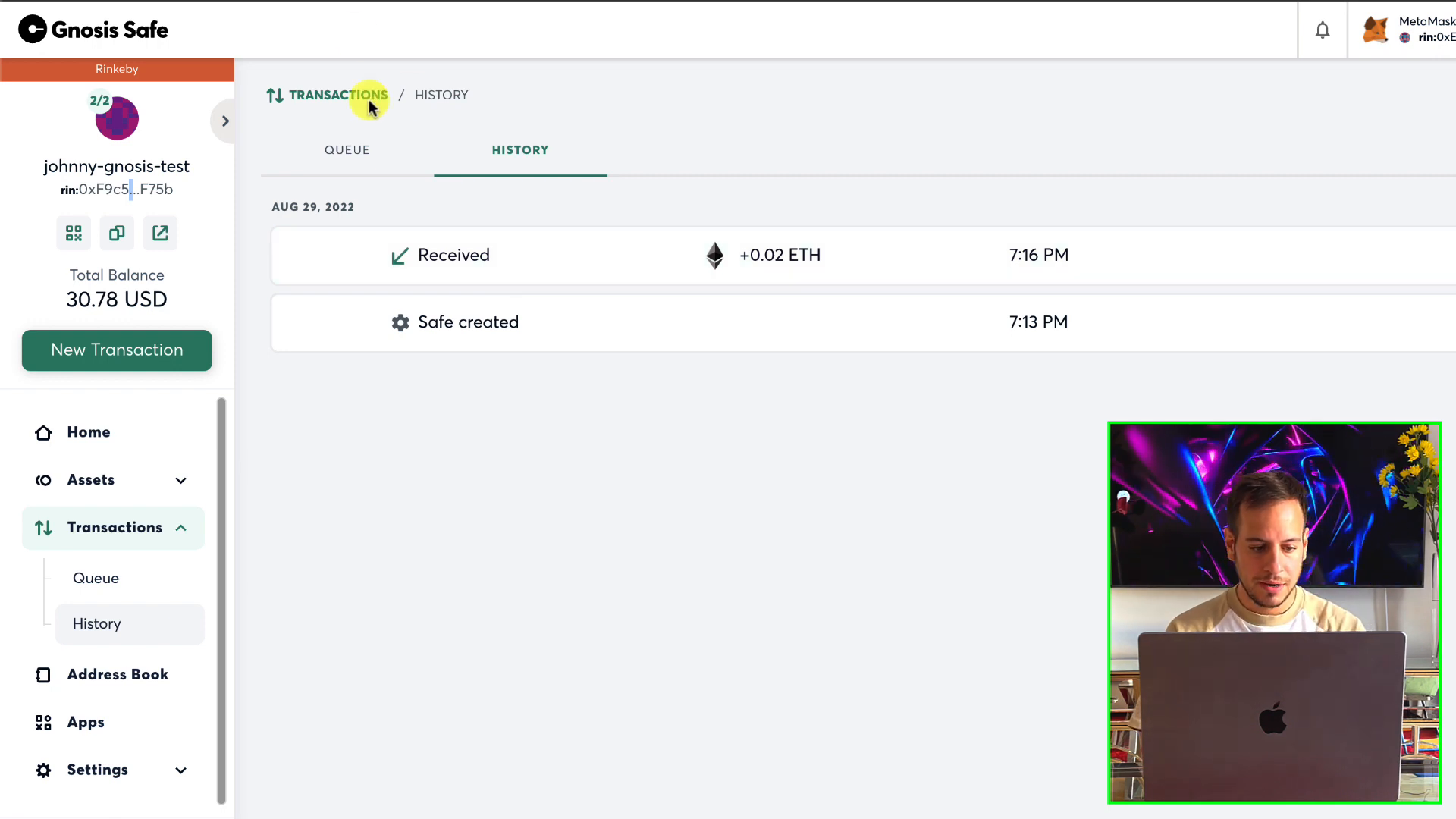
{"action": "mouse_move", "coordinate": [396, 161]}
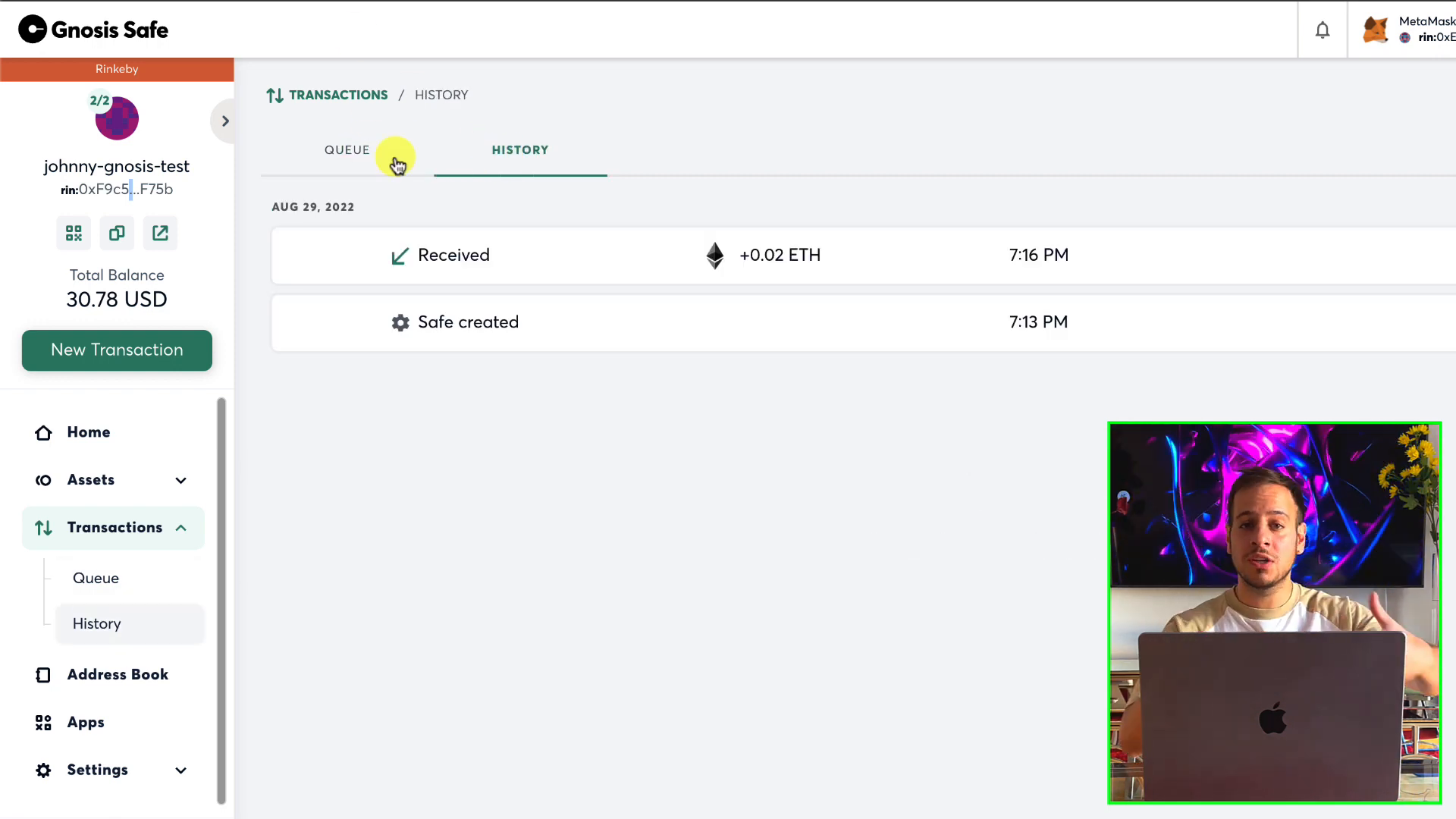
{"action": "left_click", "coordinate": [346, 151]}
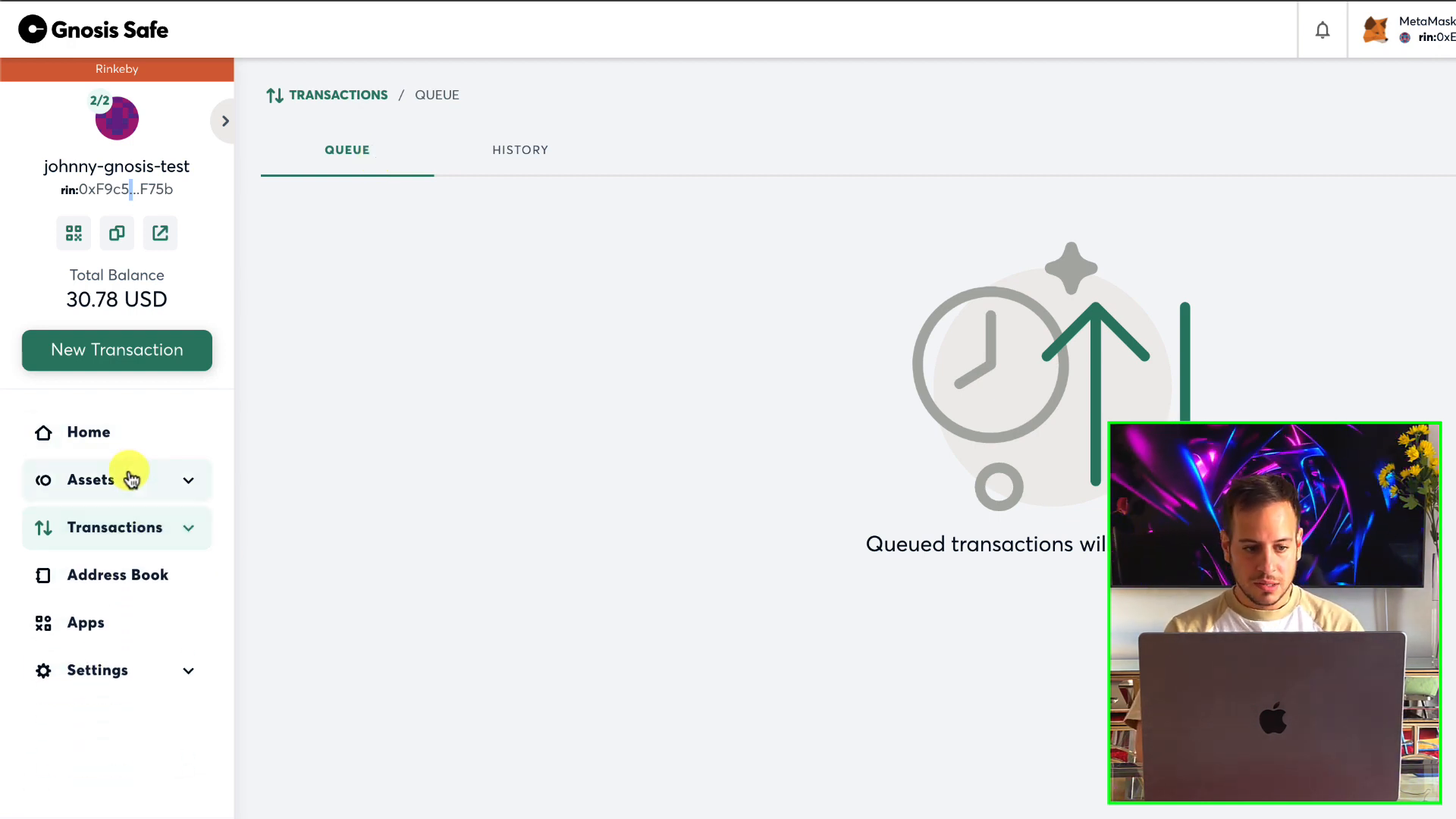
{"action": "left_click", "coordinate": [88, 432]}
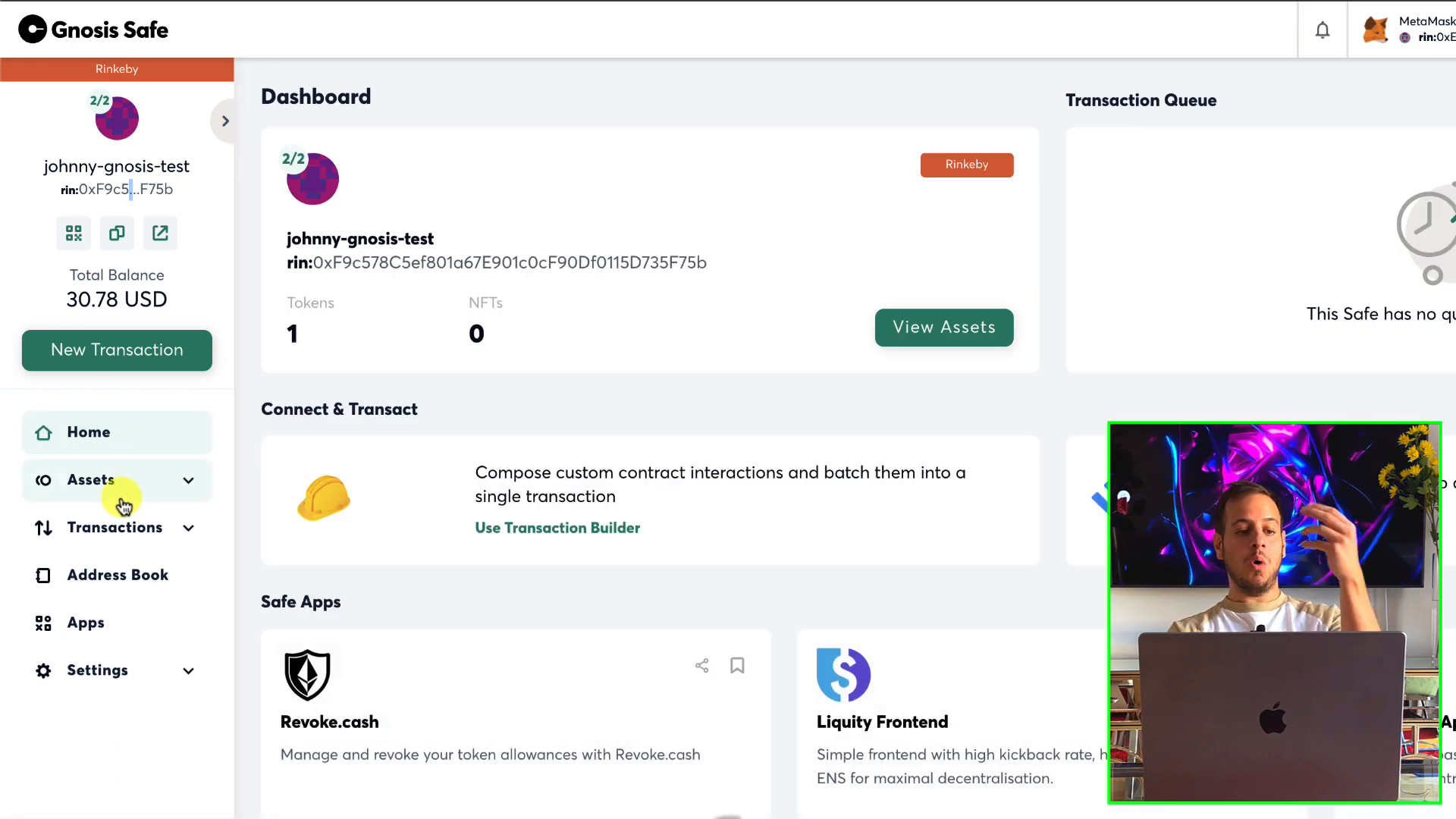
Return to the Coins balances page showing Ether at 0.02 ETH after briefly starting a new transaction
{"action": "left_click", "coordinate": [89, 479]}
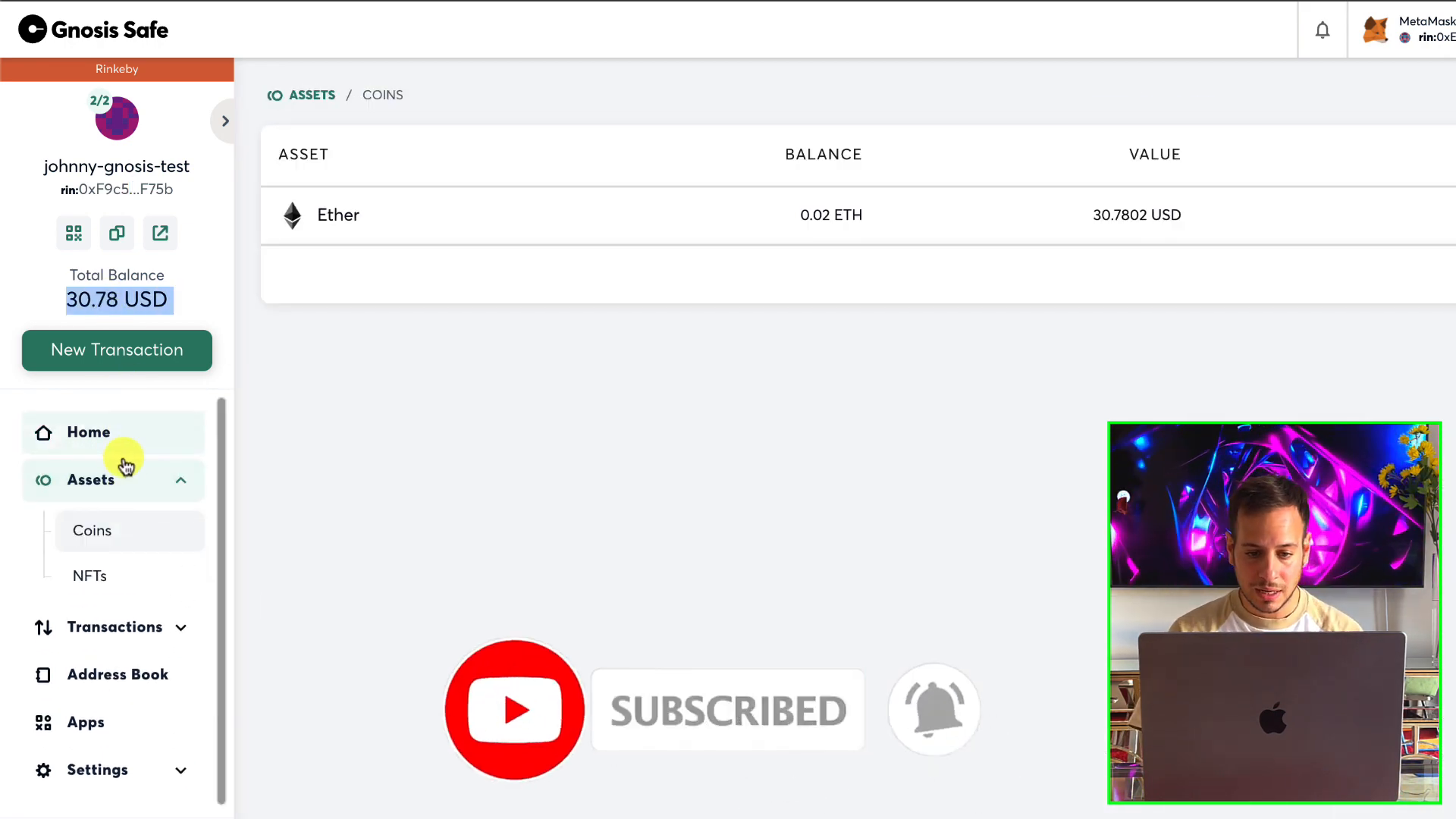
{"action": "left_click", "coordinate": [117, 351]}
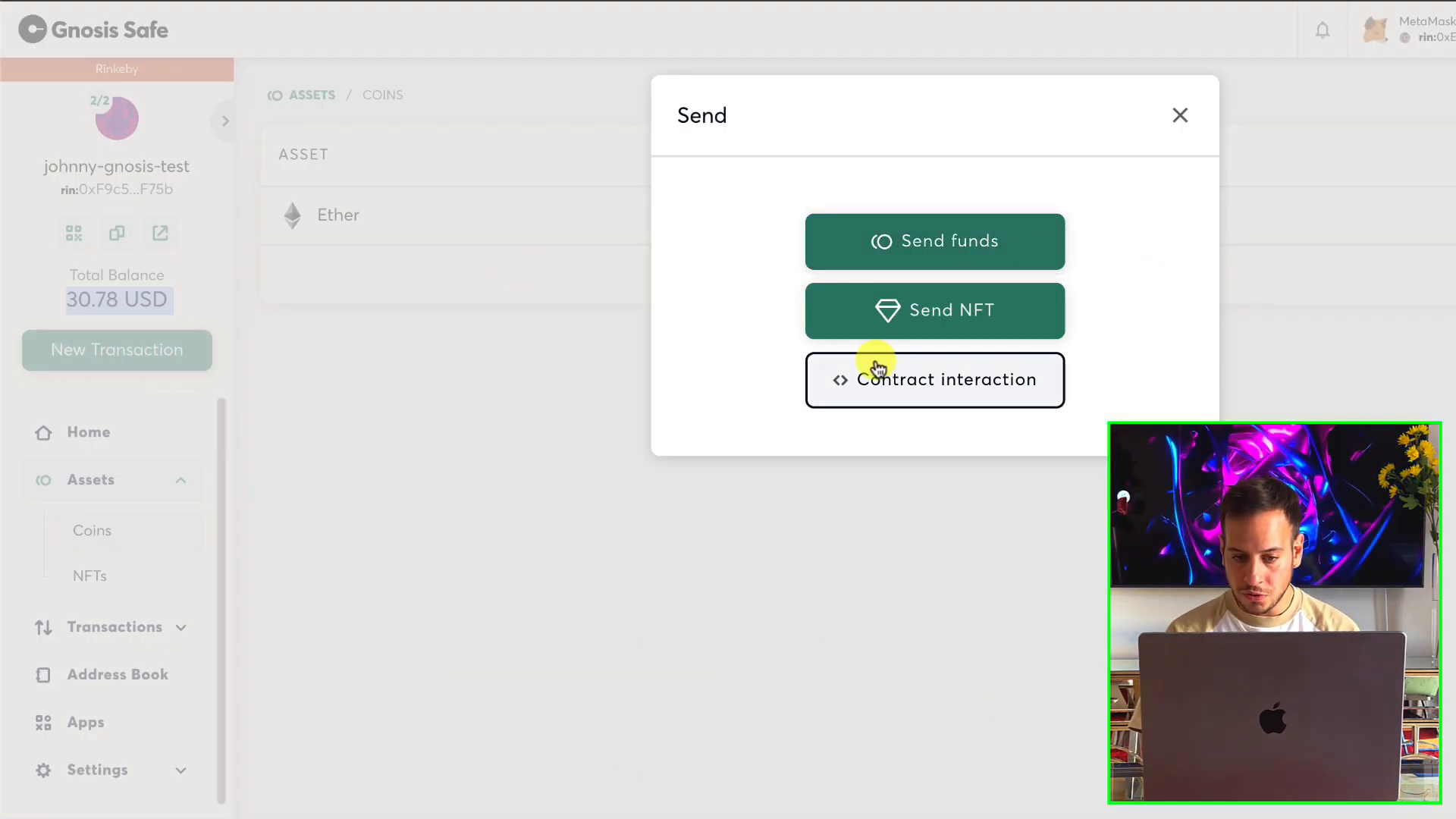
{"action": "left_click", "coordinate": [935, 380]}
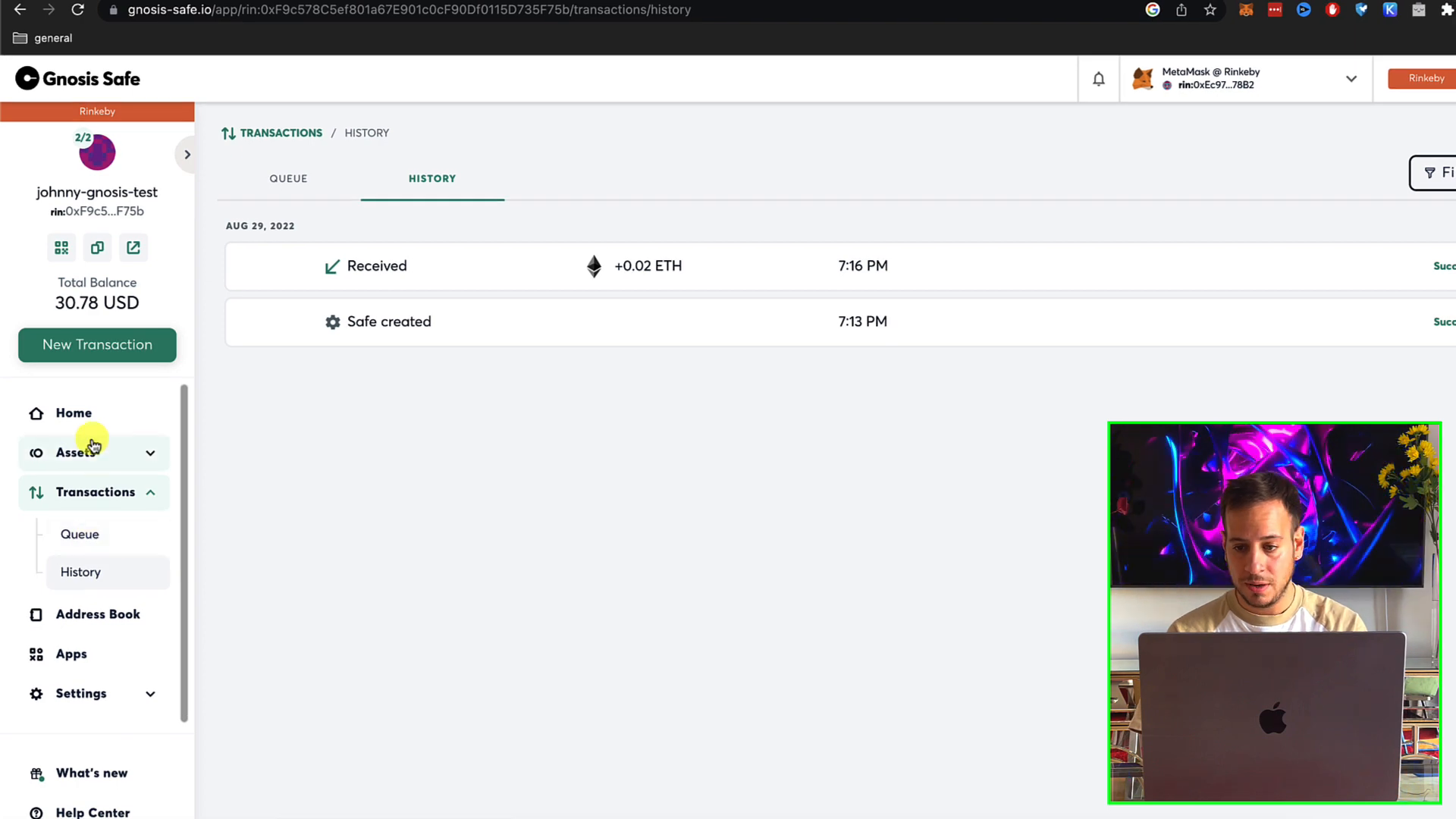
{"action": "left_click", "coordinate": [76, 452]}
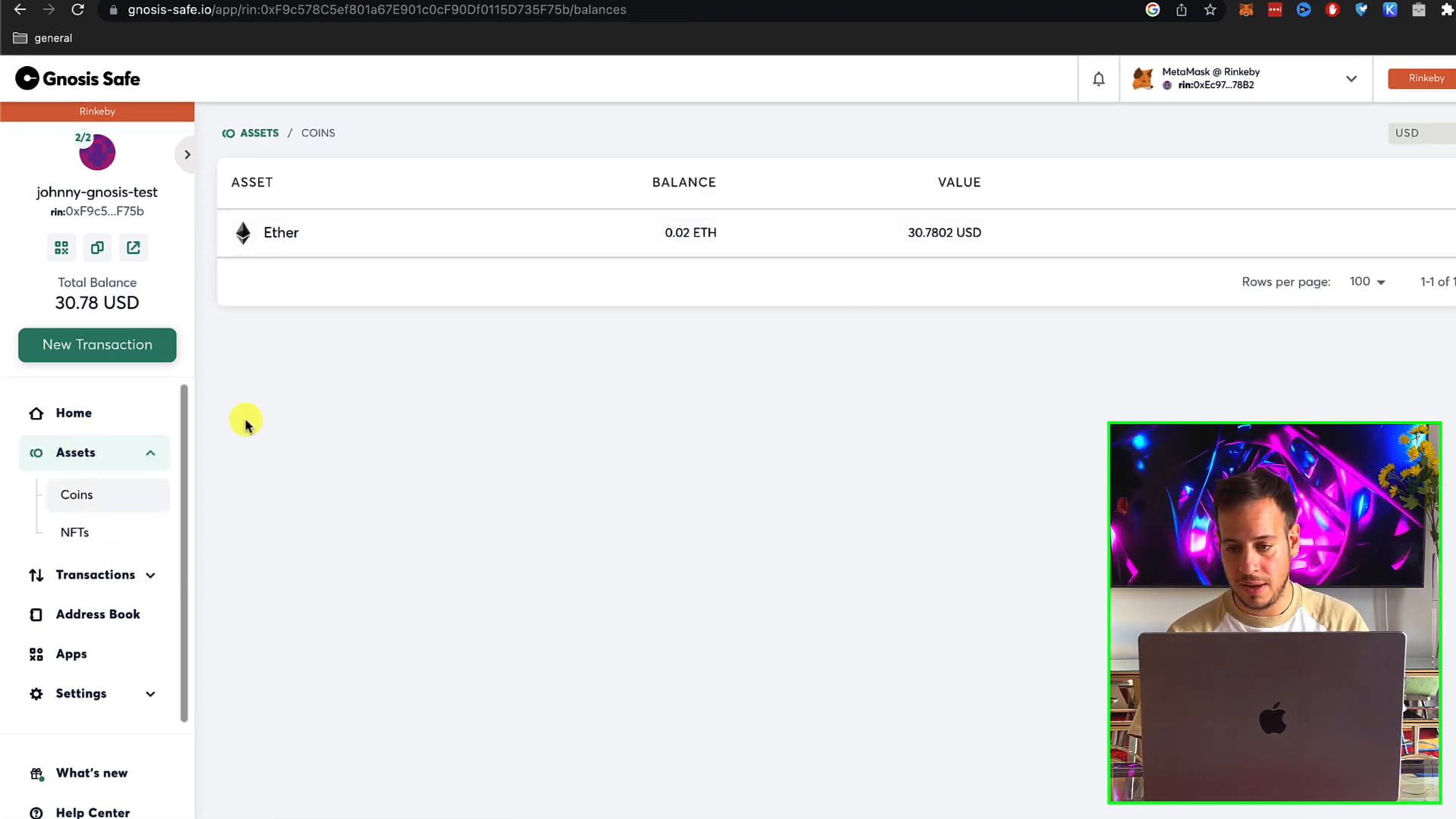
Fill a Send funds transfer of the full 0.02 ETH to the first saved address and proceed to review
{"action": "left_click", "coordinate": [97, 344]}
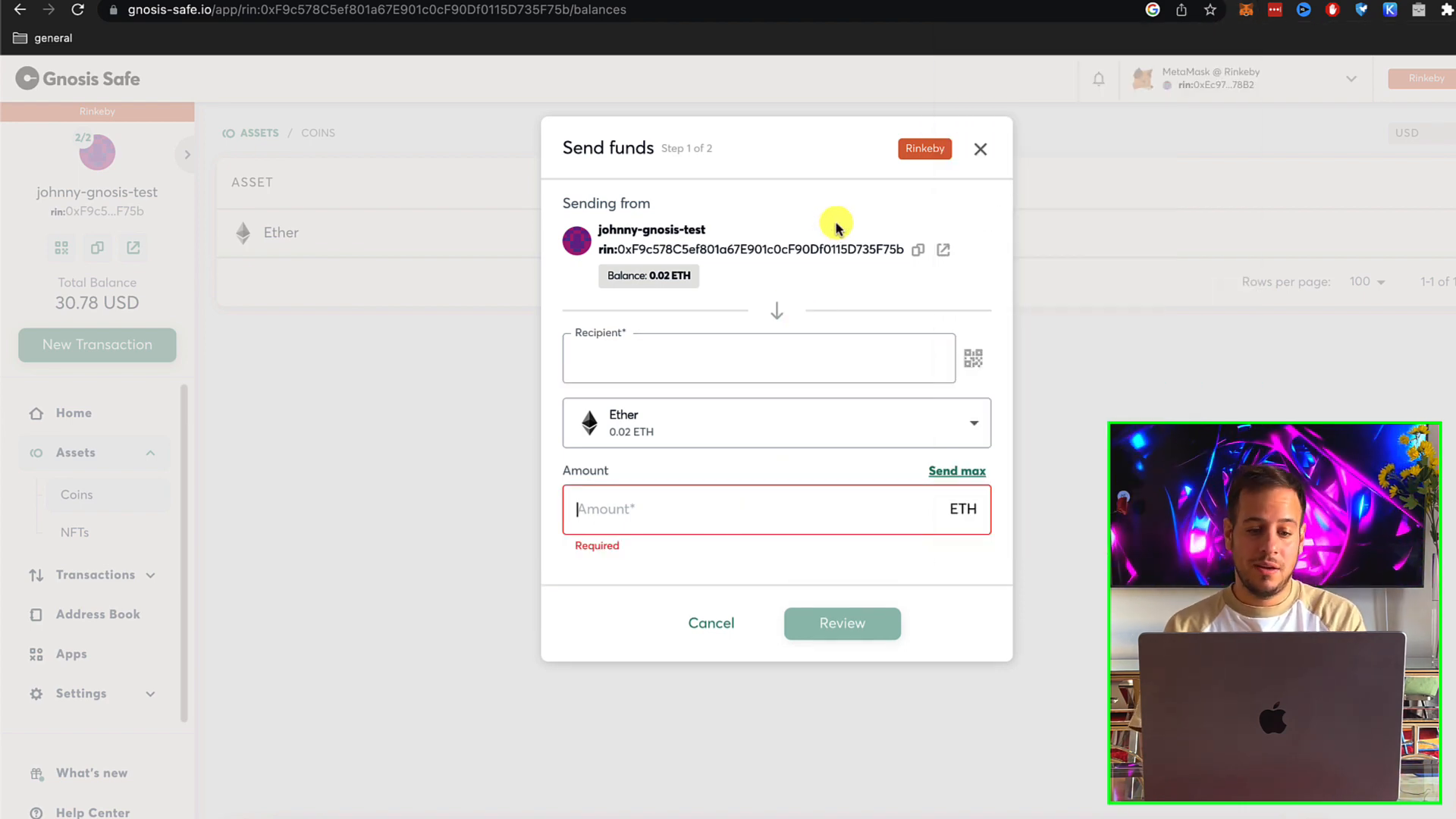
{"action": "left_click", "coordinate": [758, 358]}
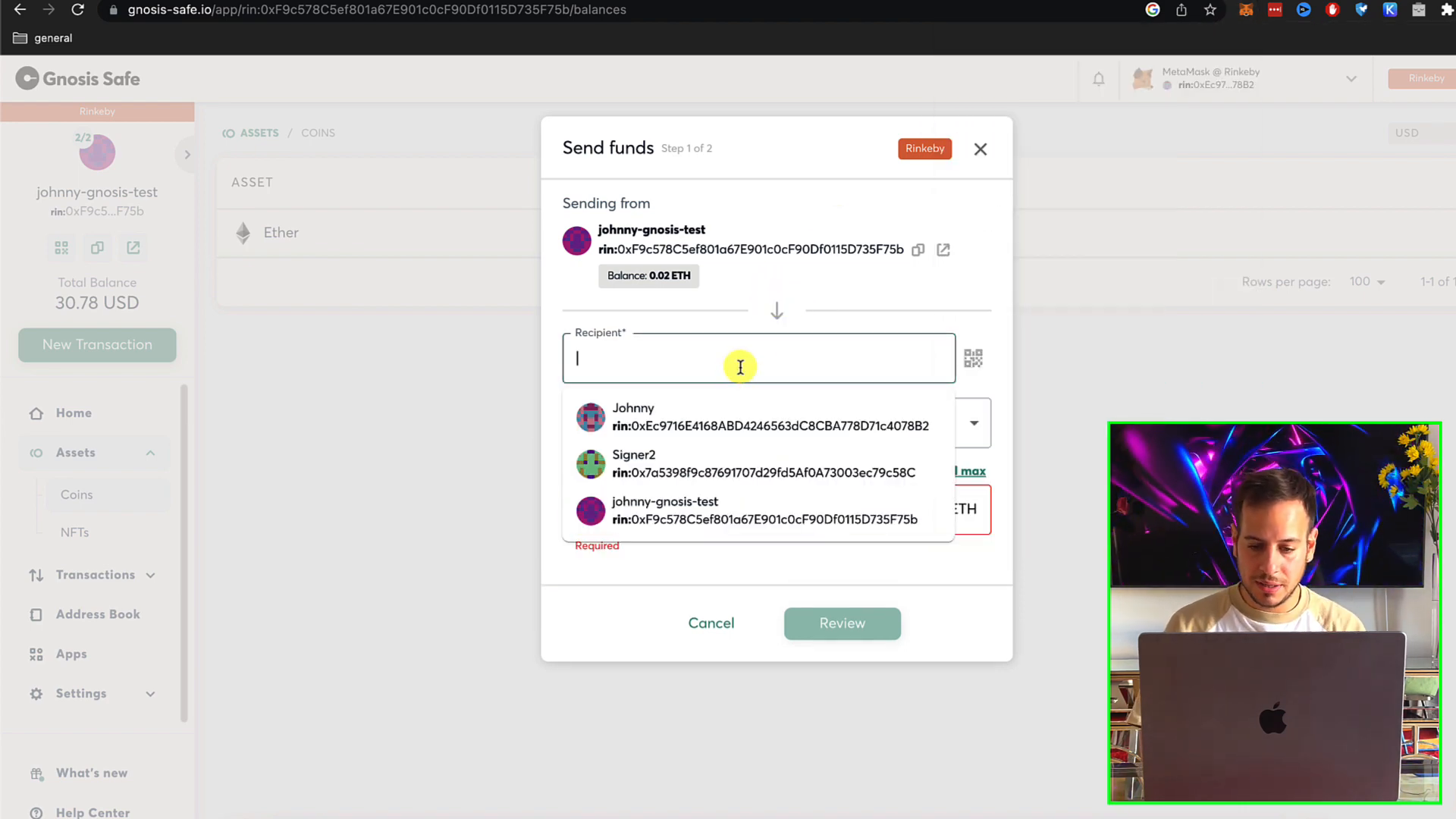
{"action": "left_click", "coordinate": [634, 416]}
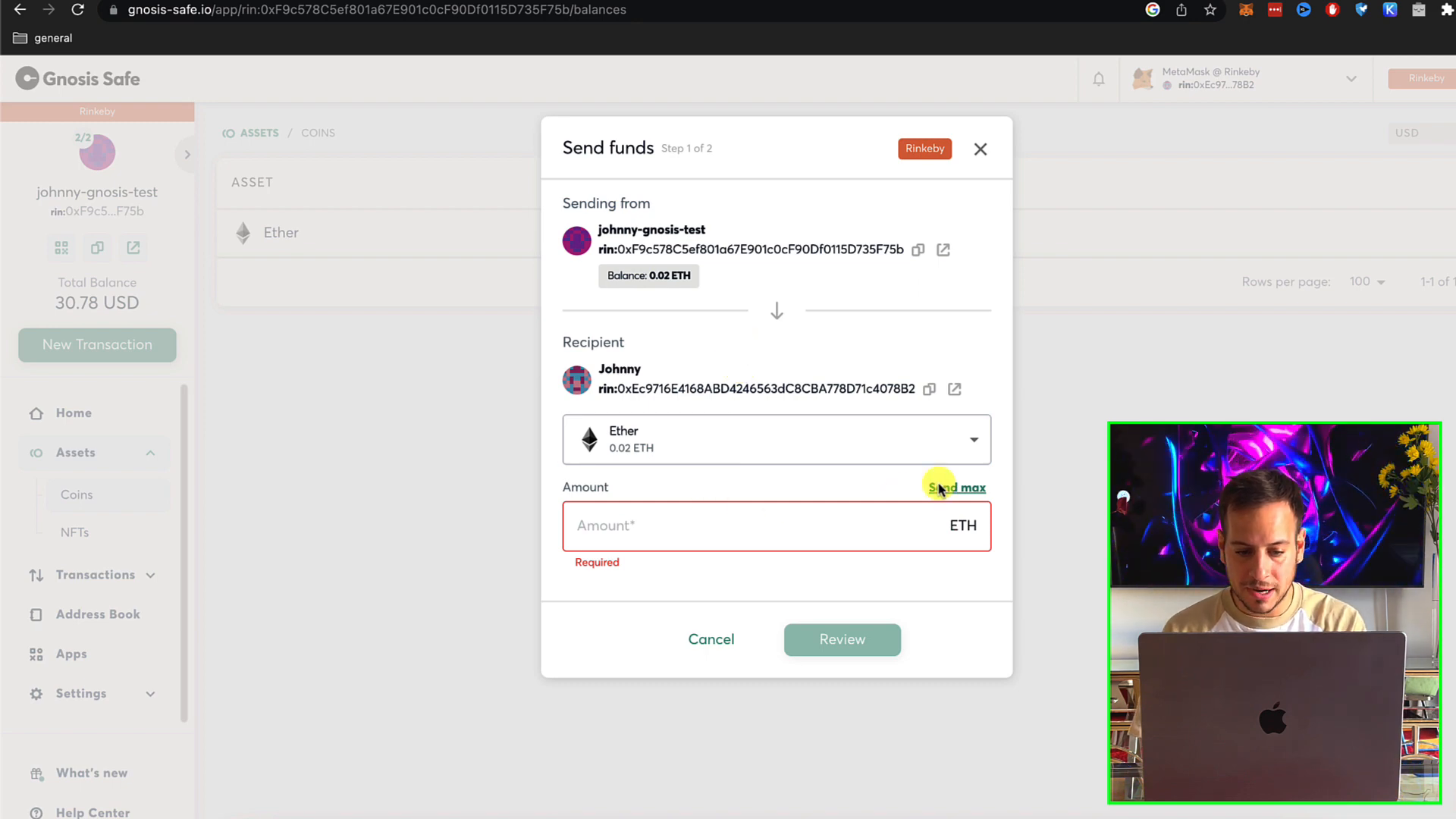
{"action": "left_click", "coordinate": [965, 487]}
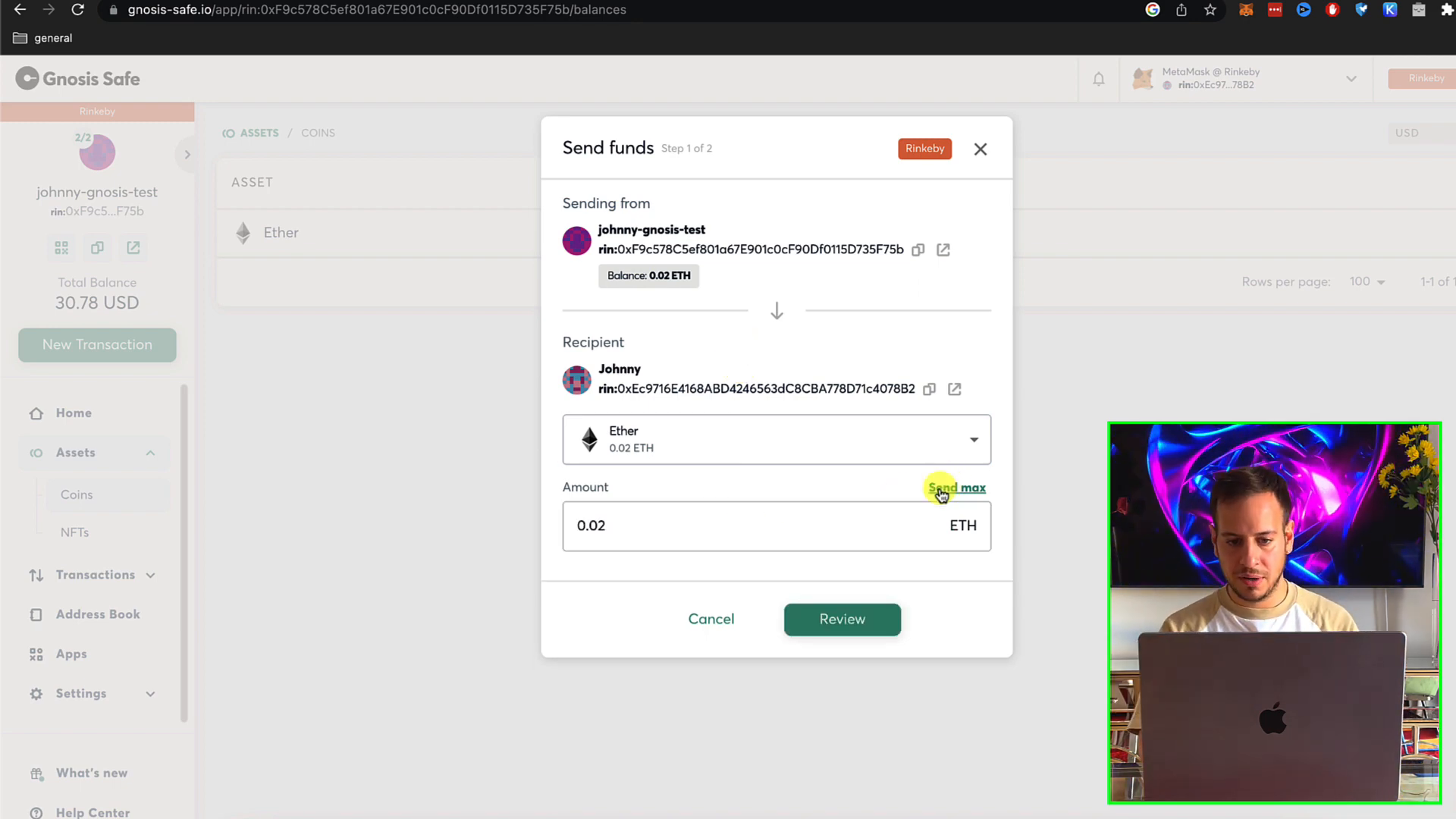
{"action": "mouse_move", "coordinate": [882, 586]}
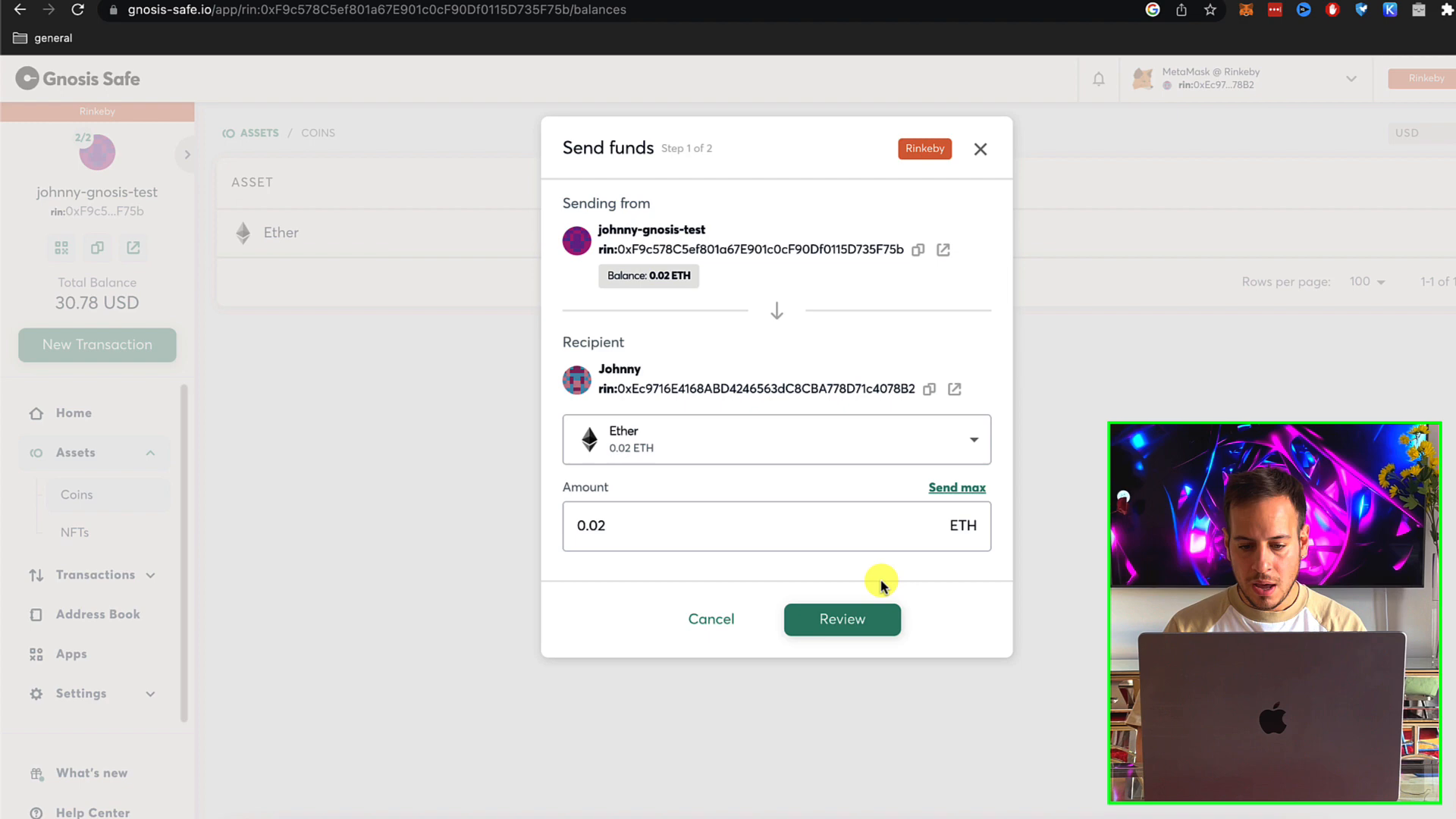
{"action": "left_click", "coordinate": [842, 619]}
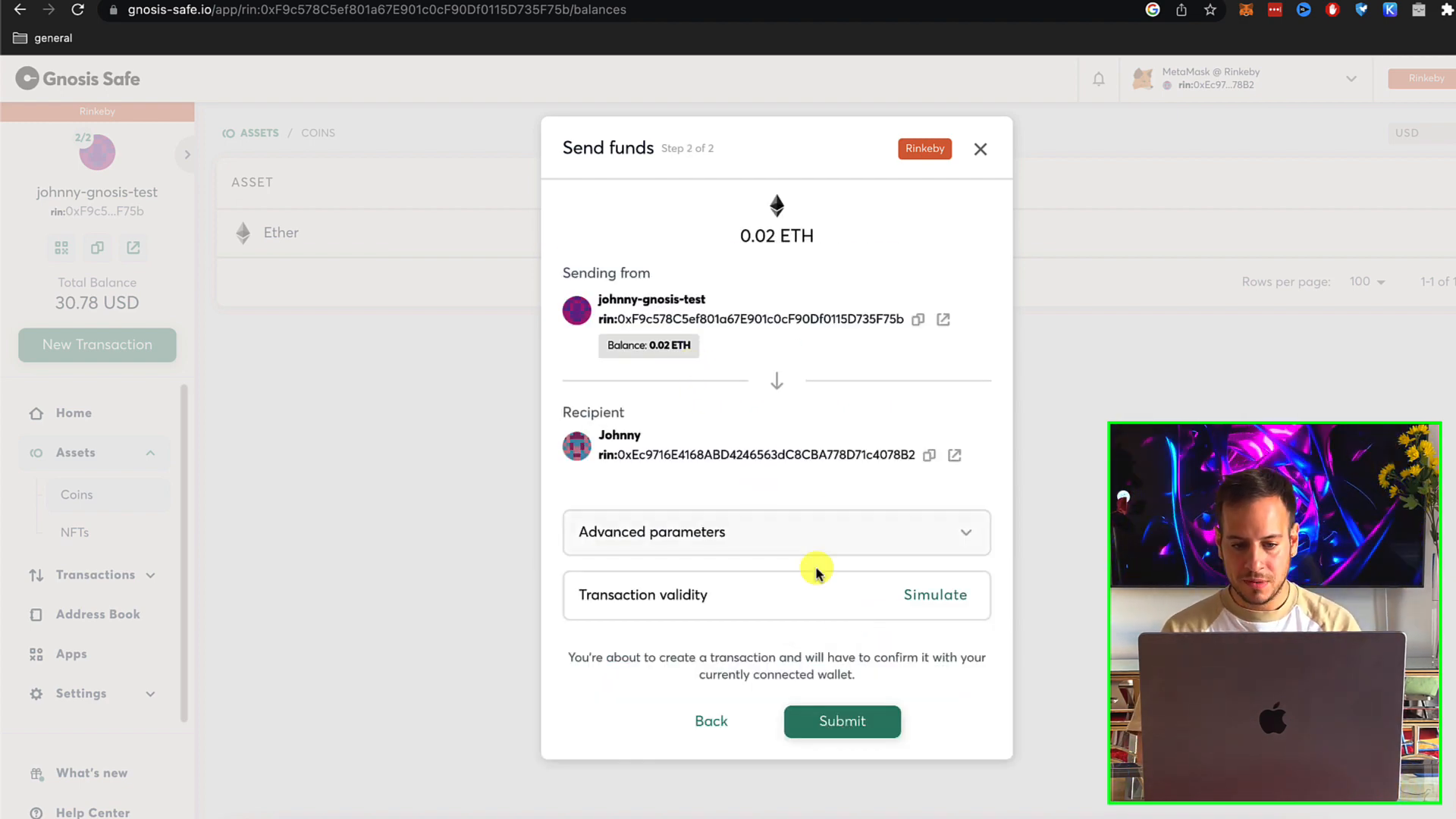
{"action": "mouse_move", "coordinate": [703, 622]}
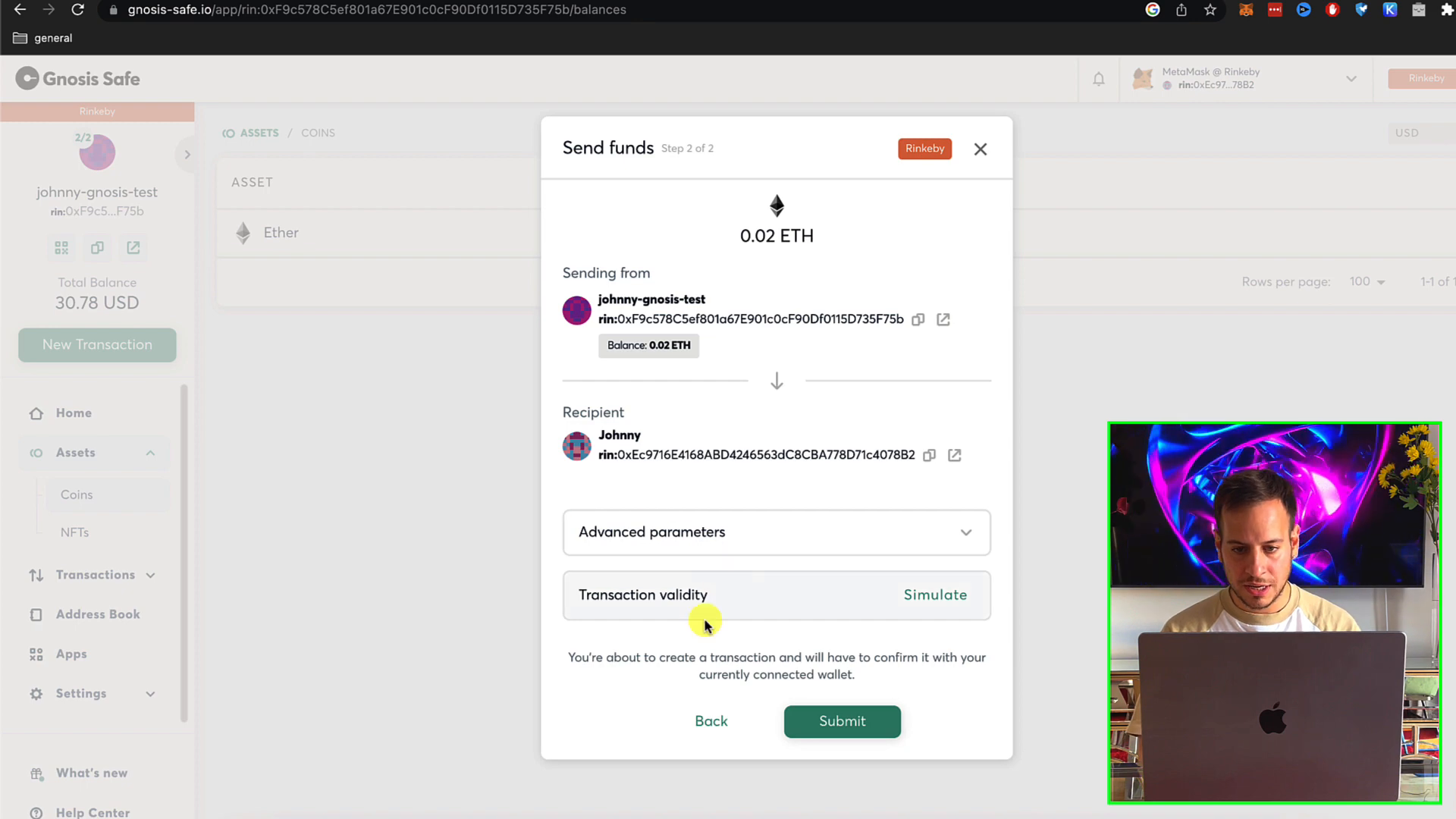
Submit the 0.02 ETH send and sign it in MetaMask as the first owner (1 of 2 confirmations)
{"action": "left_click", "coordinate": [841, 722]}
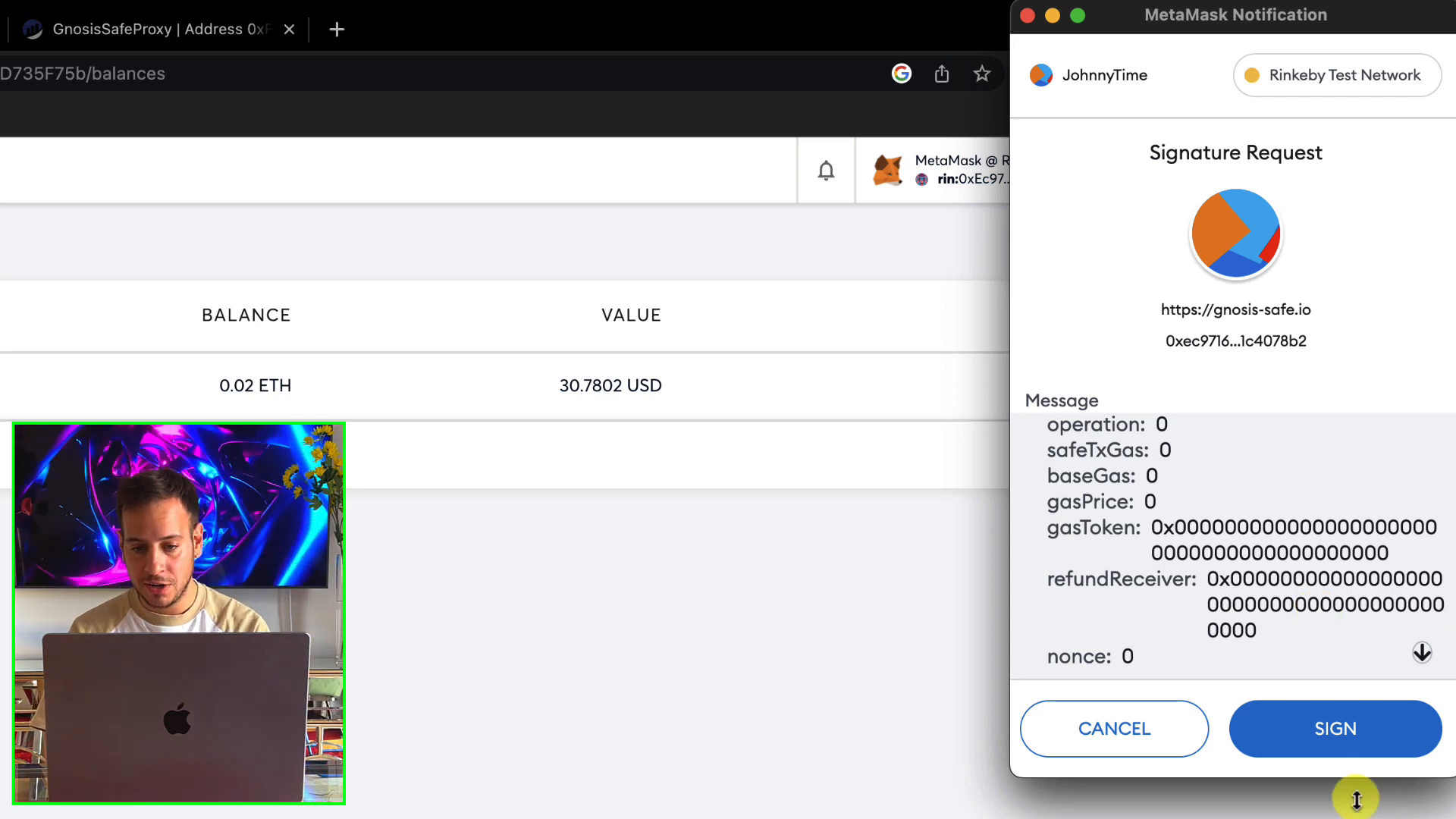
{"action": "left_click", "coordinate": [1334, 728]}
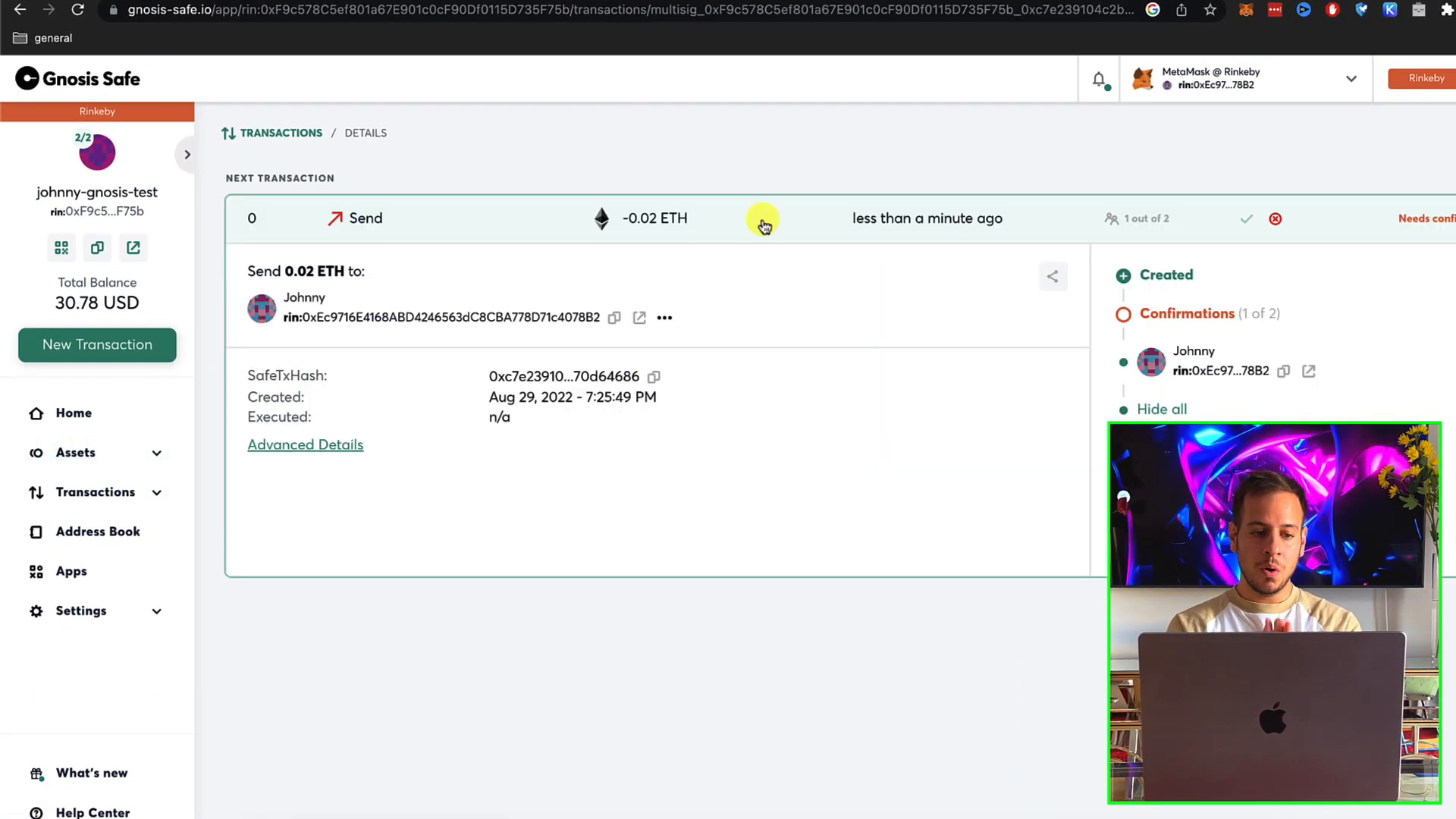
{"action": "mouse_move", "coordinate": [558, 299]}
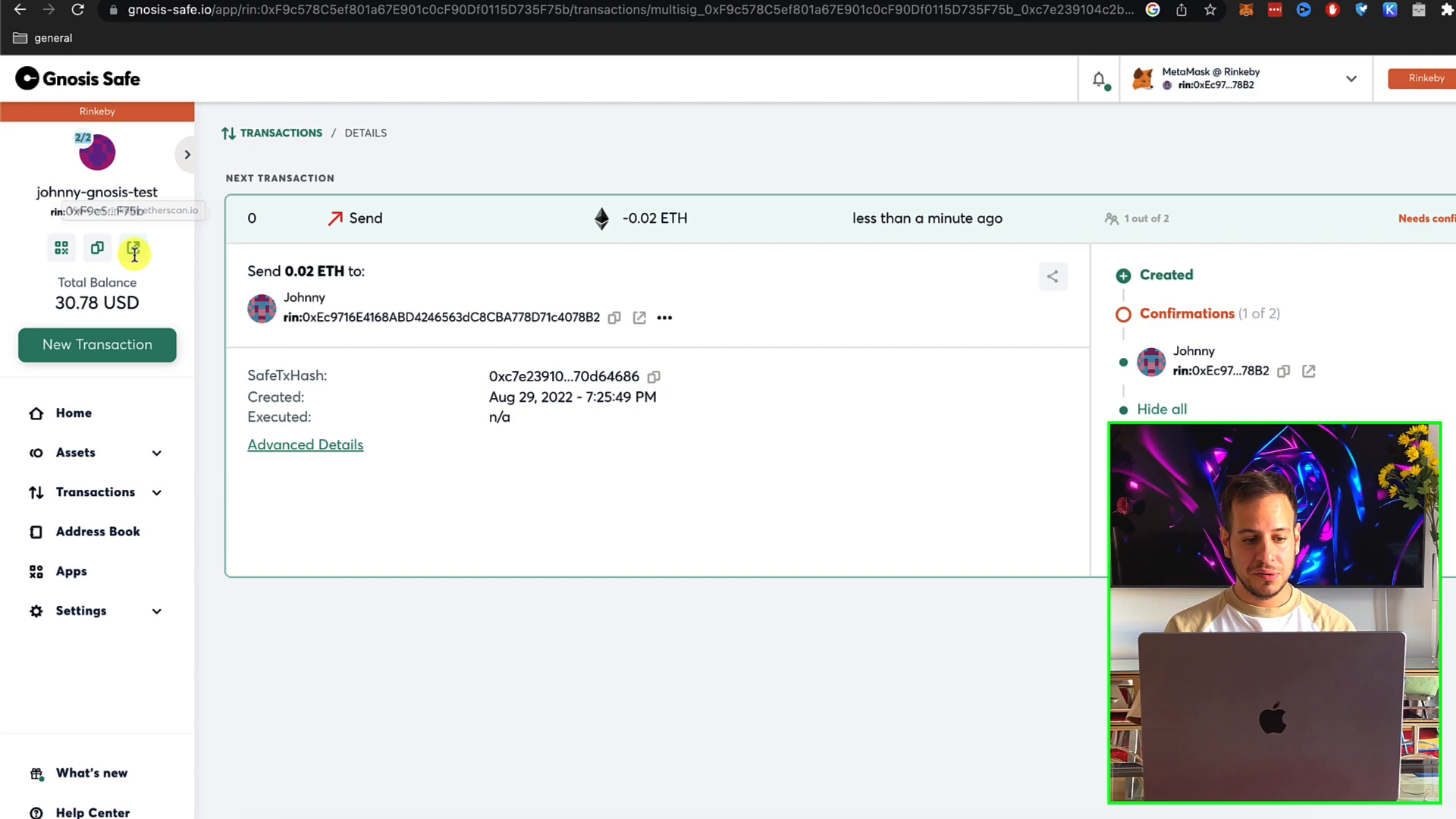
Confirm the queued 0.02 ETH send as the second owner, opening Approve Transaction with execution
{"action": "left_click", "coordinate": [94, 491]}
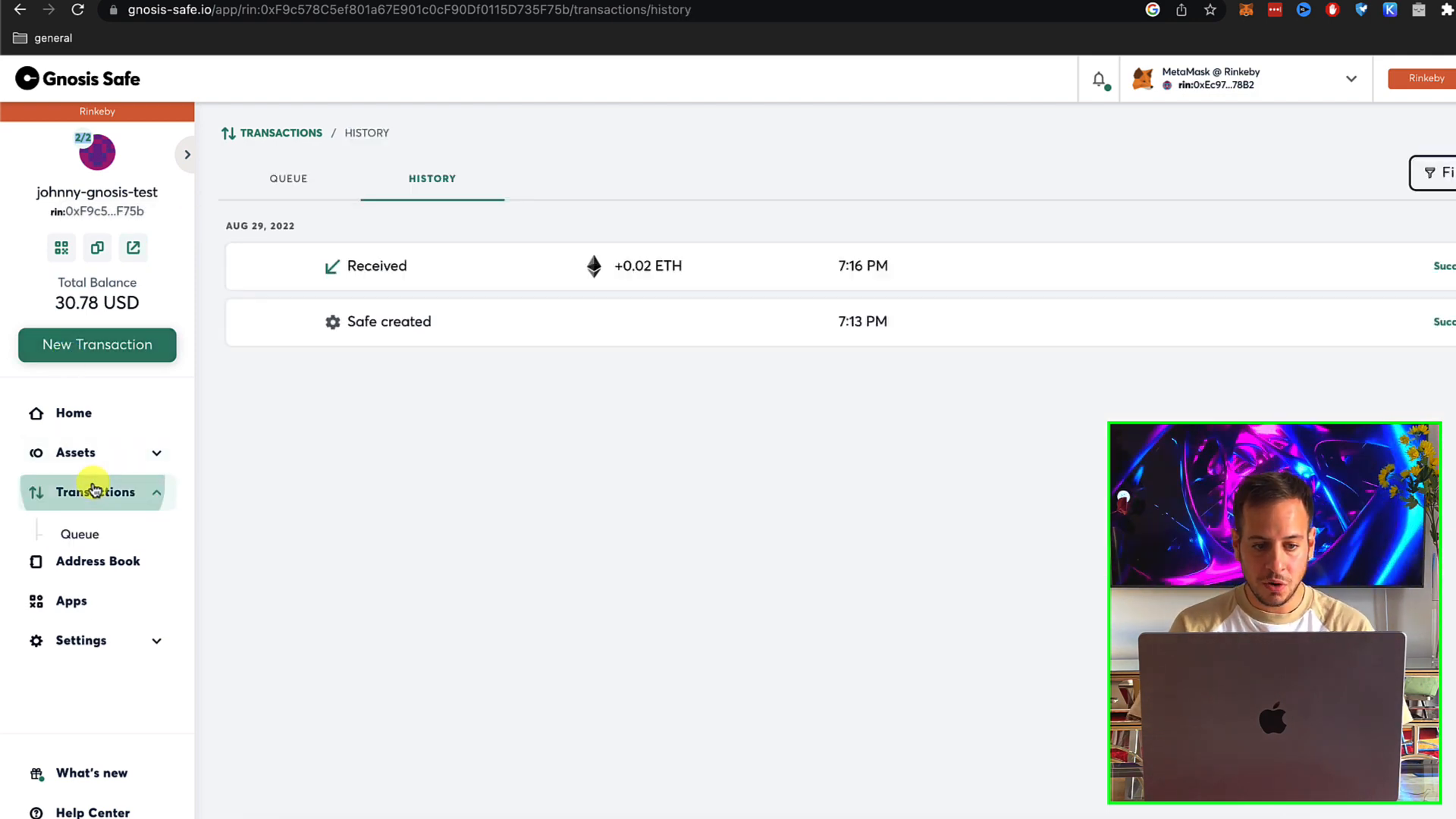
{"action": "left_click", "coordinate": [289, 179]}
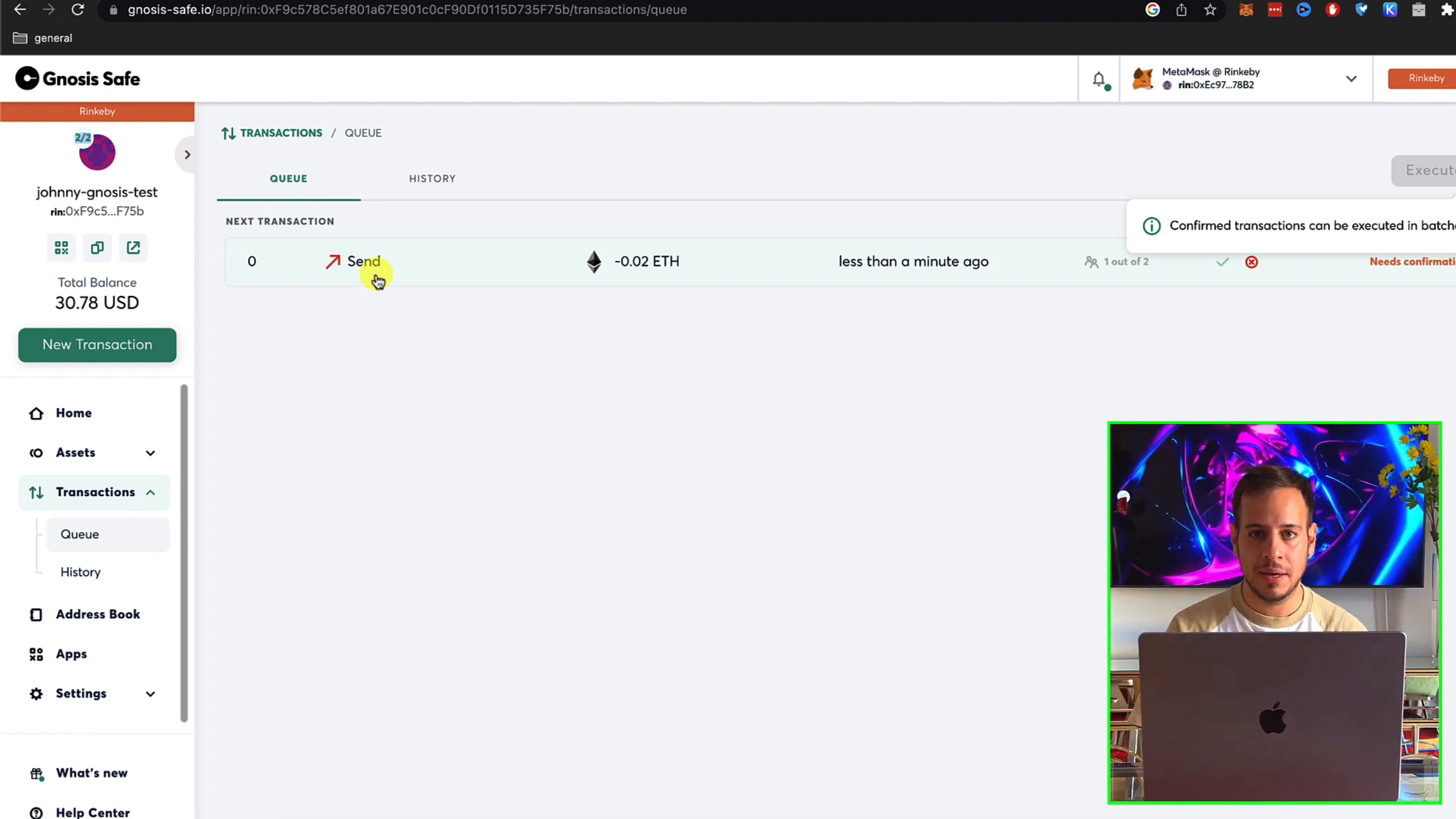
{"action": "mouse_move", "coordinate": [822, 145]}
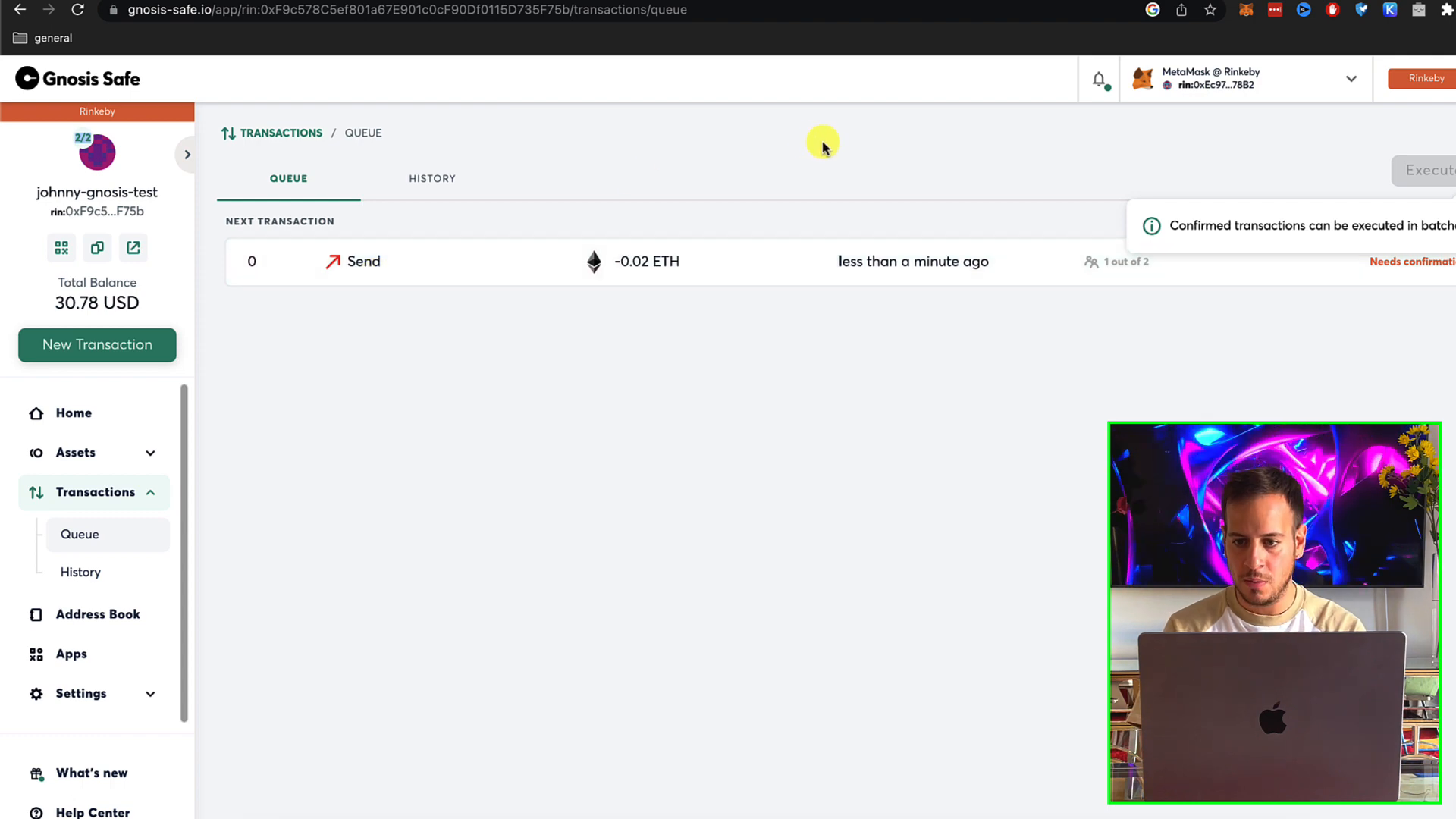
{"action": "mouse_move", "coordinate": [1209, 44]}
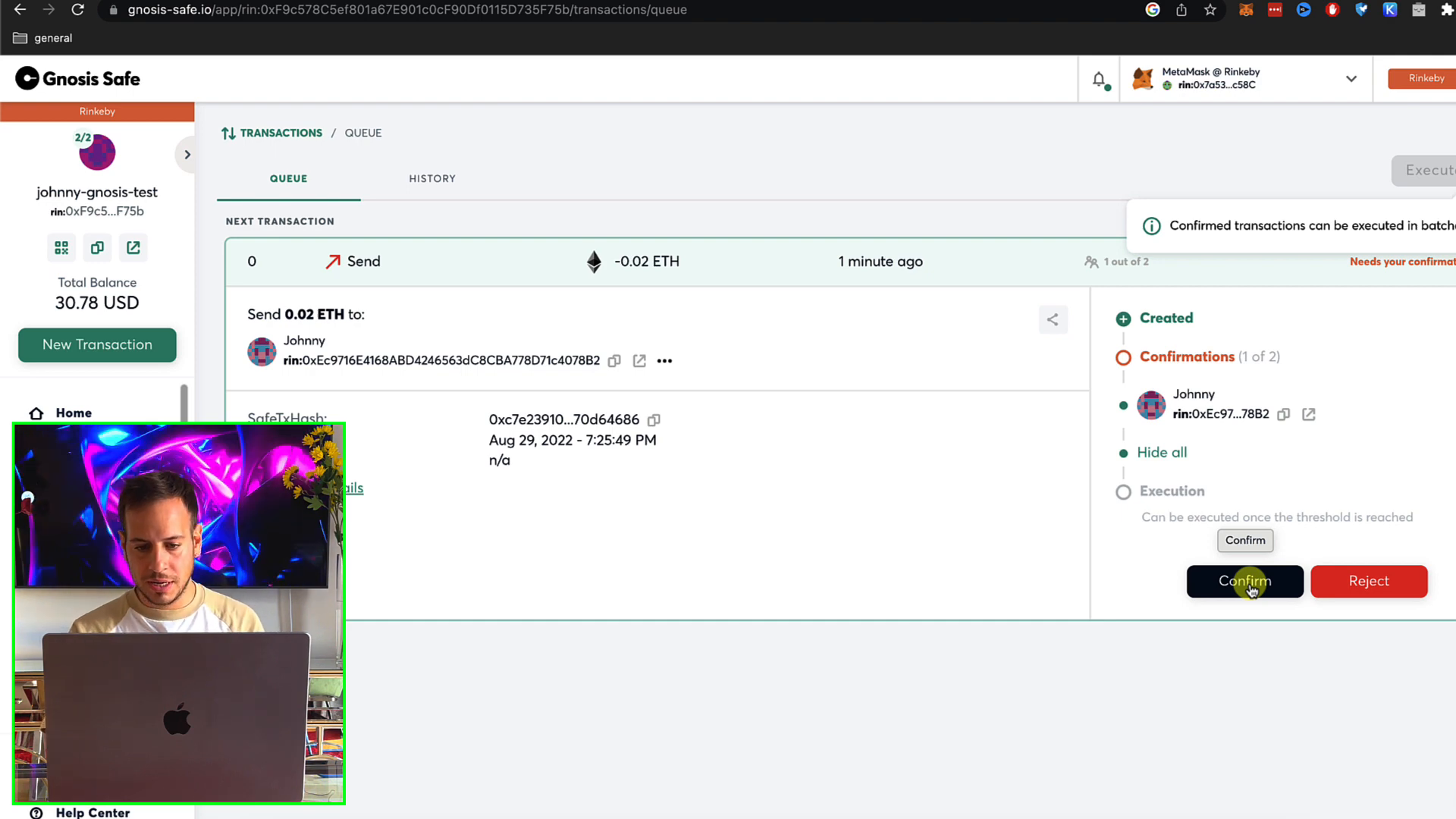
{"action": "left_click", "coordinate": [1244, 581]}
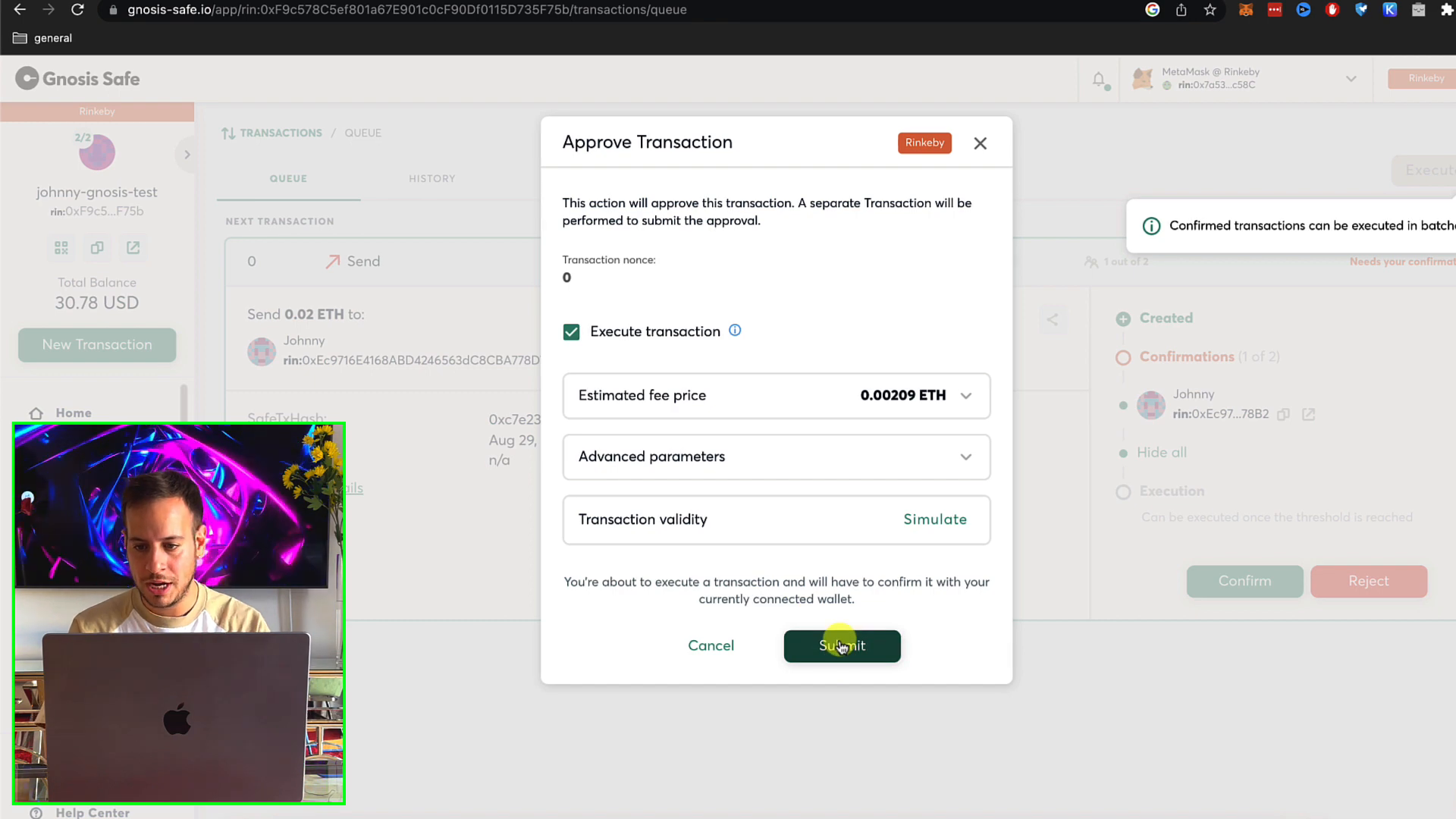
Submit and approve the execution in MetaMask, then view the successful 0.02 ETH send in History
{"action": "left_click", "coordinate": [840, 646]}
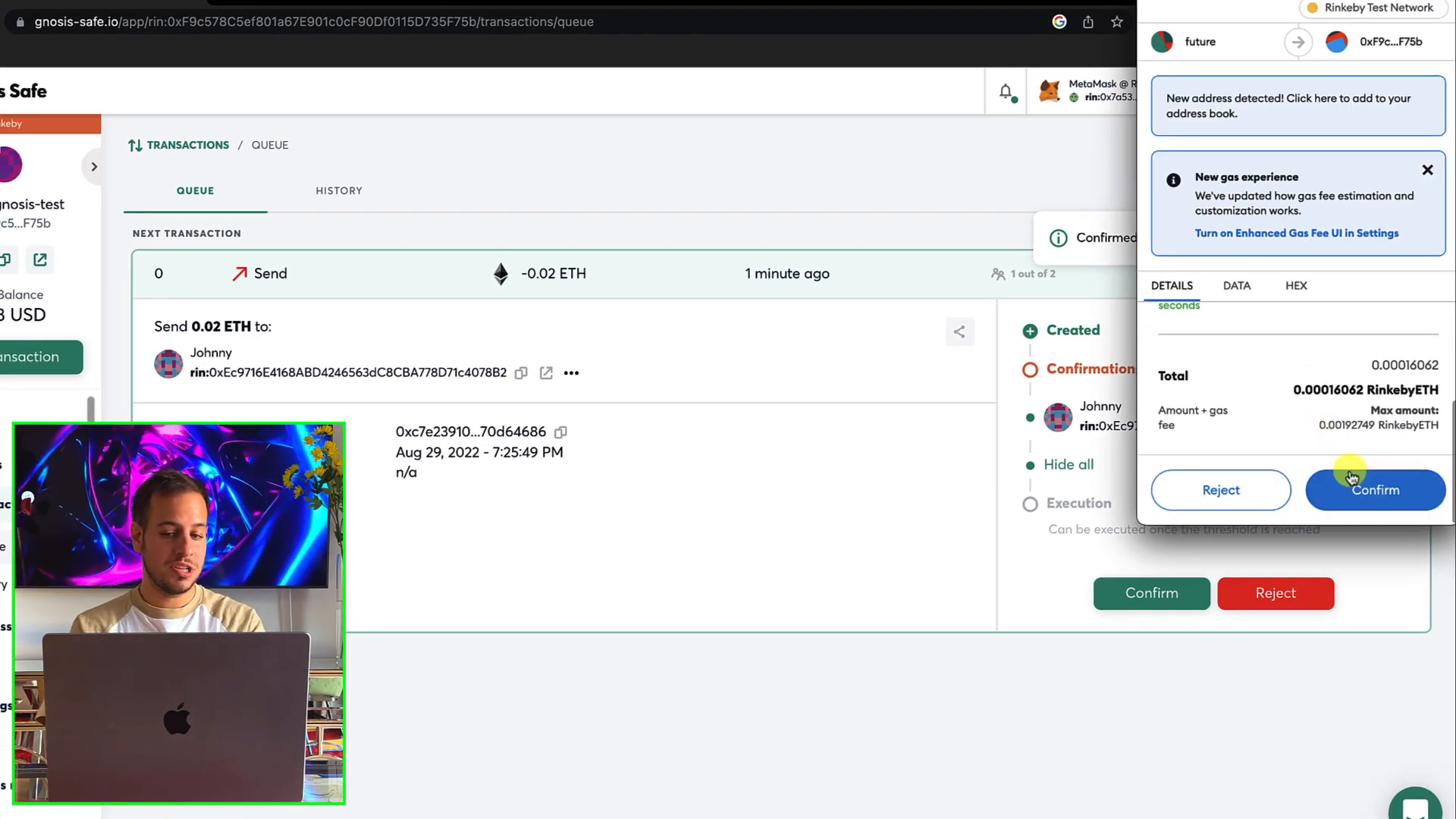
{"action": "left_click", "coordinate": [1374, 490]}
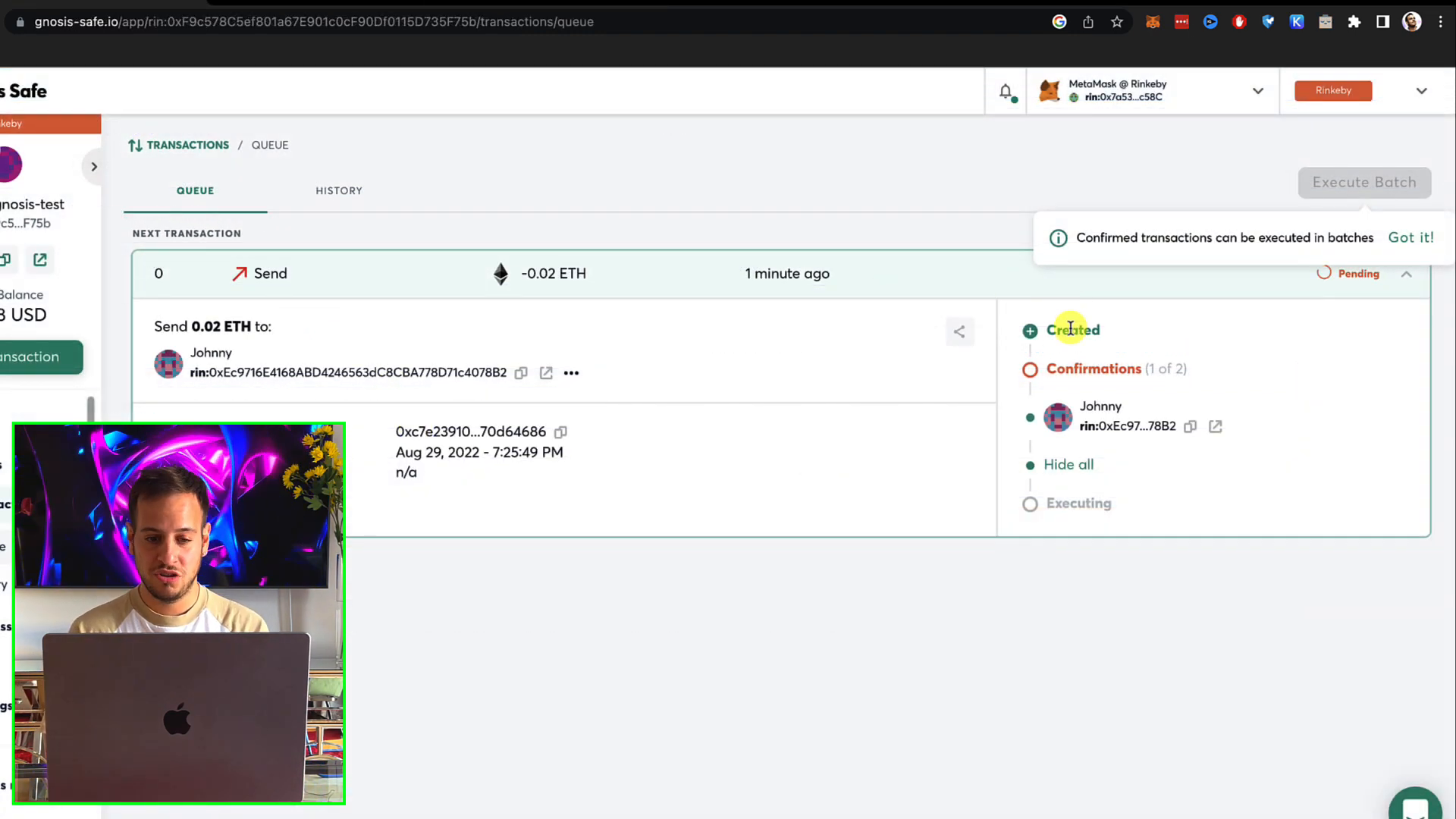
{"action": "left_click", "coordinate": [338, 191]}
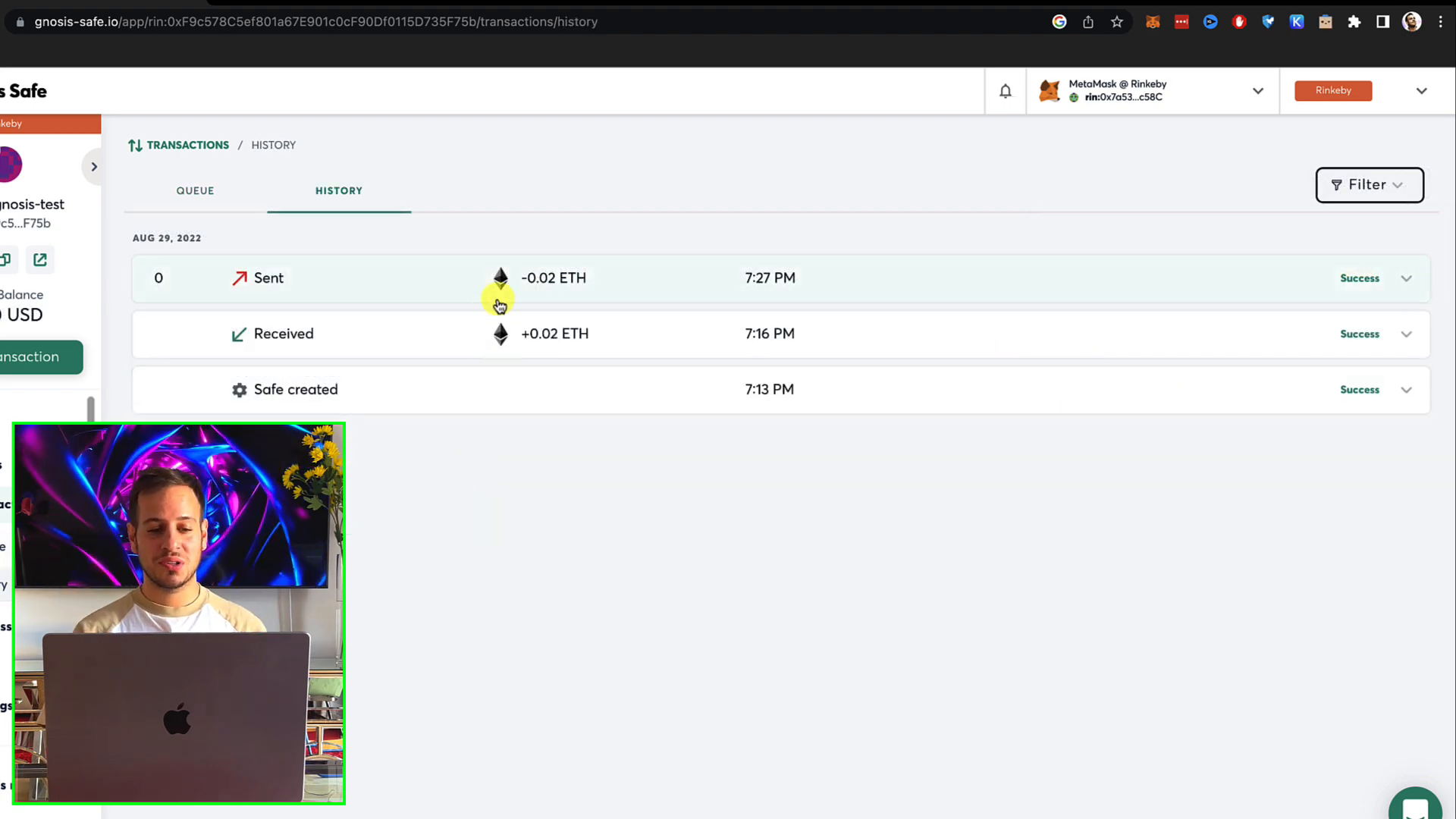
{"action": "mouse_move", "coordinate": [214, 223]}
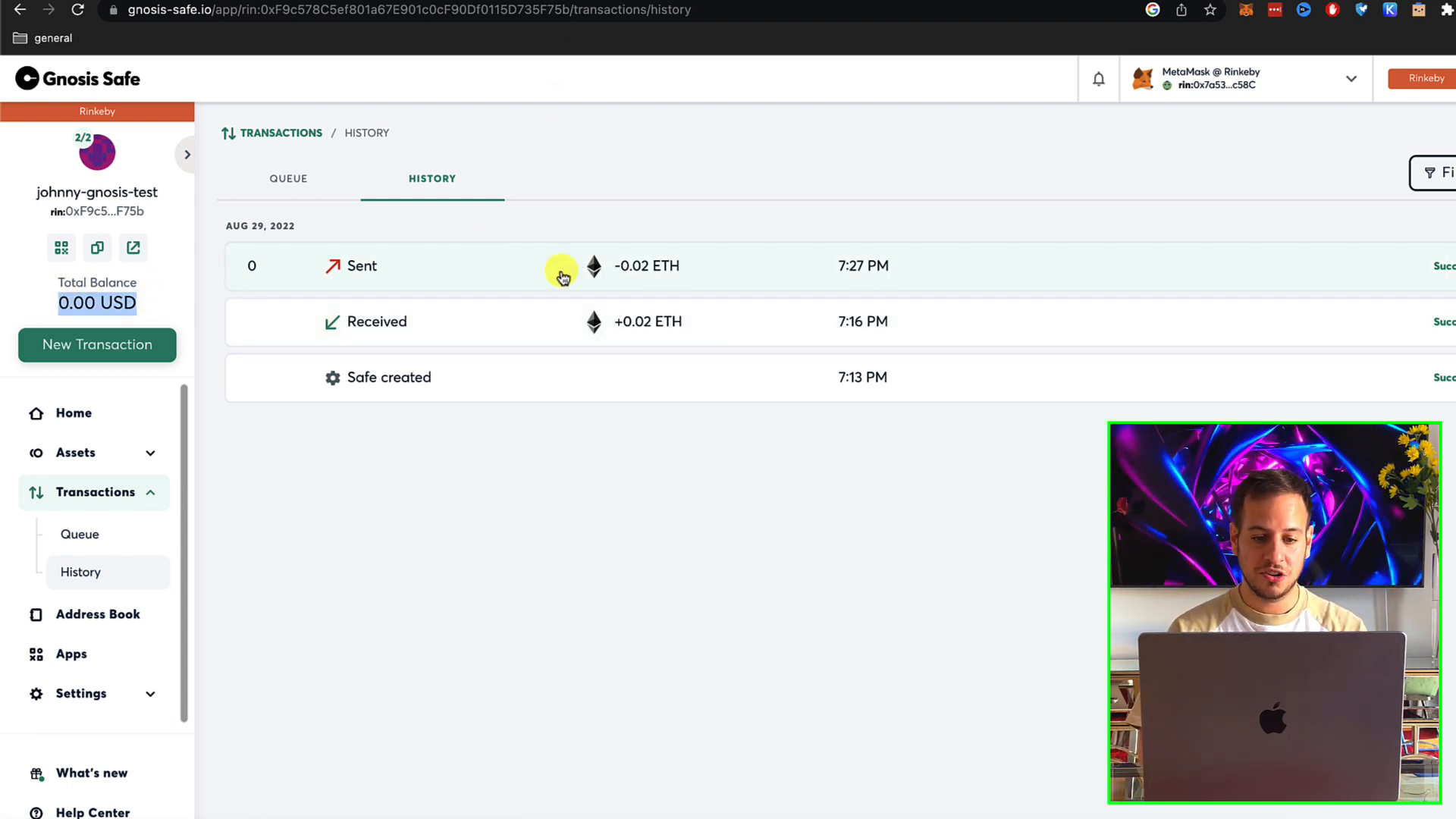
{"action": "mouse_move", "coordinate": [474, 118]}
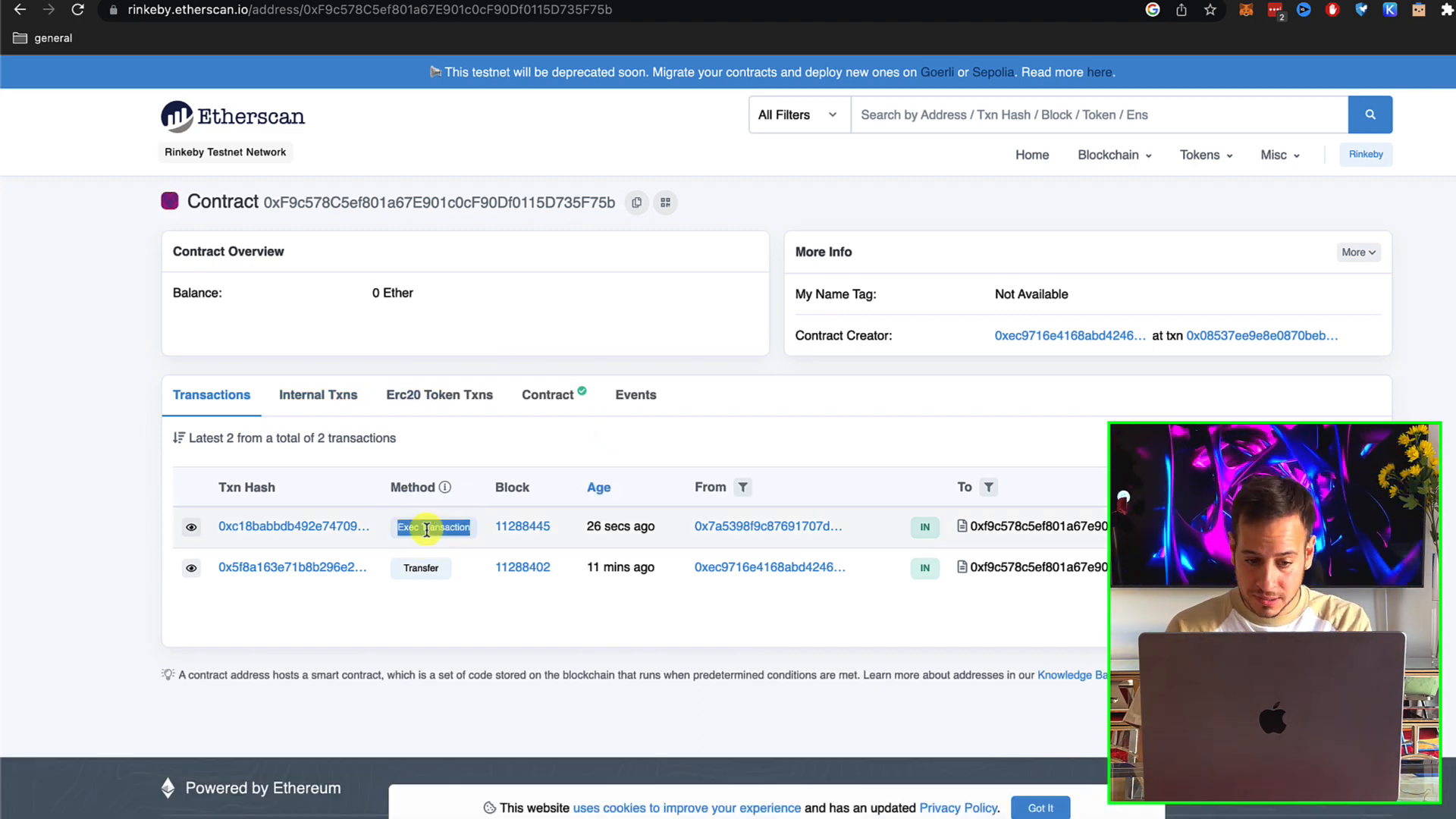
{"action": "mouse_move", "coordinate": [619, 527]}
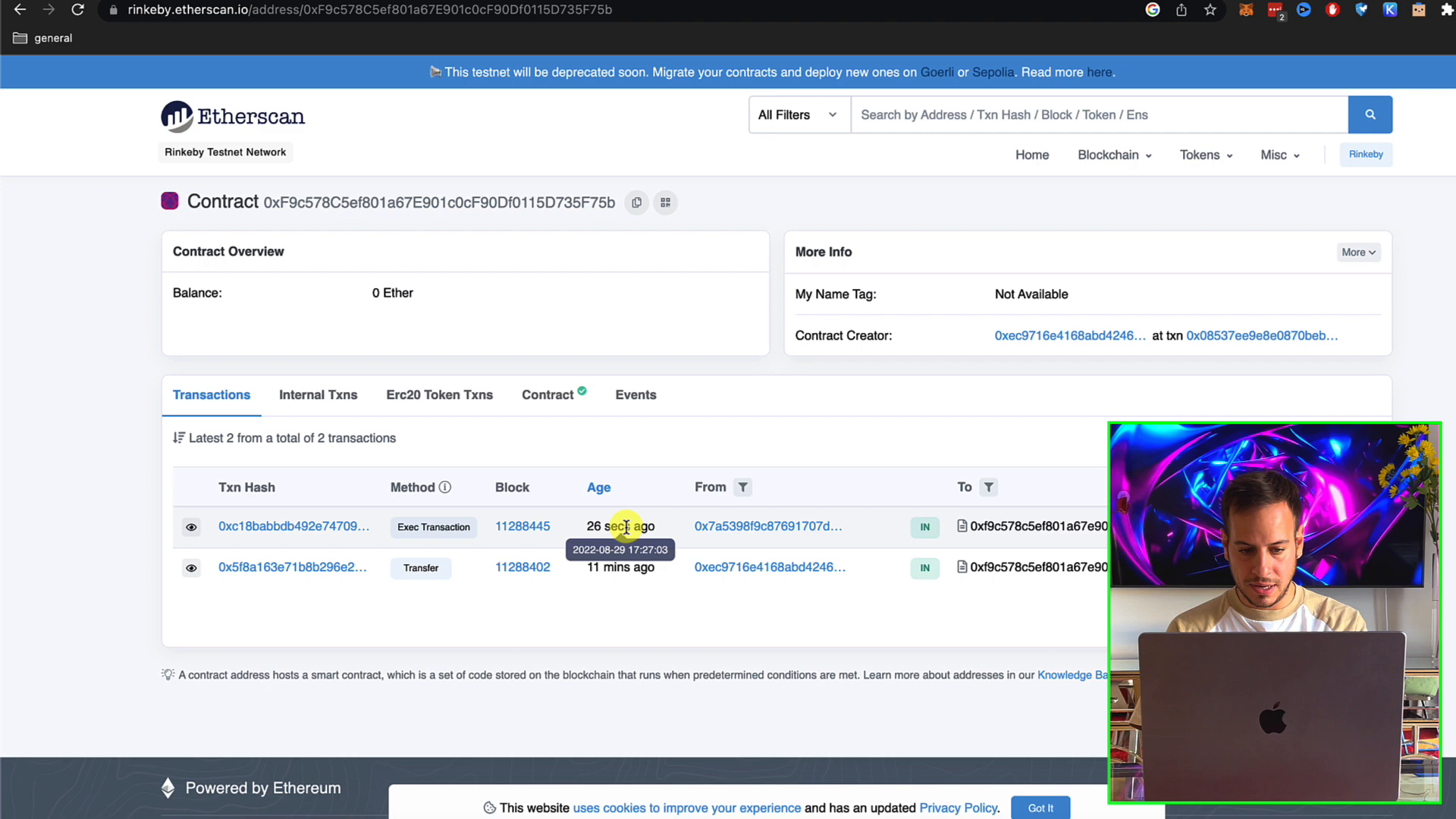
{"action": "mouse_move", "coordinate": [317, 395]}
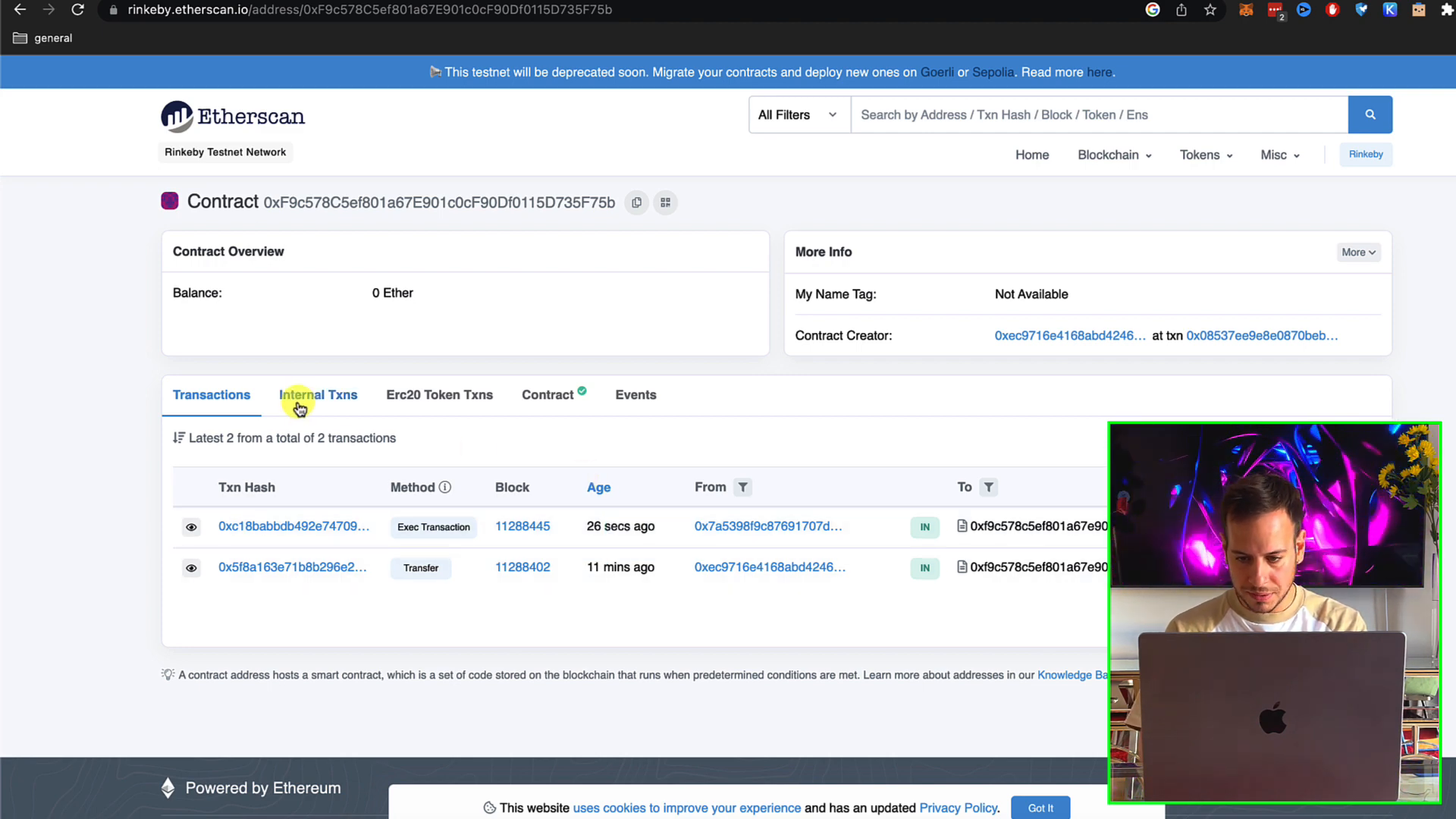
Show the safe contract's Internal Txns on Rinkeby Etherscan with a 0 Ether balance
{"action": "left_click", "coordinate": [317, 394]}
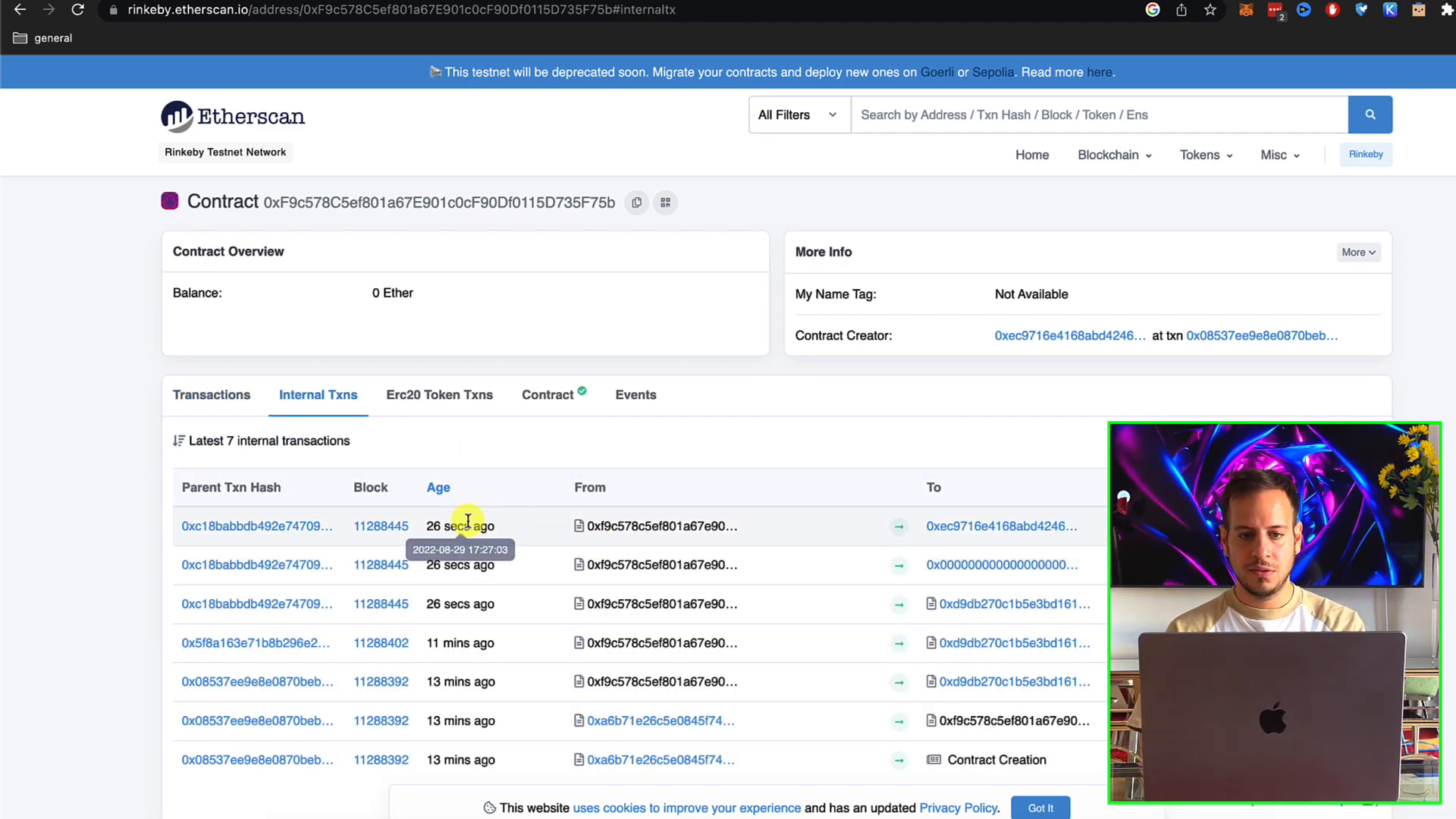